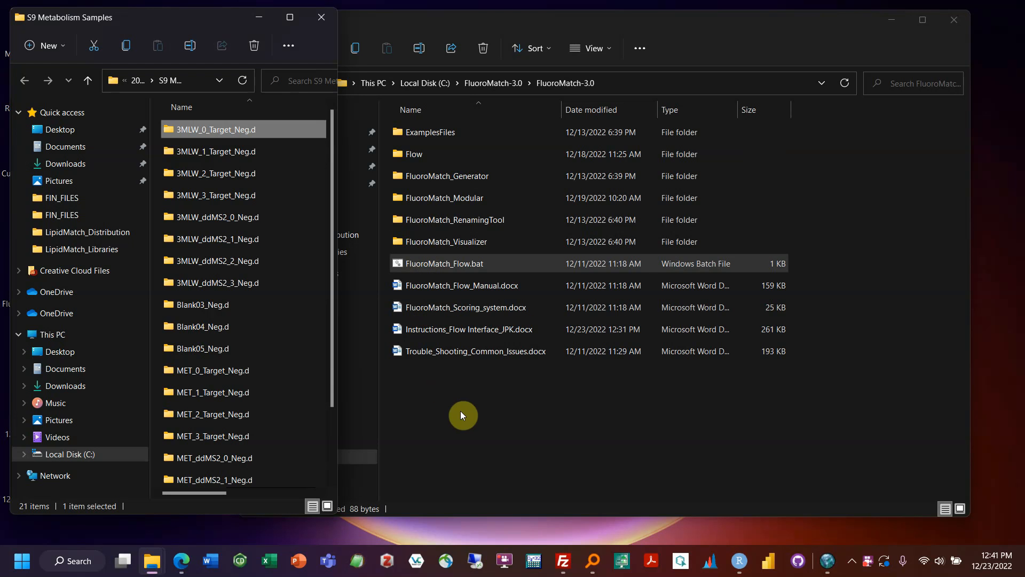
{"action": "mouse_move", "coordinate": [186, 561]}
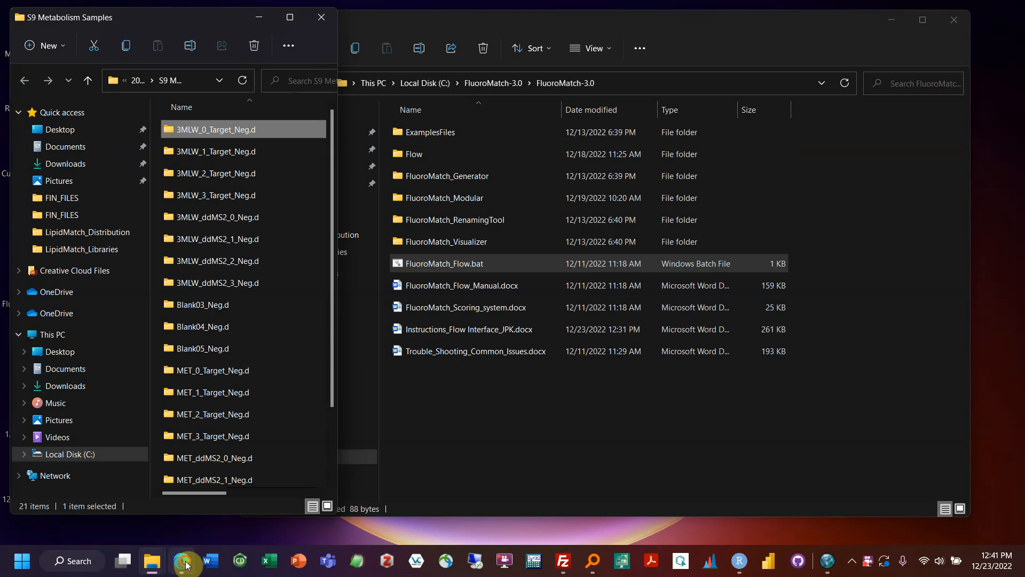
Browse the FluoroMatch page down to the Download FluoroMatch section and back to the top.
{"action": "left_click", "coordinate": [186, 561]}
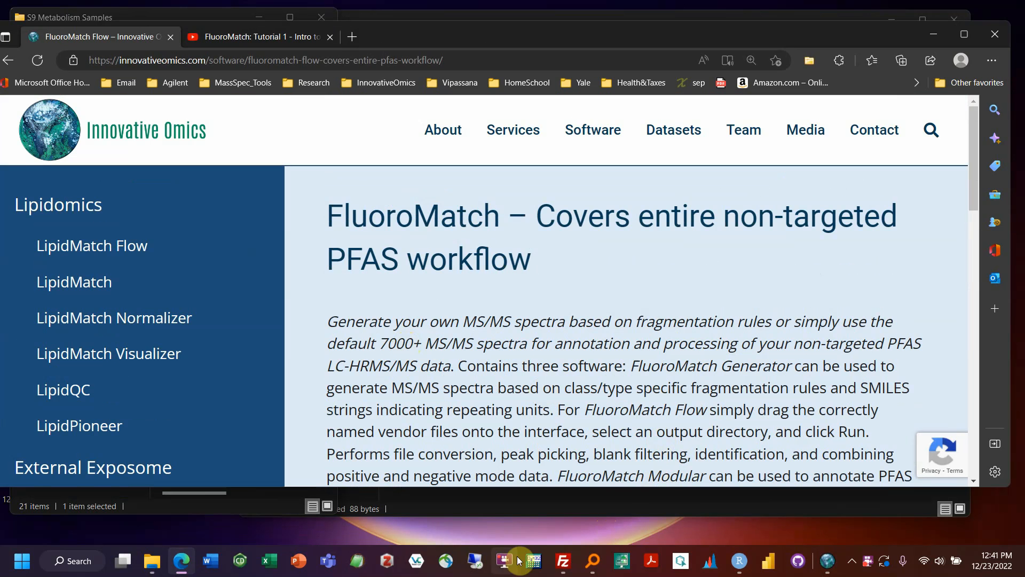
{"action": "mouse_move", "coordinate": [402, 358]}
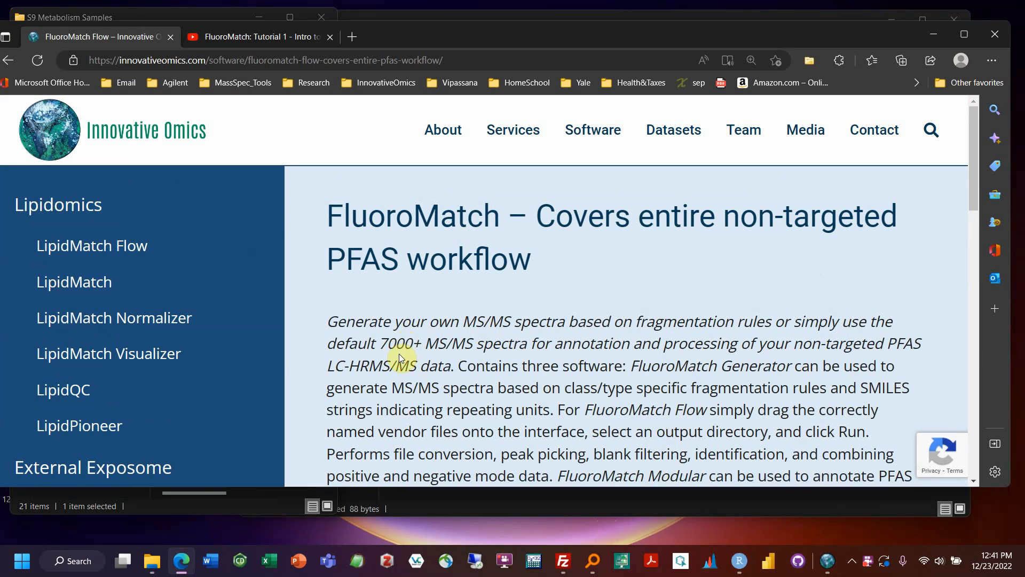
{"action": "mouse_move", "coordinate": [336, 194]}
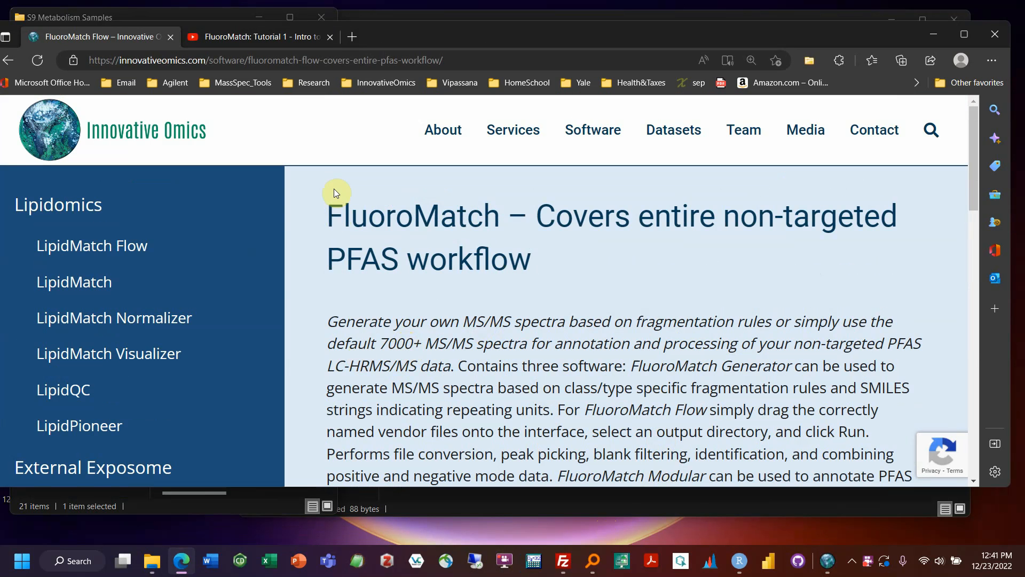
{"action": "mouse_move", "coordinate": [334, 206]}
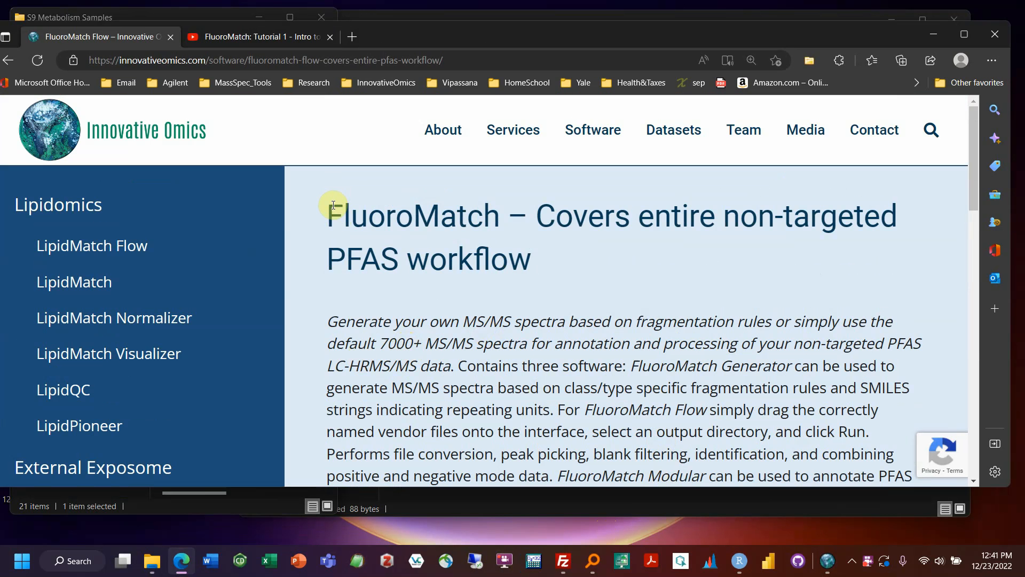
{"action": "scroll", "scroll_direction": "down", "scroll_amount": 3}
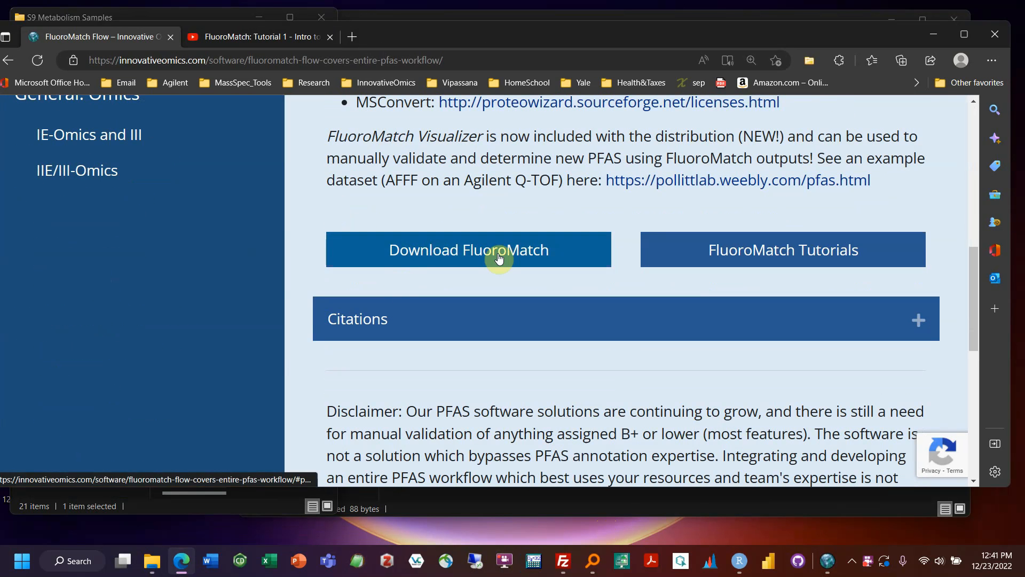
{"action": "scroll", "scroll_direction": "up", "scroll_amount": 3}
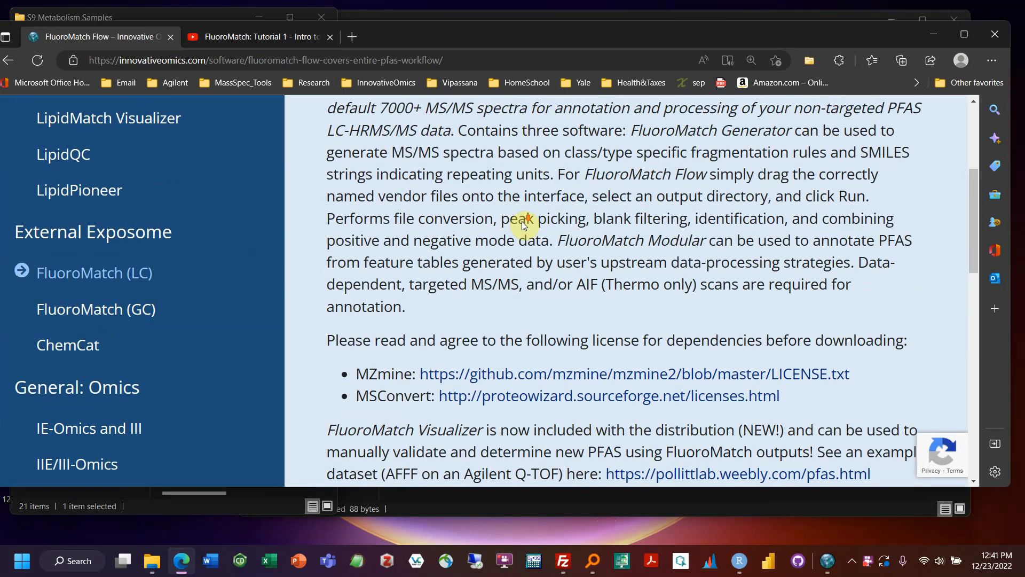
{"action": "scroll", "scroll_direction": "up", "scroll_amount": 3}
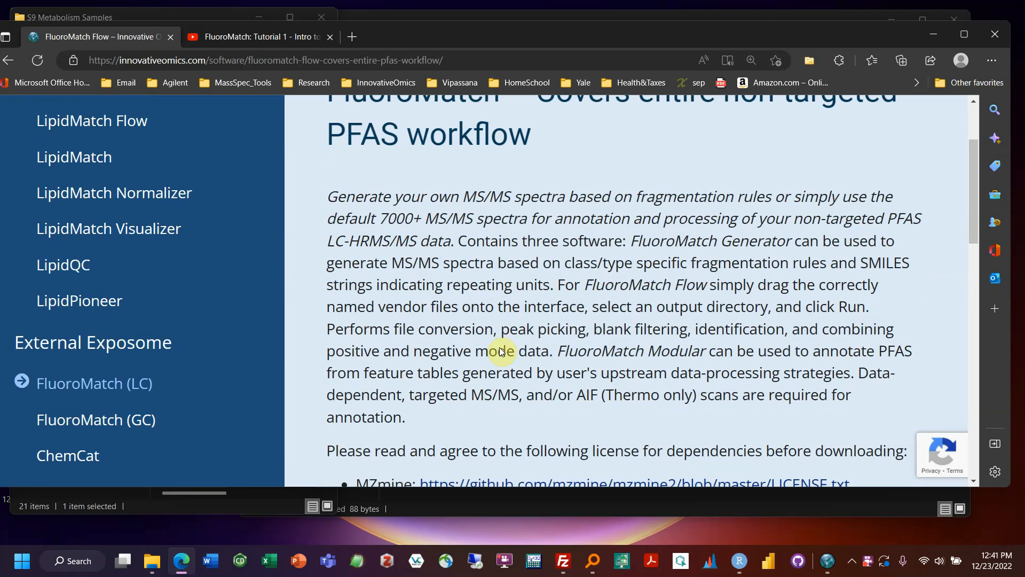
{"action": "mouse_move", "coordinate": [150, 561]}
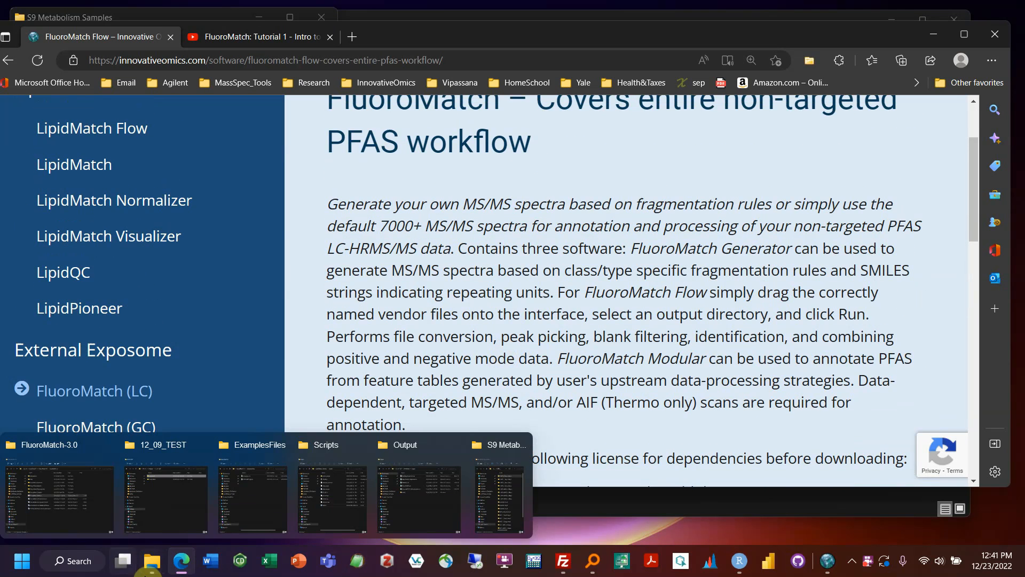
Navigate from Local Disk (C:) into the inner FluoroMatch-3.0 folder.
{"action": "left_click", "coordinate": [59, 496]}
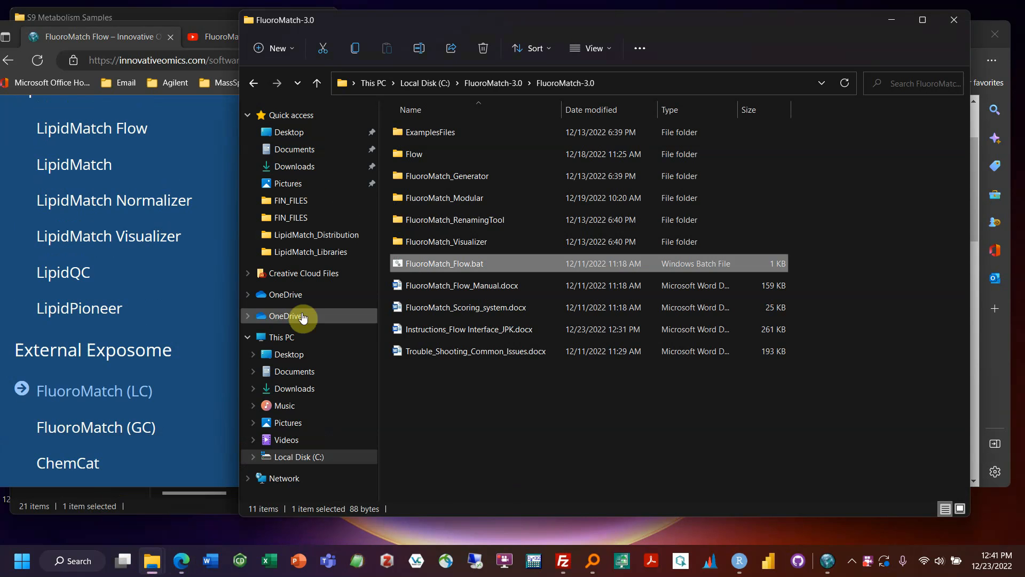
{"action": "left_click", "coordinate": [299, 456]}
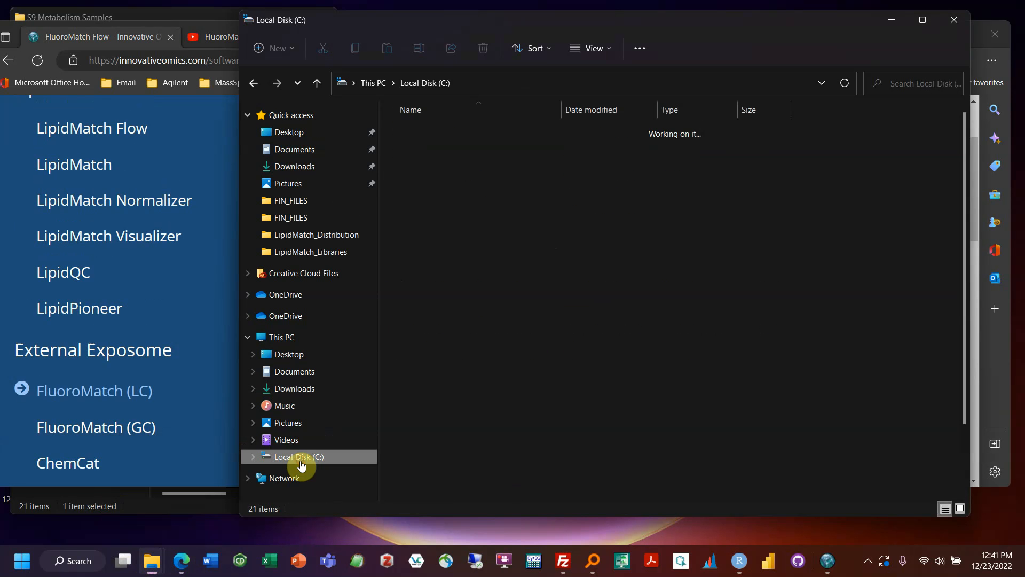
{"action": "left_click", "coordinate": [299, 456]}
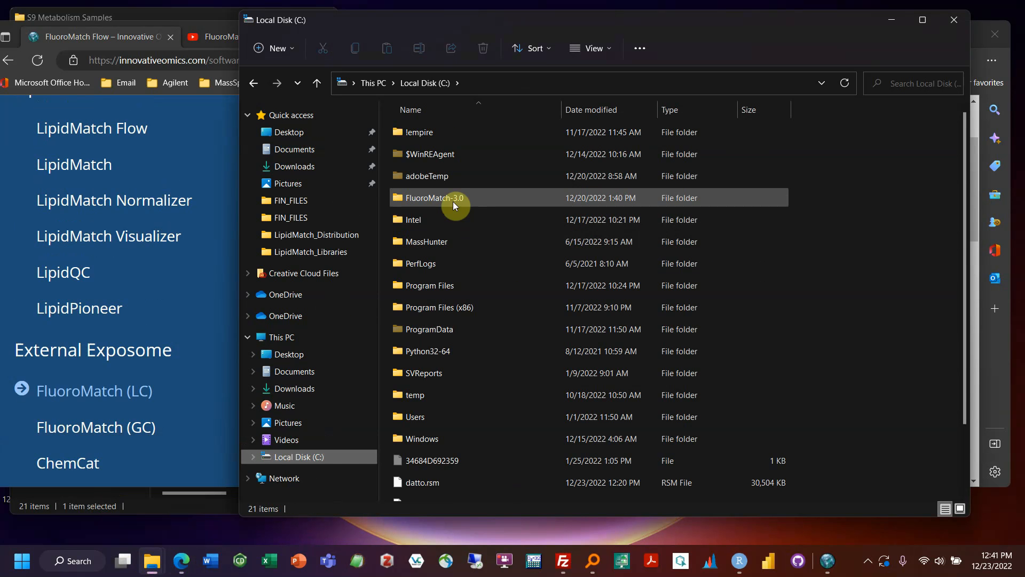
{"action": "mouse_move", "coordinate": [431, 208]}
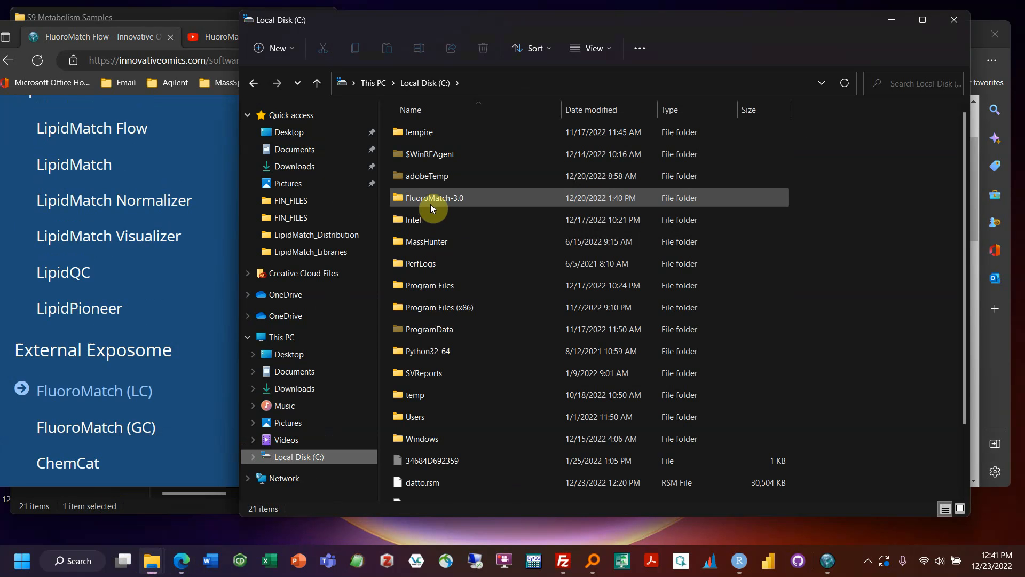
{"action": "mouse_move", "coordinate": [432, 201]}
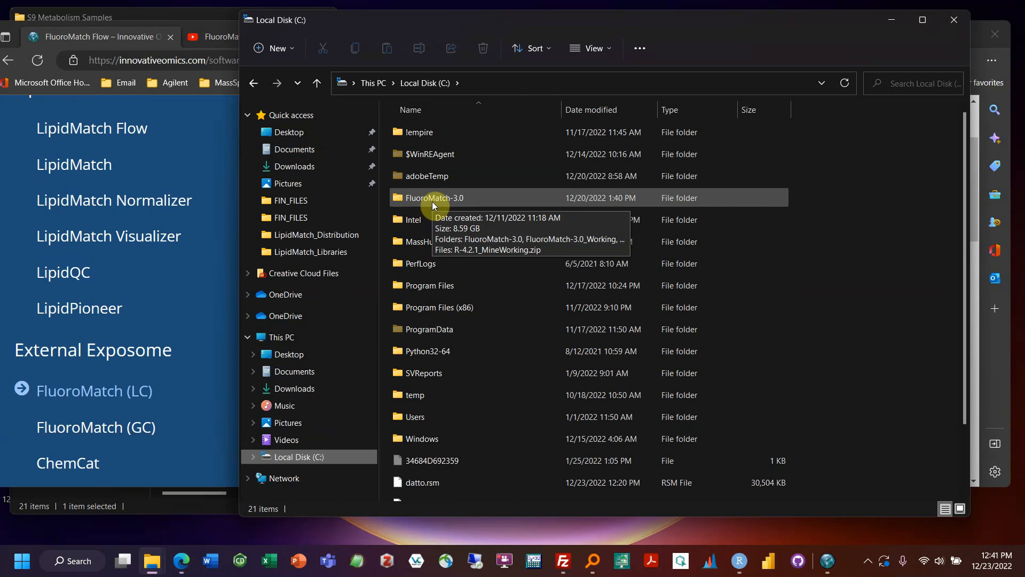
{"action": "mouse_move", "coordinate": [388, 83]}
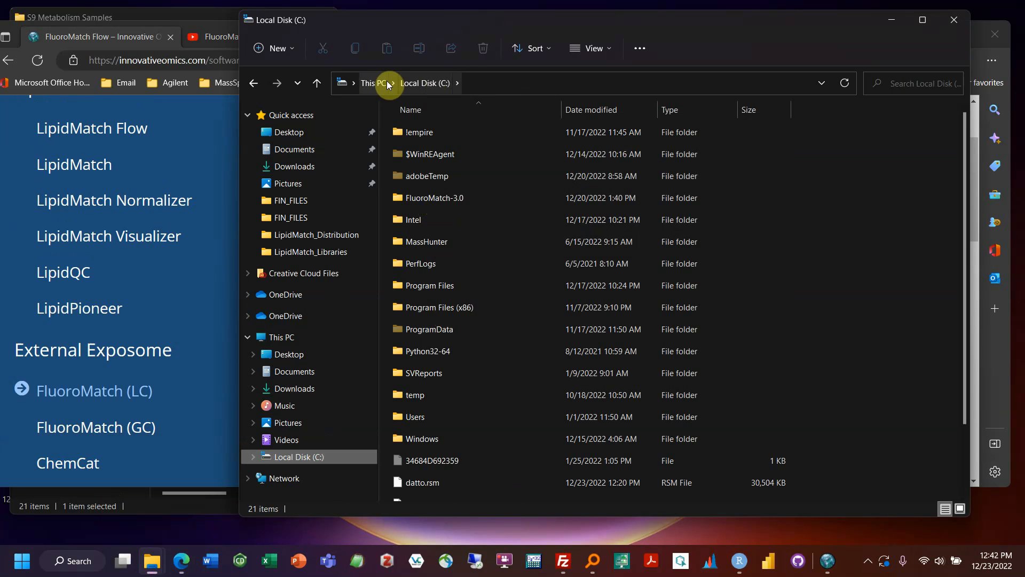
{"action": "double_click", "coordinate": [434, 197]}
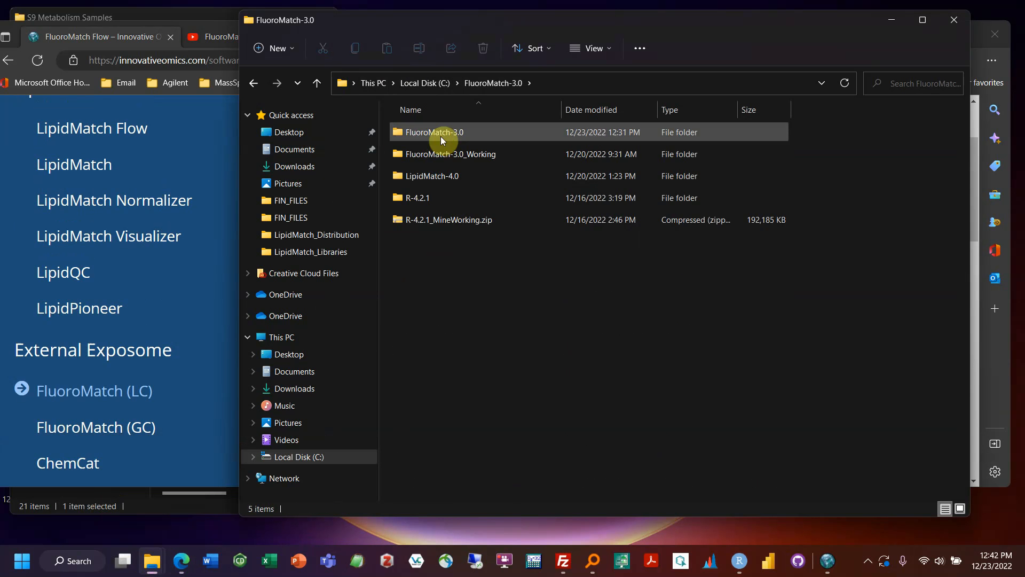
{"action": "double_click", "coordinate": [435, 132]}
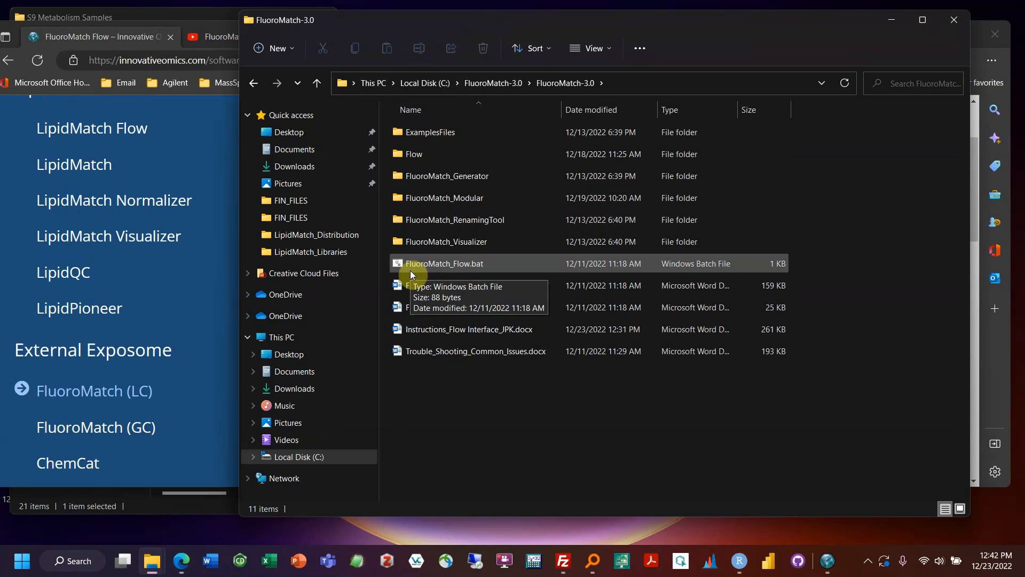
{"action": "mouse_move", "coordinate": [476, 268]}
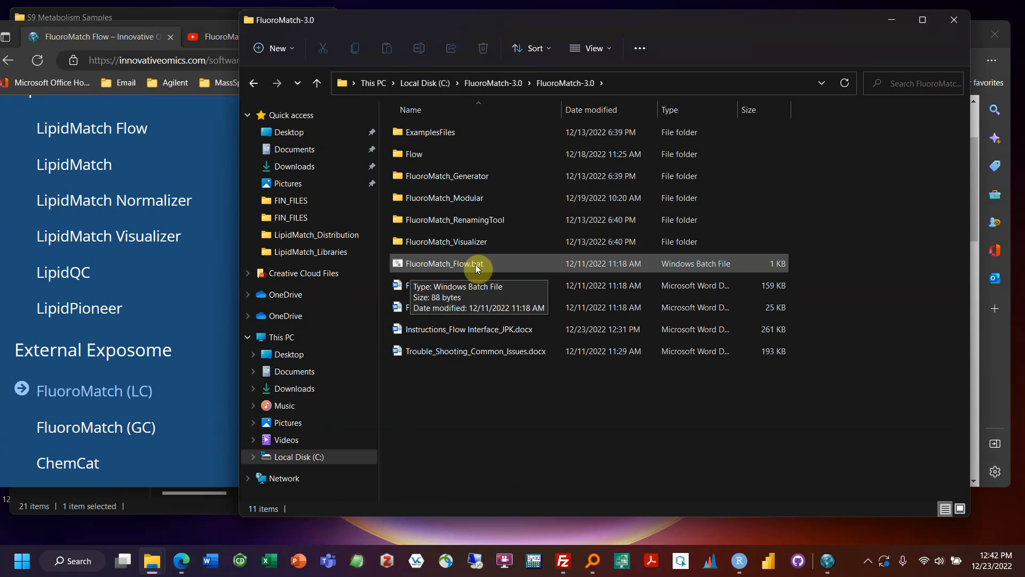
Launch FluoroMatch_Flow.bat from the FluoroMatch-3.0 folder.
{"action": "left_click", "coordinate": [453, 262]}
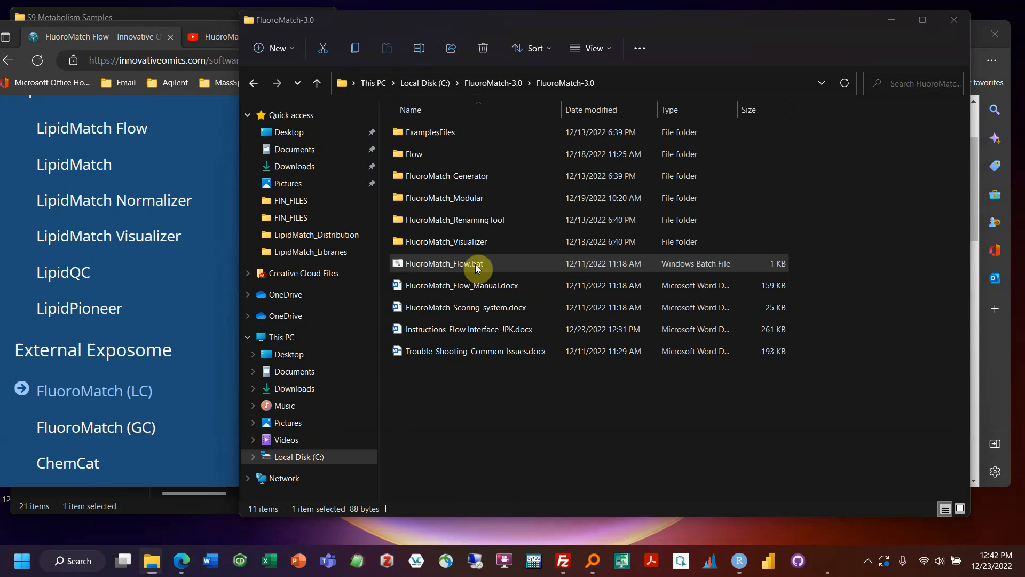
{"action": "double_click", "coordinate": [458, 263]}
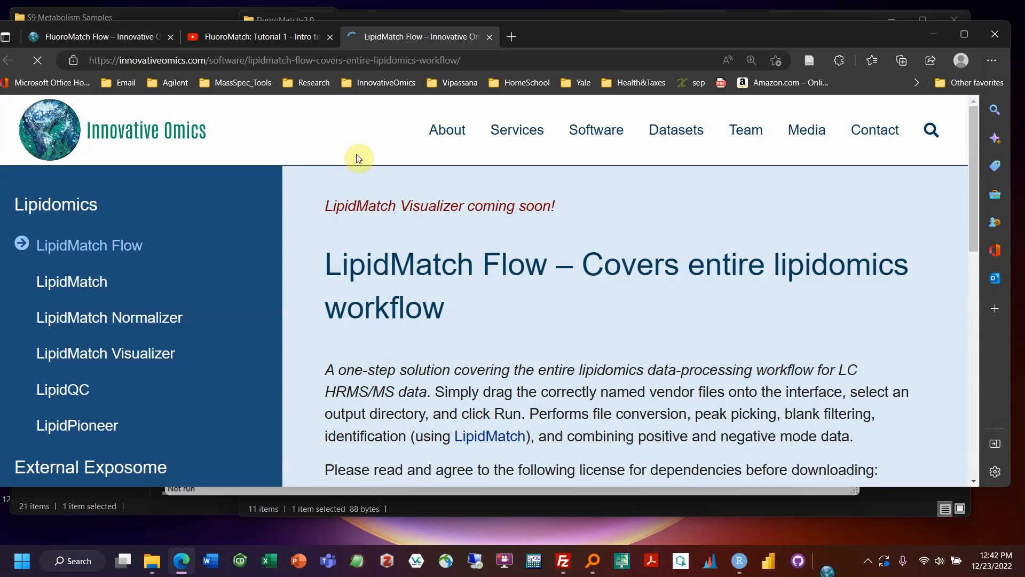
Scroll through the LipidMatch Flow page past the download buttons and Citations.
{"action": "scroll", "scroll_direction": "down", "scroll_amount": 3}
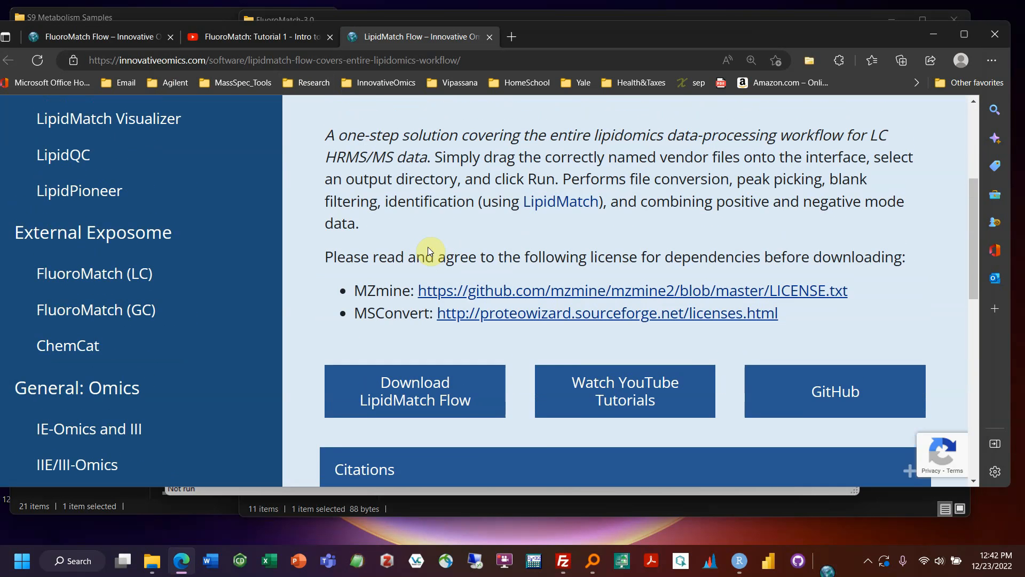
{"action": "scroll", "scroll_direction": "down", "scroll_amount": 3}
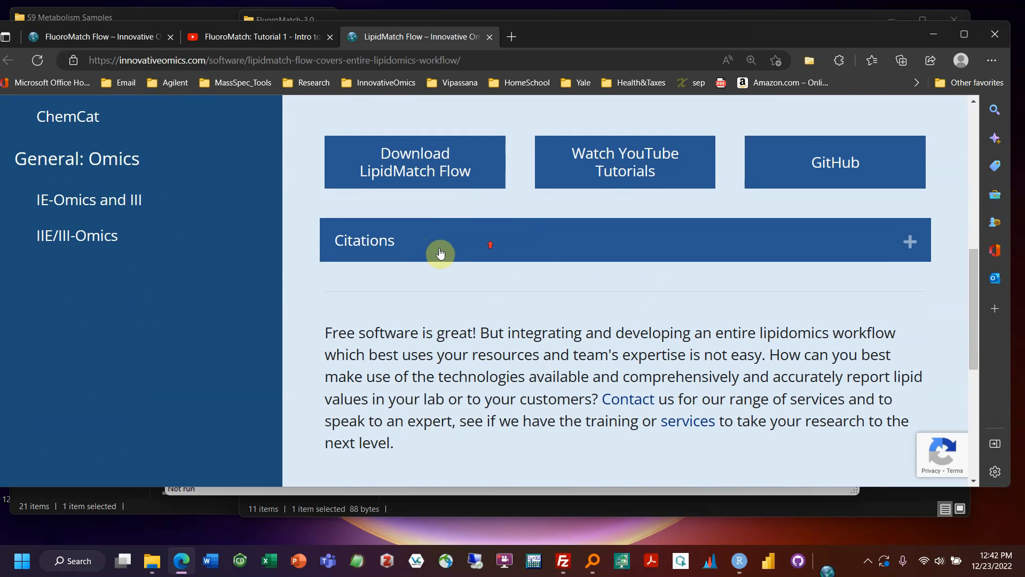
{"action": "scroll", "scroll_direction": "down", "scroll_amount": 3}
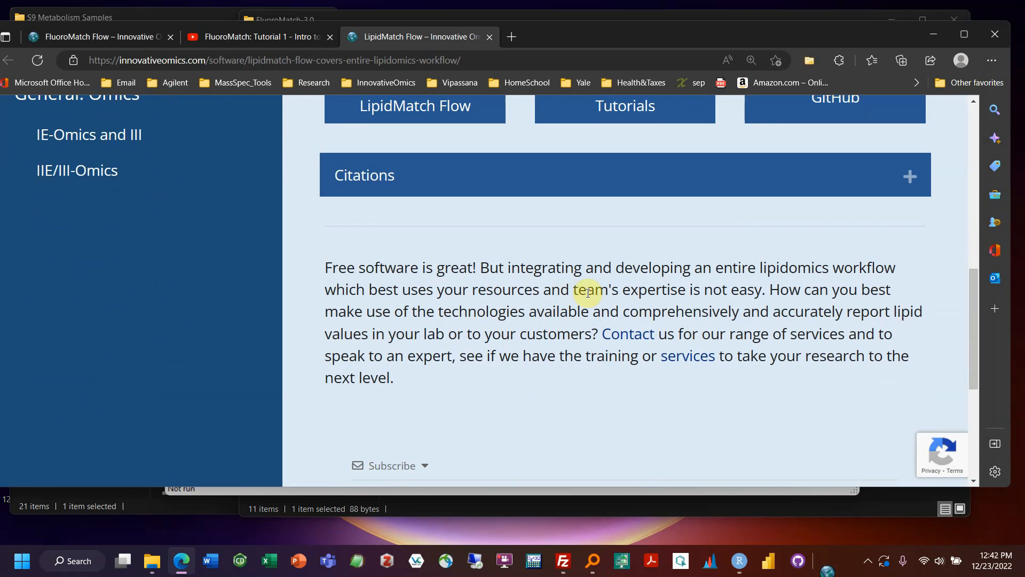
{"action": "scroll", "scroll_direction": "up", "scroll_amount": 3}
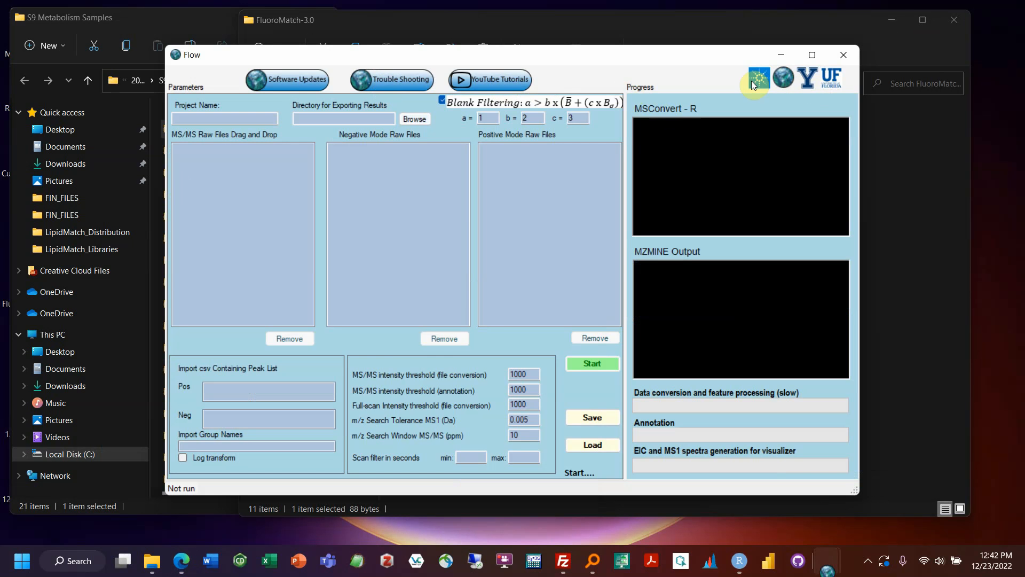
{"action": "mouse_move", "coordinate": [763, 87]}
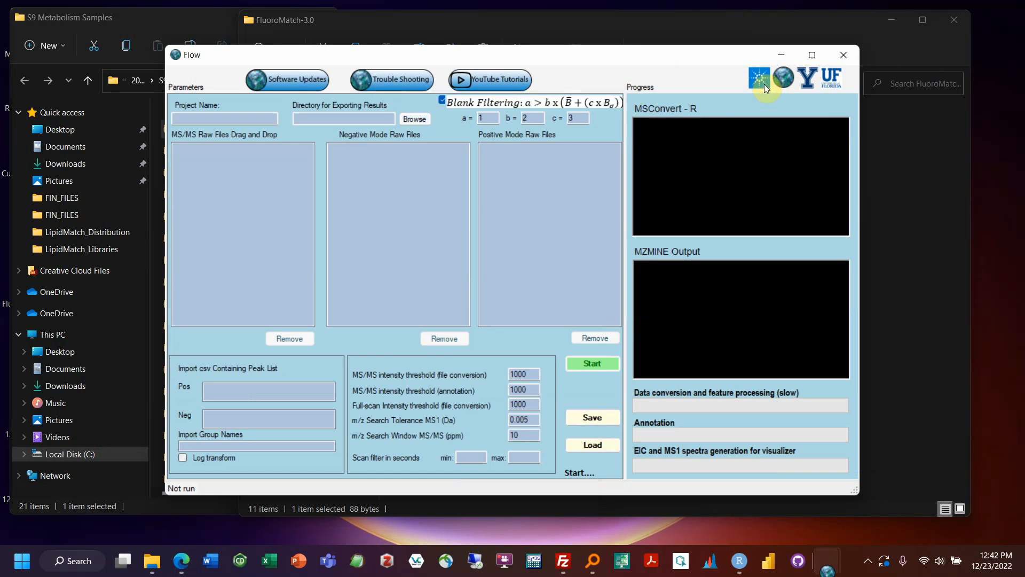
{"action": "mouse_move", "coordinate": [292, 179]}
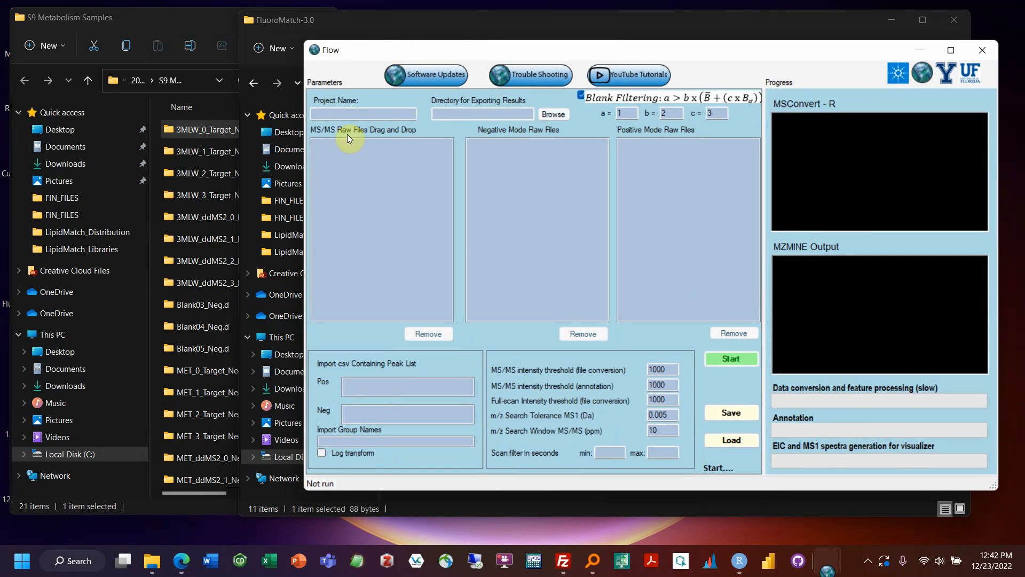
{"action": "mouse_move", "coordinate": [491, 185]}
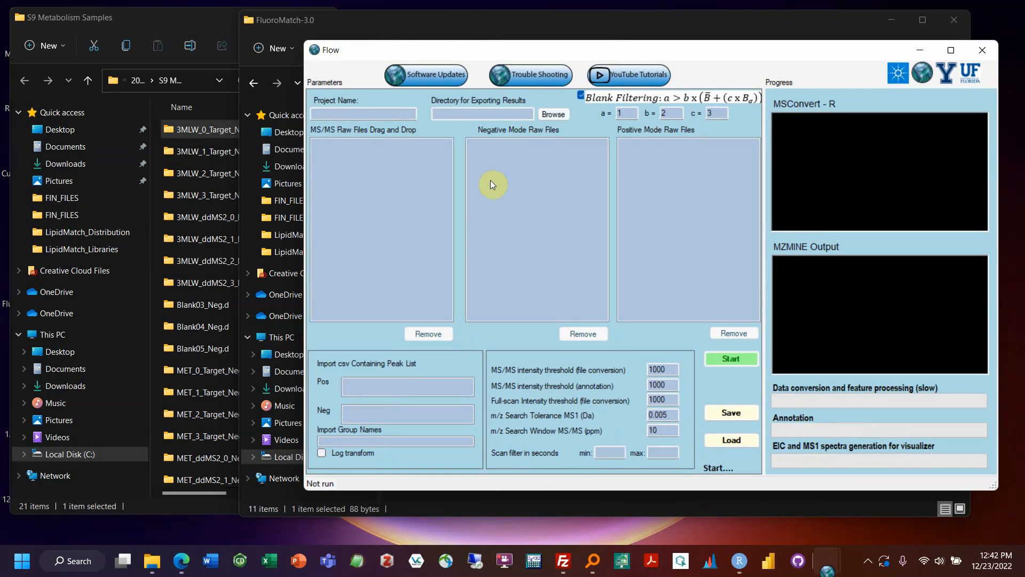
{"action": "mouse_move", "coordinate": [340, 220]}
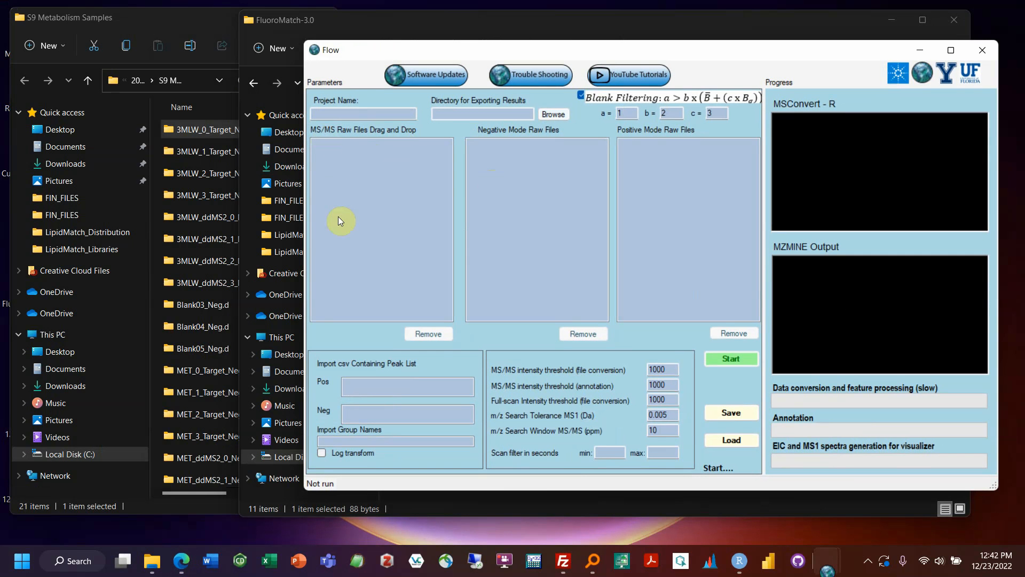
{"action": "mouse_move", "coordinate": [399, 215]}
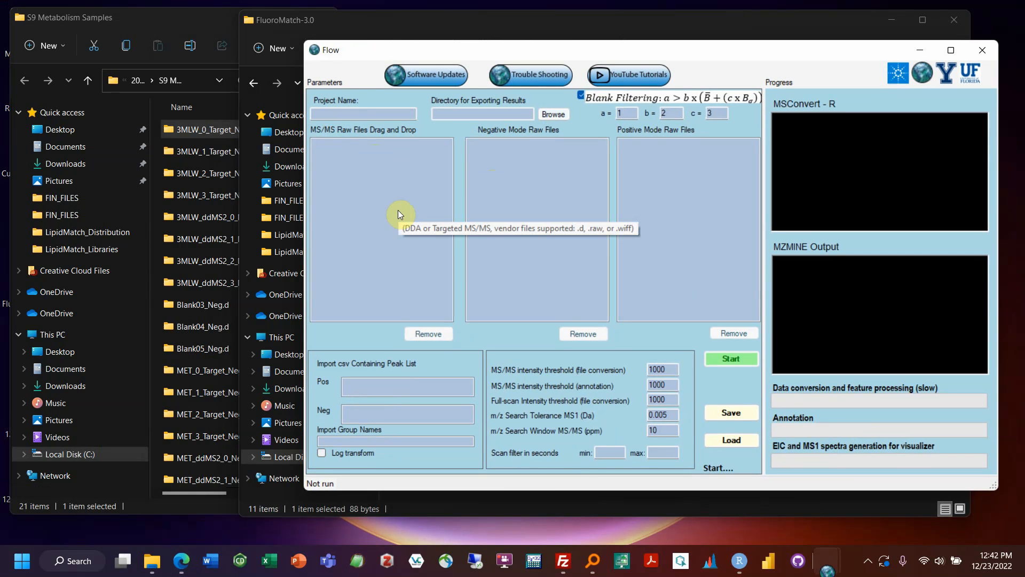
{"action": "mouse_move", "coordinate": [323, 261]}
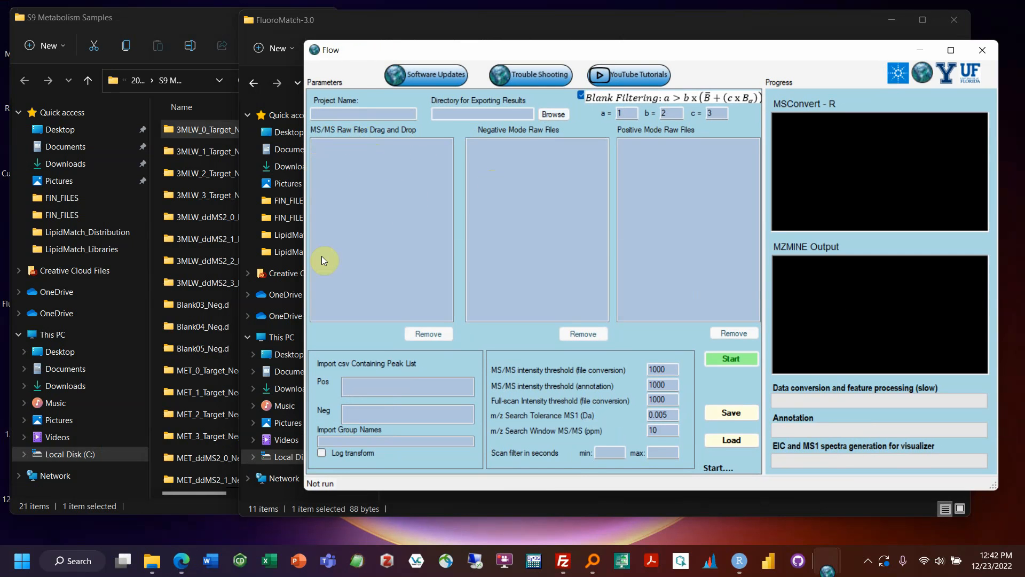
{"action": "mouse_move", "coordinate": [412, 251]}
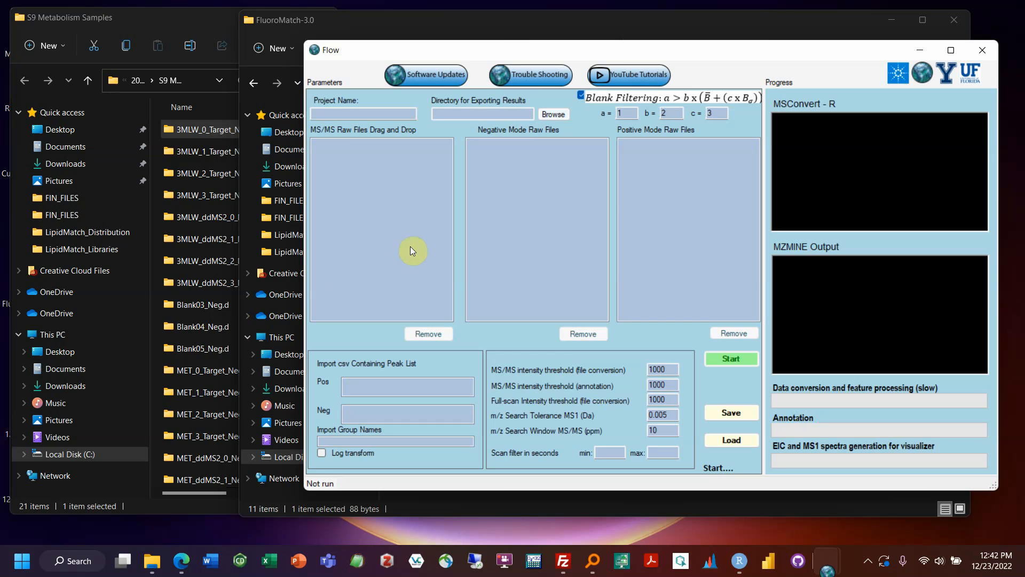
{"action": "mouse_move", "coordinate": [328, 221]}
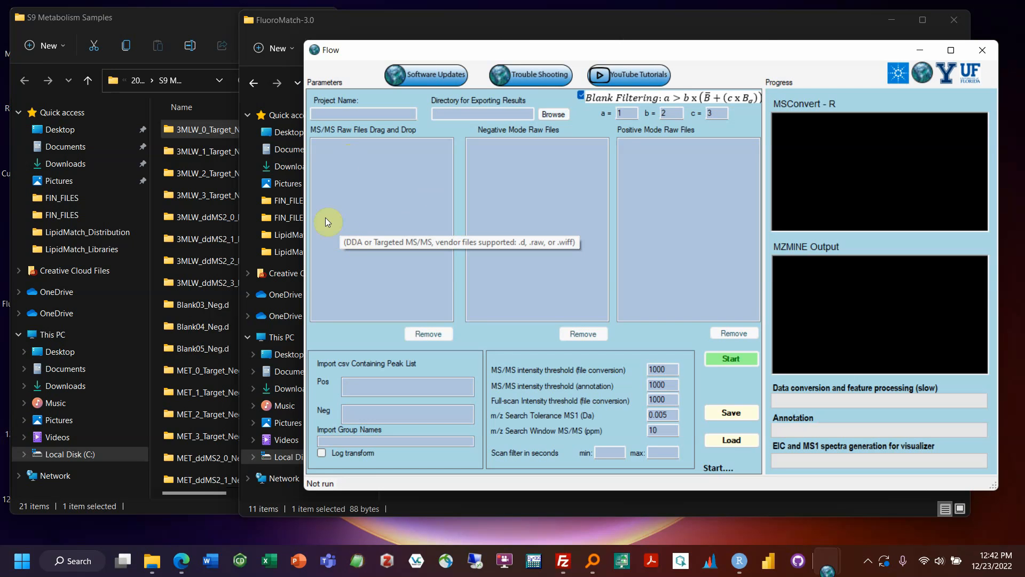
{"action": "mouse_move", "coordinate": [339, 261]}
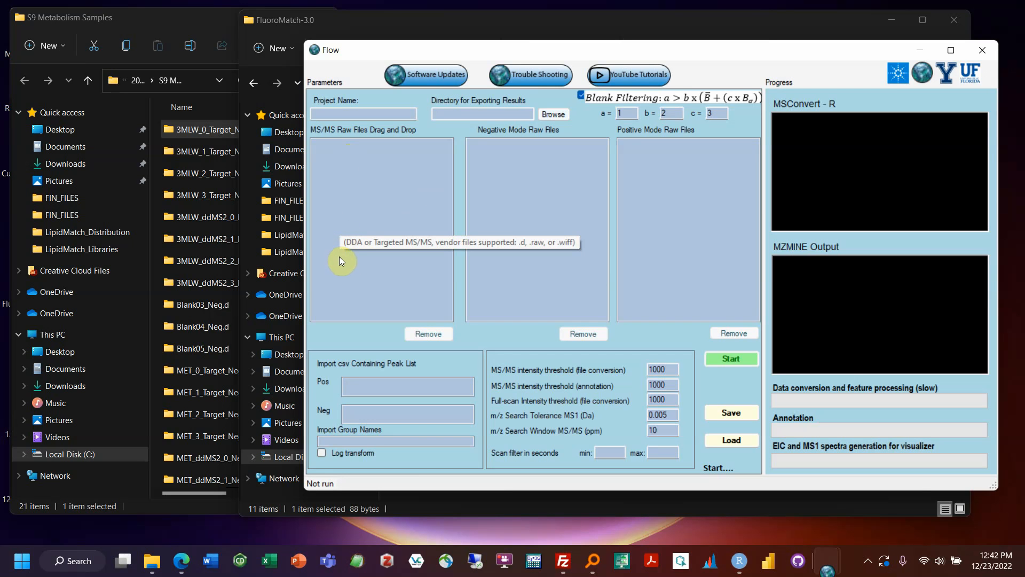
{"action": "mouse_move", "coordinate": [420, 216]}
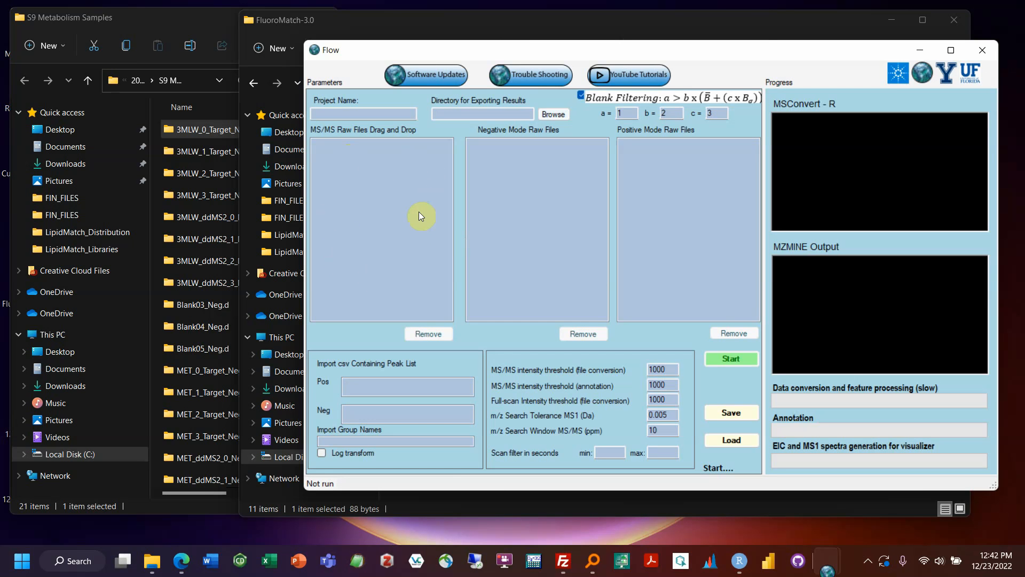
{"action": "mouse_move", "coordinate": [385, 169]}
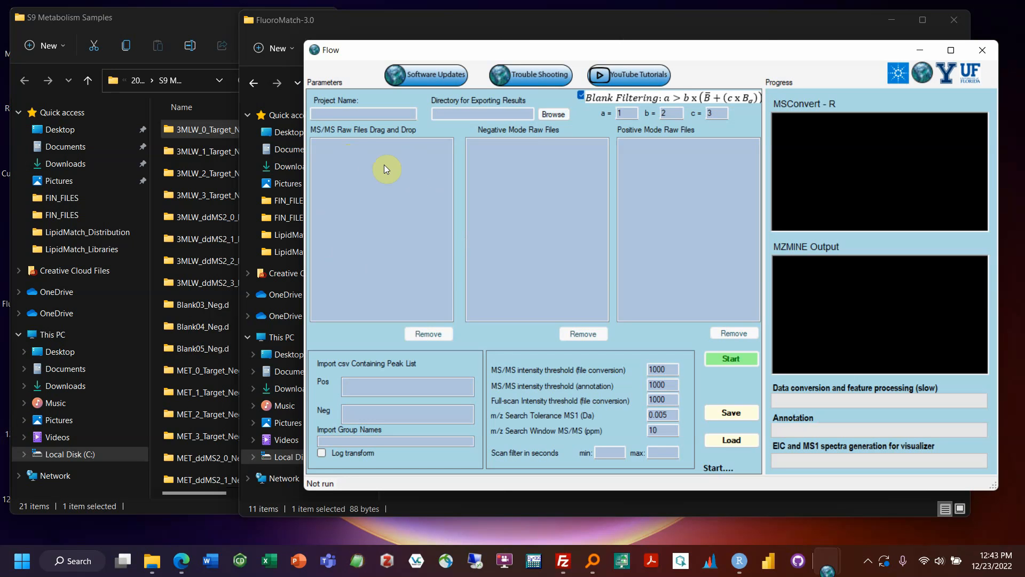
{"action": "mouse_move", "coordinate": [430, 217]}
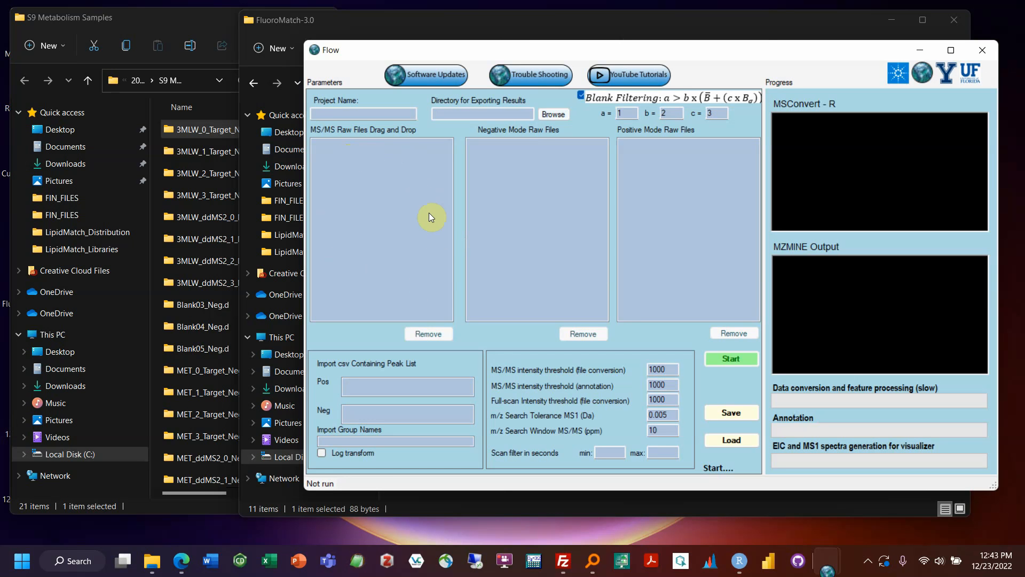
{"action": "mouse_move", "coordinate": [437, 182]}
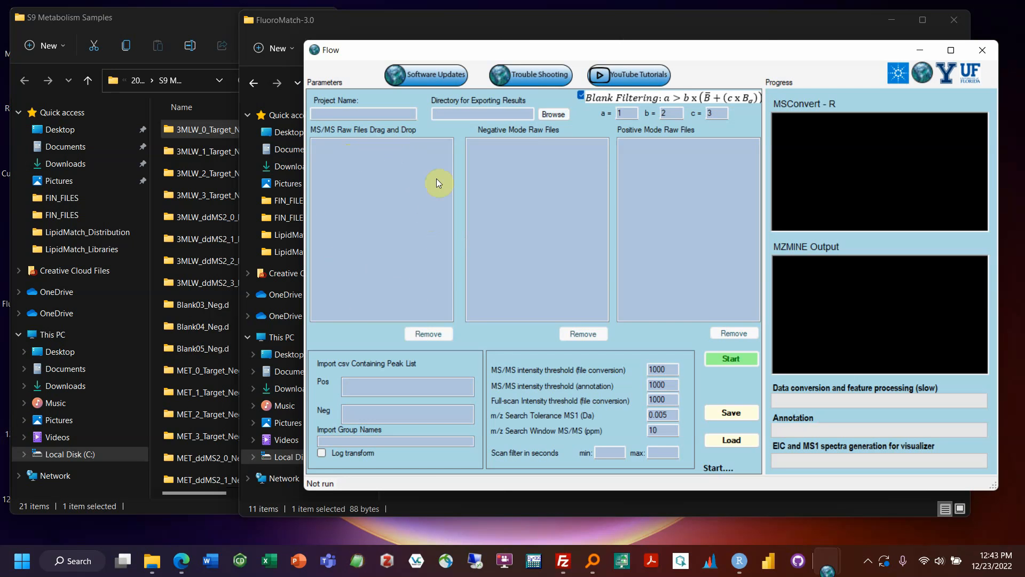
{"action": "mouse_move", "coordinate": [433, 163]}
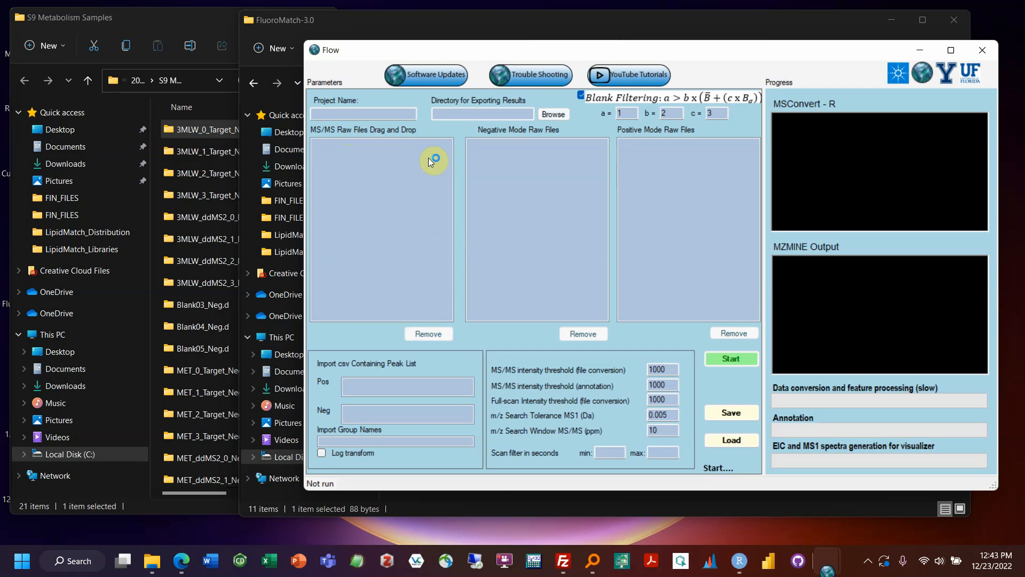
{"action": "mouse_move", "coordinate": [533, 118]}
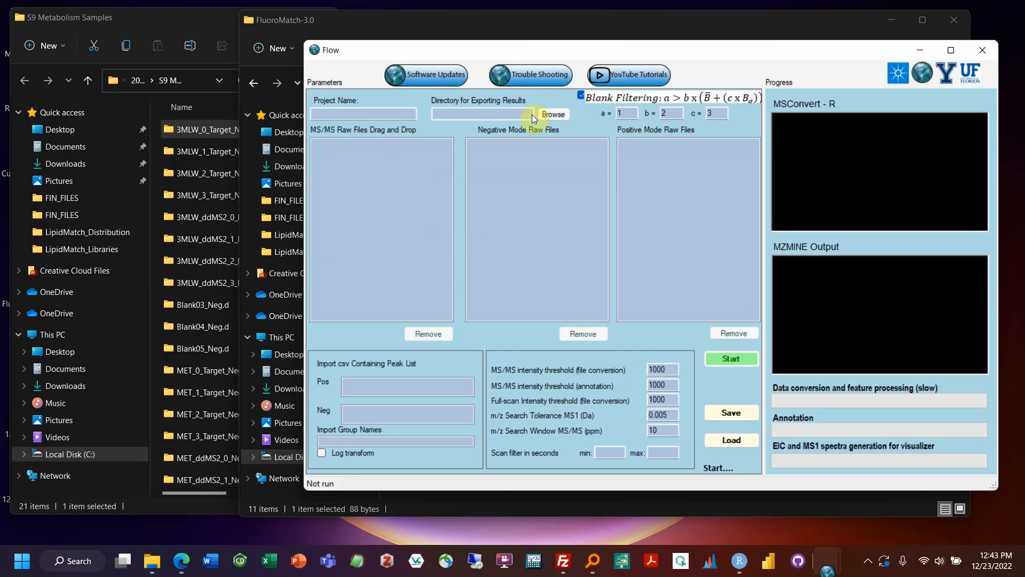
{"action": "mouse_move", "coordinate": [394, 266]}
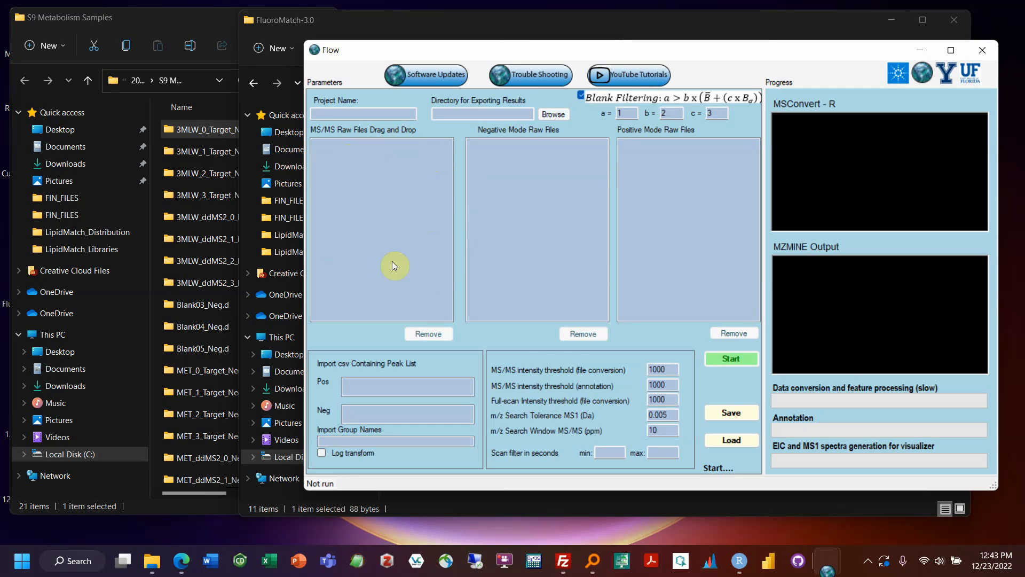
{"action": "mouse_move", "coordinate": [429, 231]}
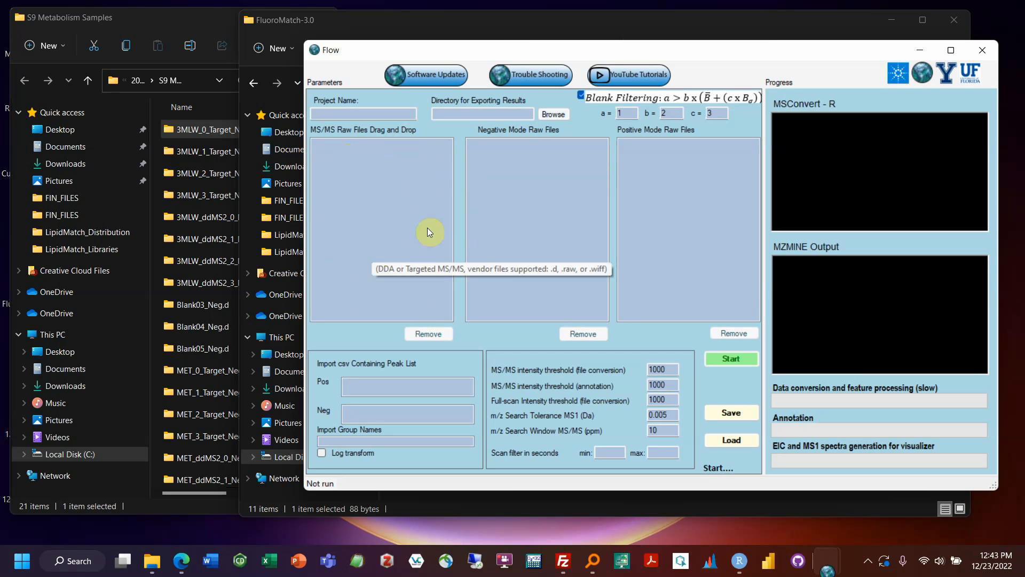
{"action": "mouse_move", "coordinate": [357, 148]}
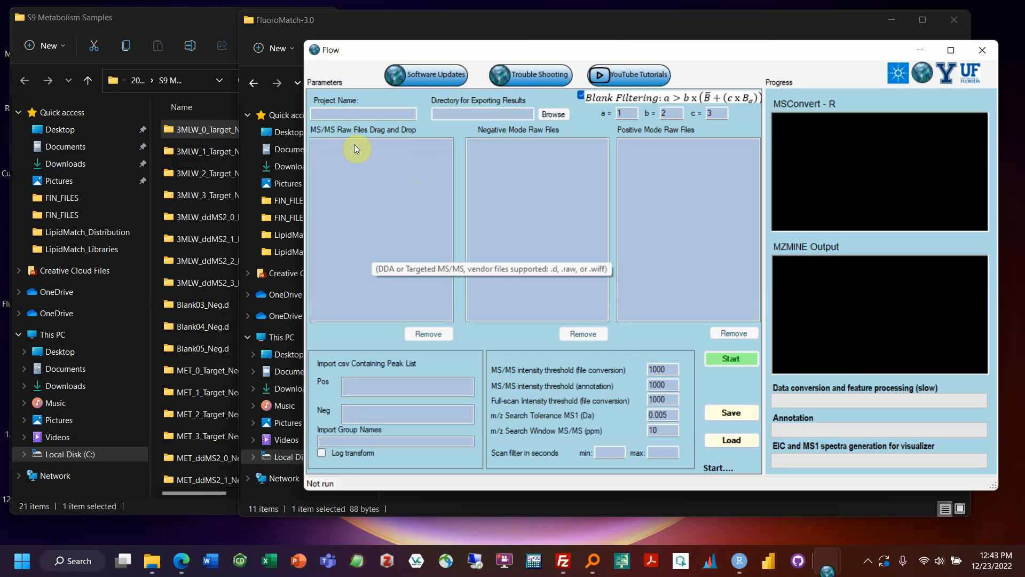
{"action": "mouse_move", "coordinate": [430, 214]}
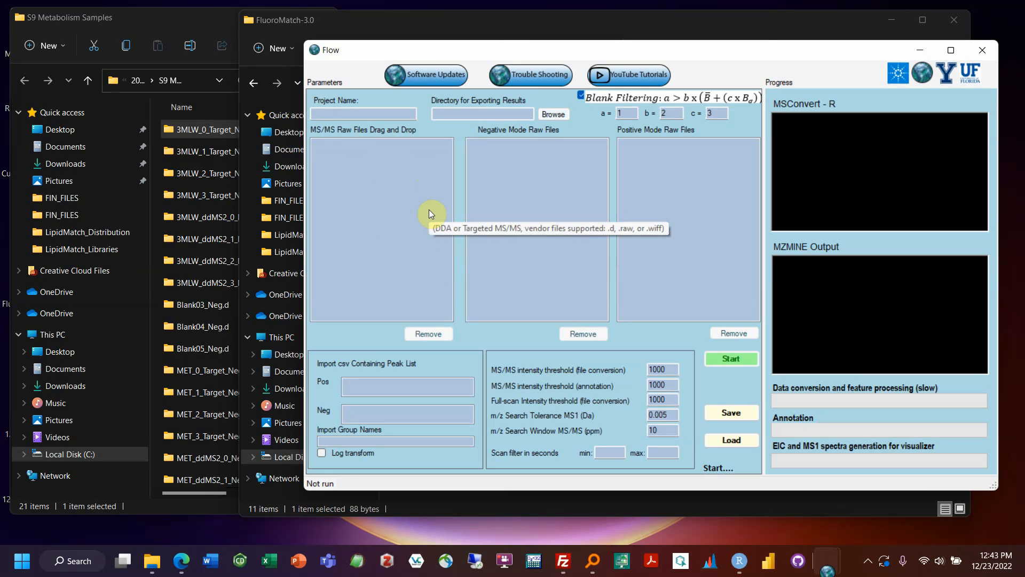
{"action": "mouse_move", "coordinate": [317, 146]}
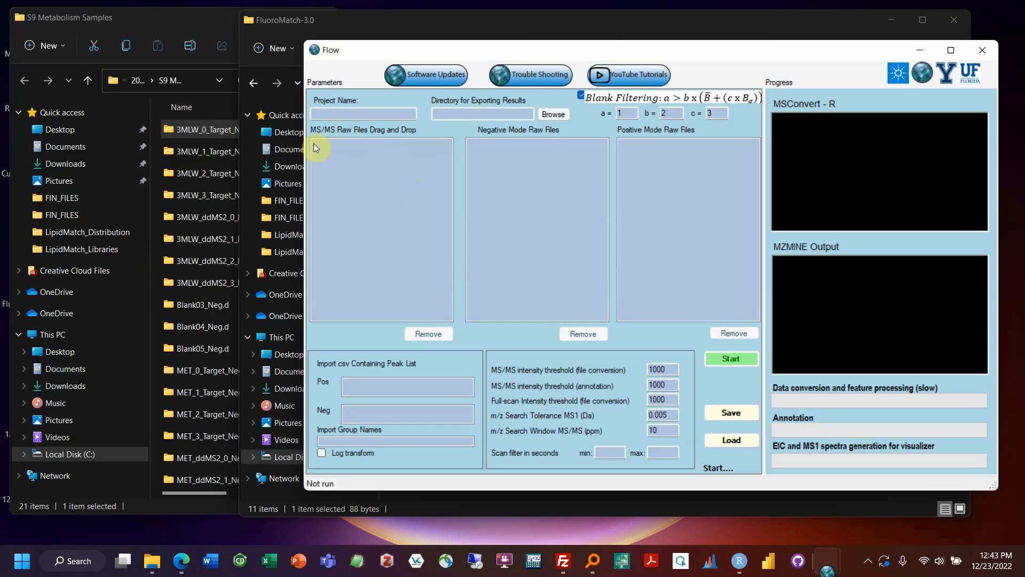
{"action": "mouse_move", "coordinate": [373, 160]}
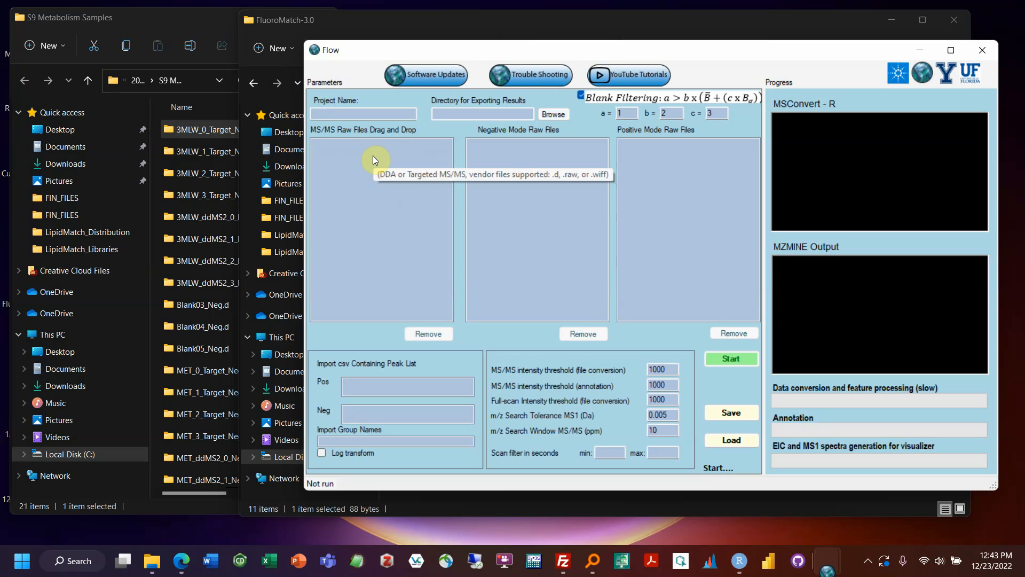
{"action": "mouse_move", "coordinate": [375, 160]}
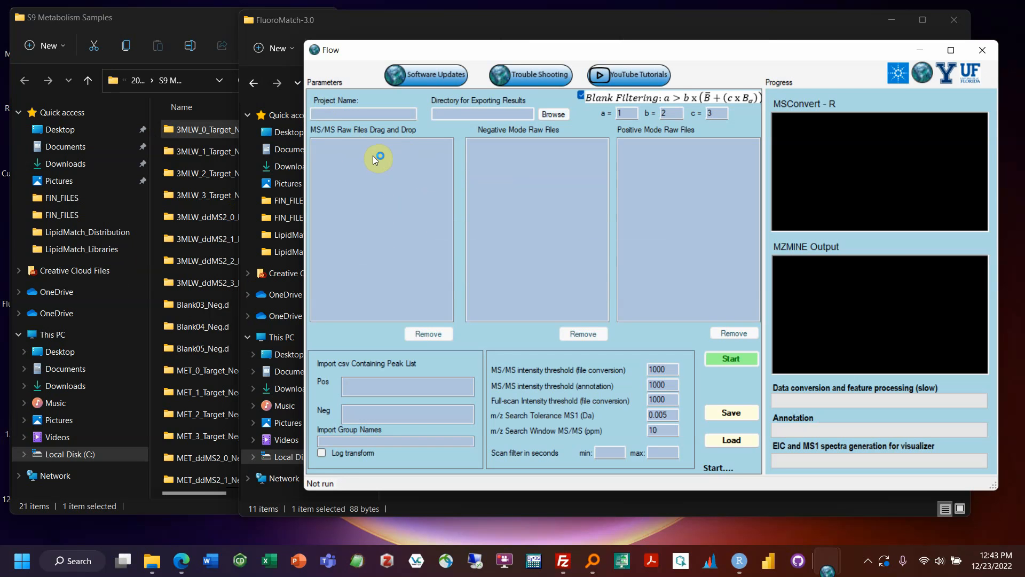
{"action": "mouse_move", "coordinate": [409, 182]}
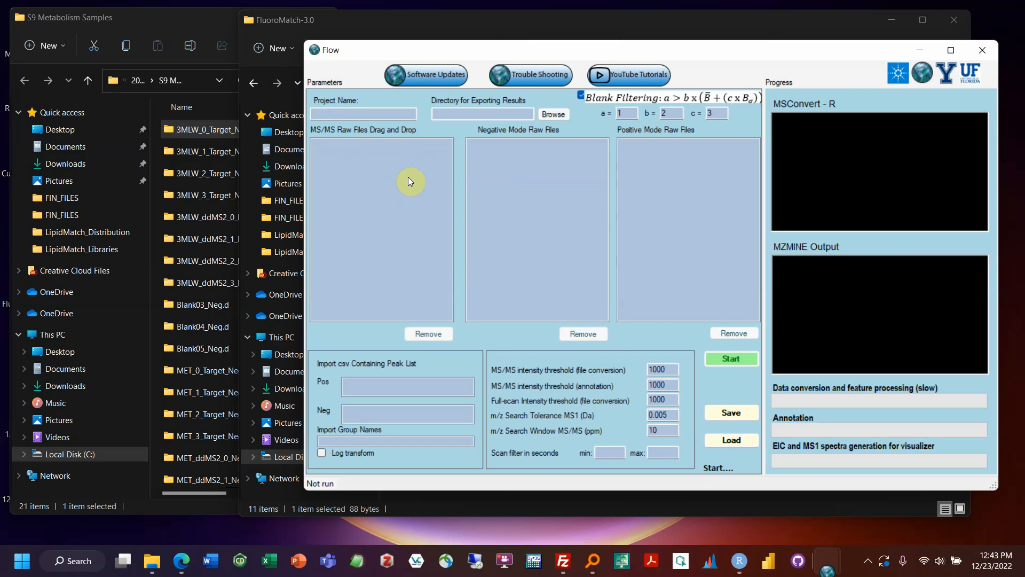
{"action": "mouse_move", "coordinate": [414, 157]}
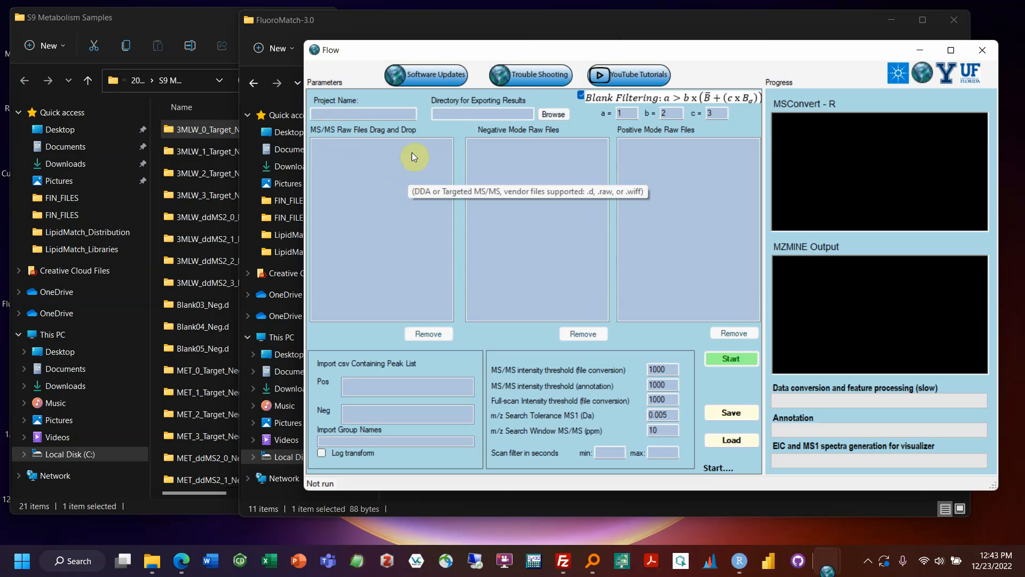
{"action": "mouse_move", "coordinate": [389, 191]}
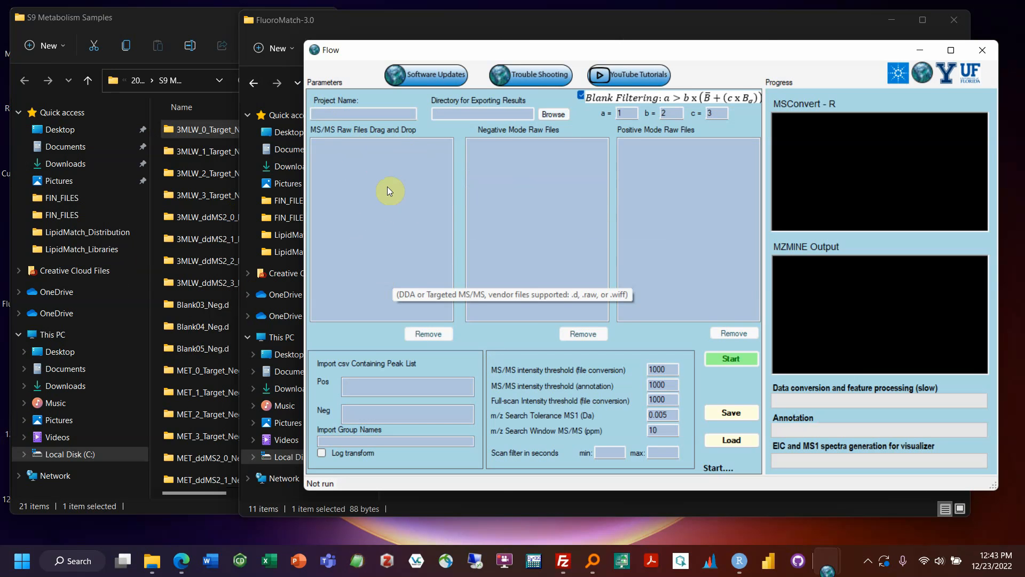
{"action": "mouse_move", "coordinate": [529, 170]}
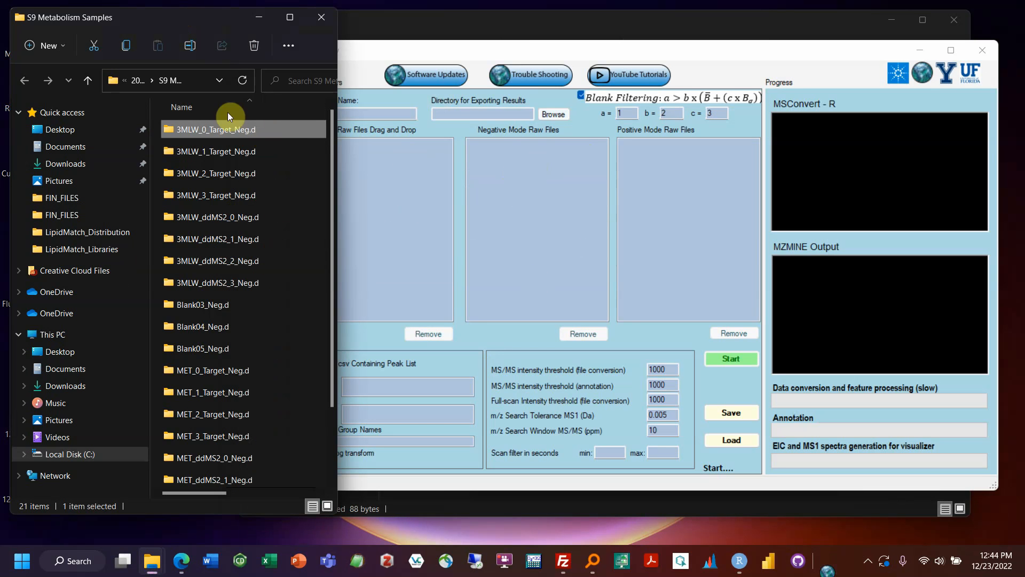
{"action": "mouse_move", "coordinate": [226, 150]}
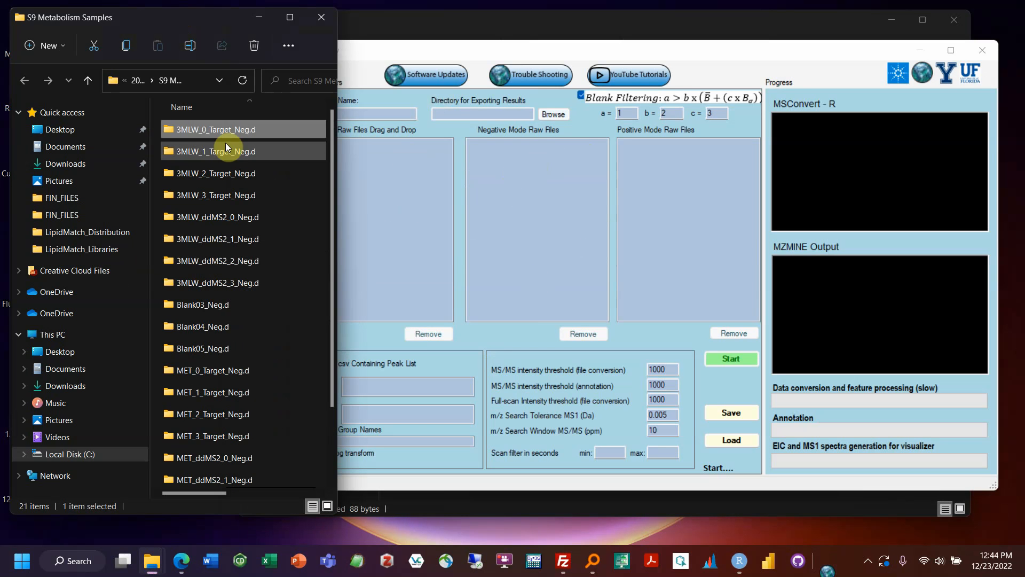
{"action": "mouse_move", "coordinate": [214, 131]}
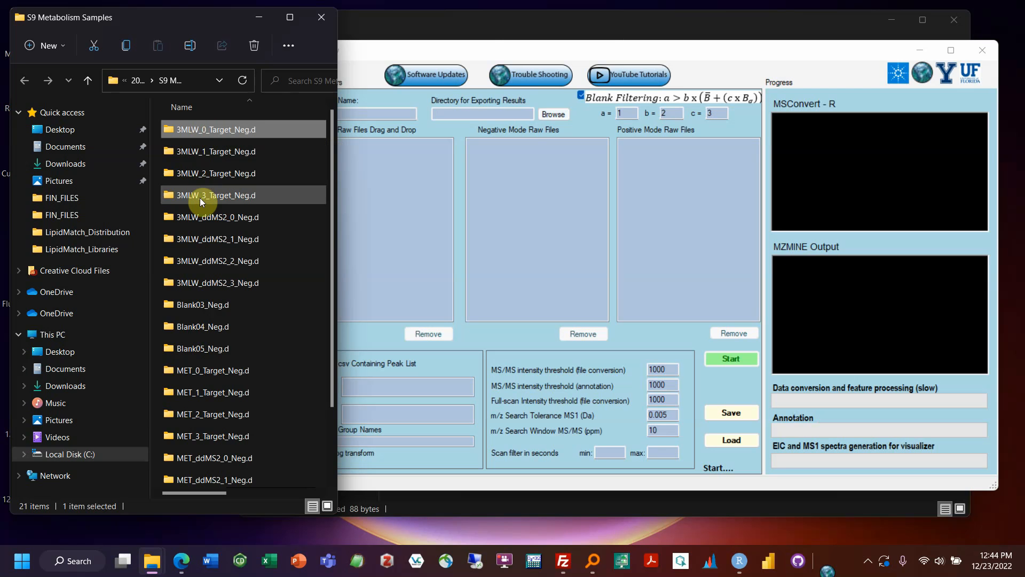
{"action": "mouse_move", "coordinate": [201, 200]}
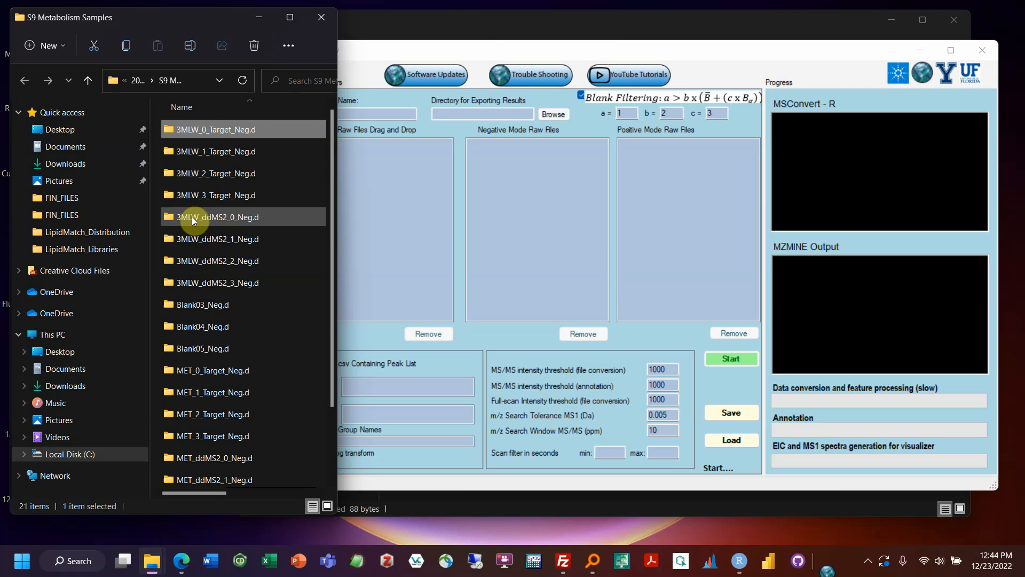
Select the 3MLW Target_Neg.d sample folders for the Negative Mode Raw Files list.
{"action": "left_click", "coordinate": [216, 150]}
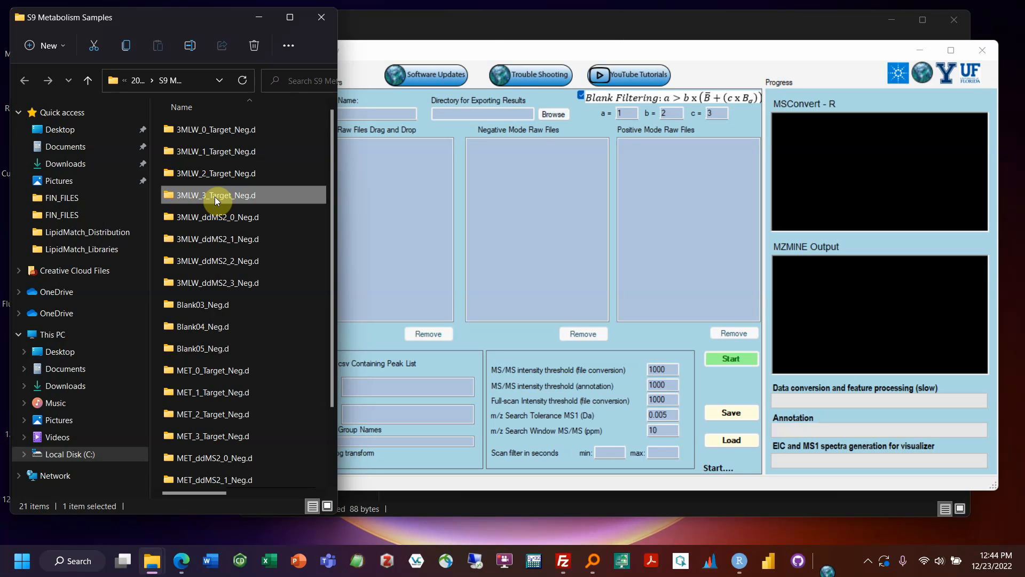
{"action": "left_click", "coordinate": [215, 129]}
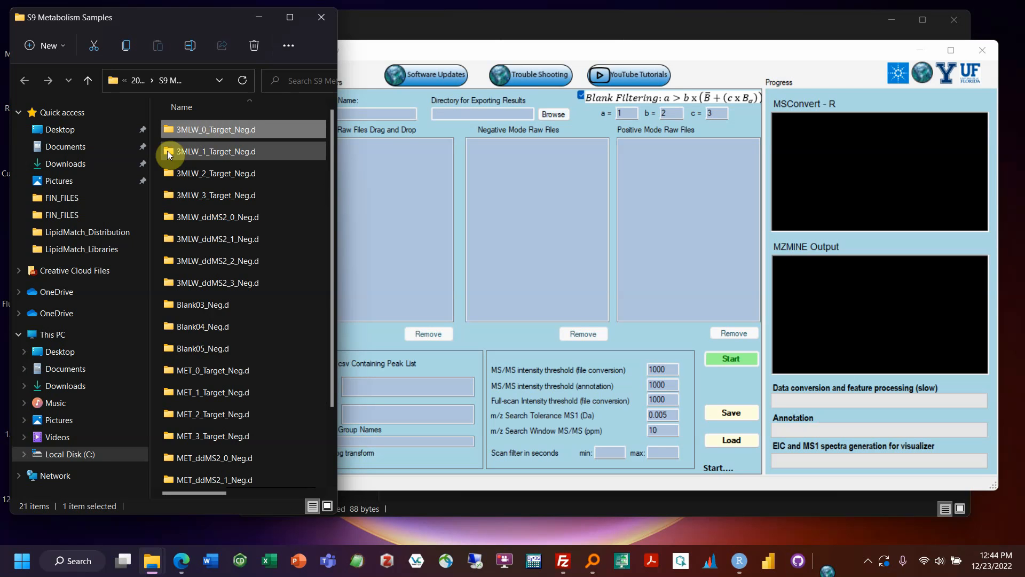
{"action": "left_click", "coordinate": [235, 129]}
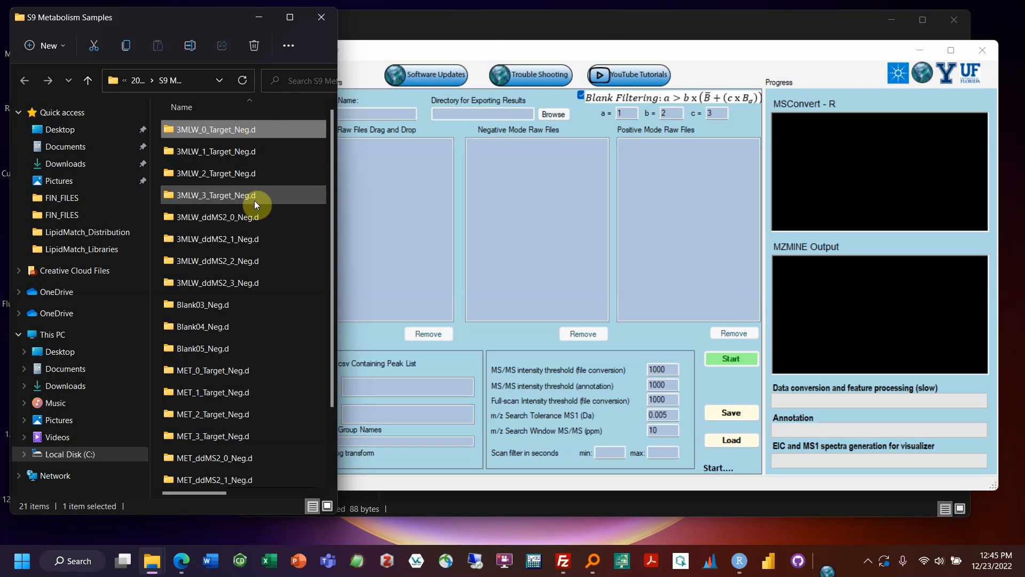
{"action": "scroll", "scroll_direction": "down", "scroll_amount": 3}
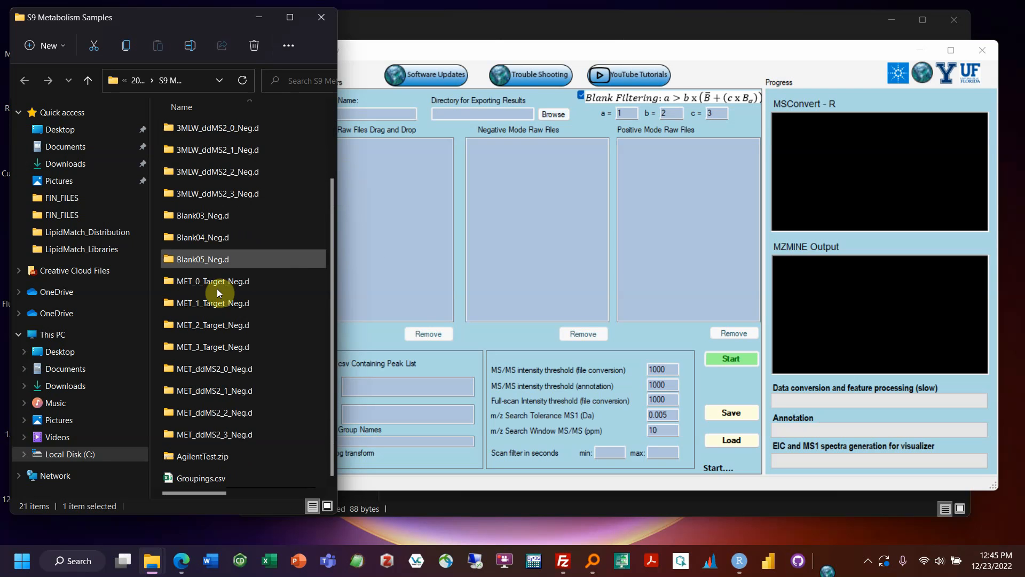
{"action": "scroll", "scroll_direction": "up", "scroll_amount": 3}
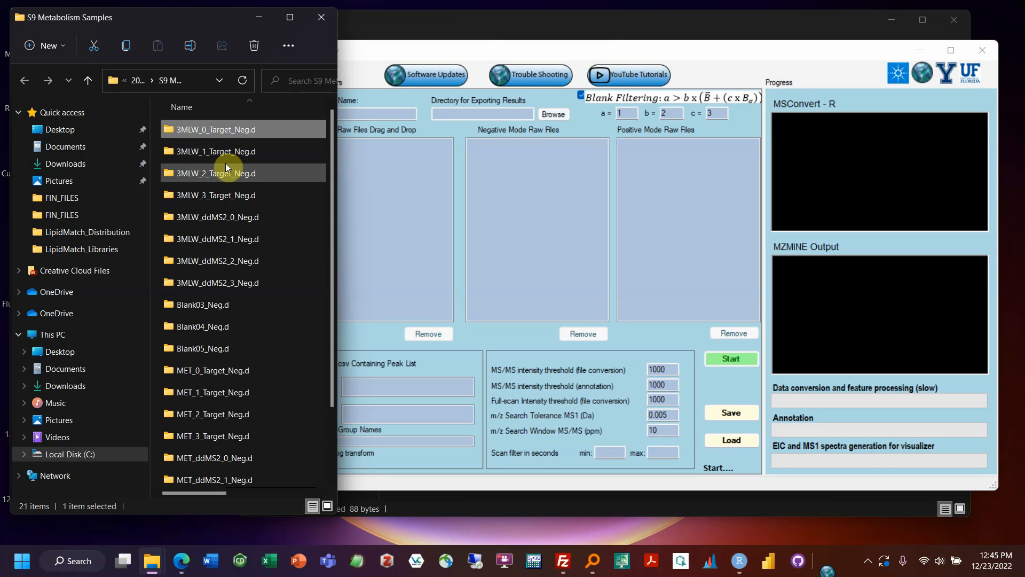
{"action": "left_click", "coordinate": [214, 194]}
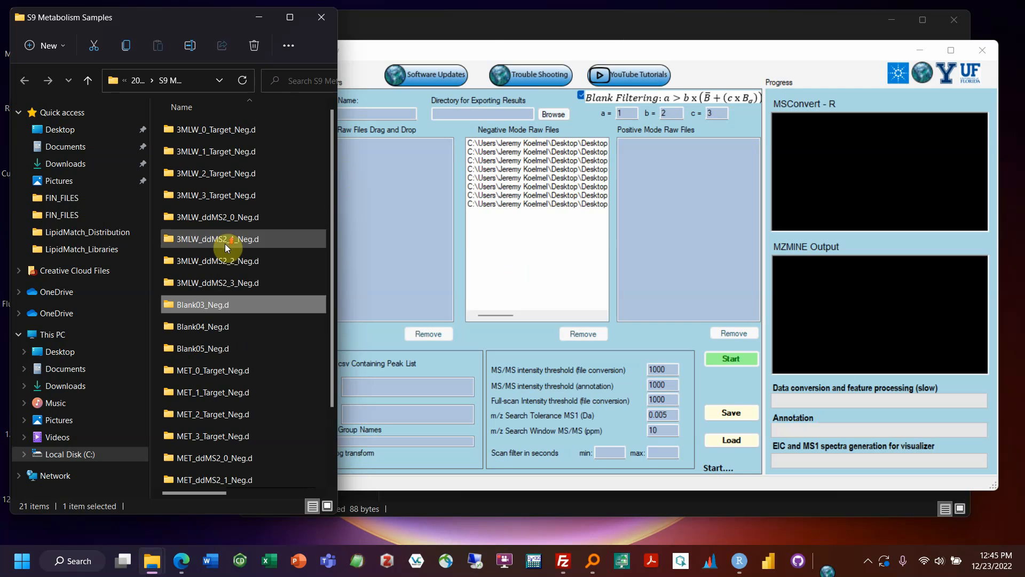
Select the Blank03, Blank04 and Blank05_Neg.d folders in Explorer.
{"action": "left_click", "coordinate": [204, 348]}
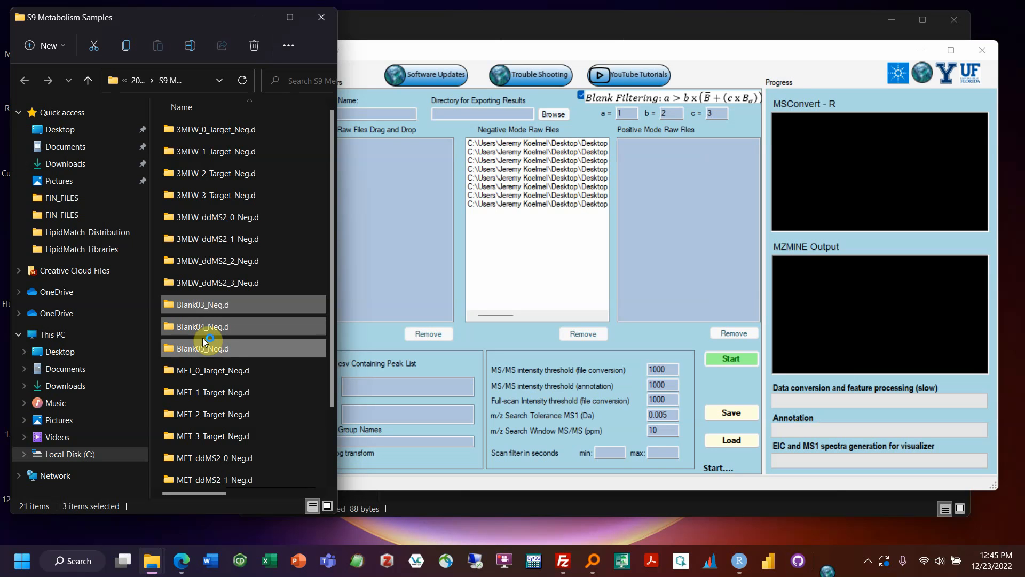
{"action": "mouse_move", "coordinate": [158, 259]}
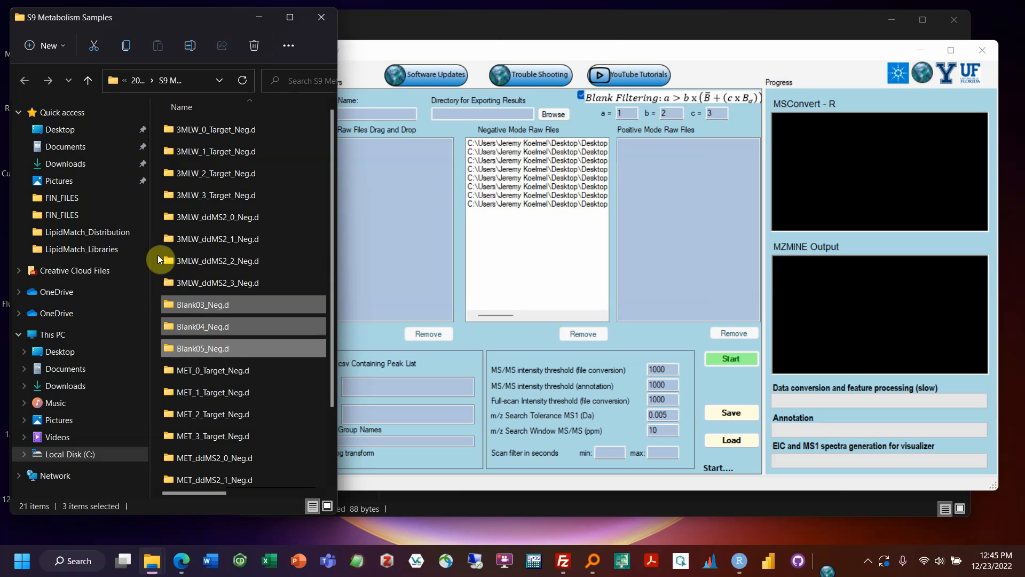
{"action": "mouse_move", "coordinate": [666, 102]}
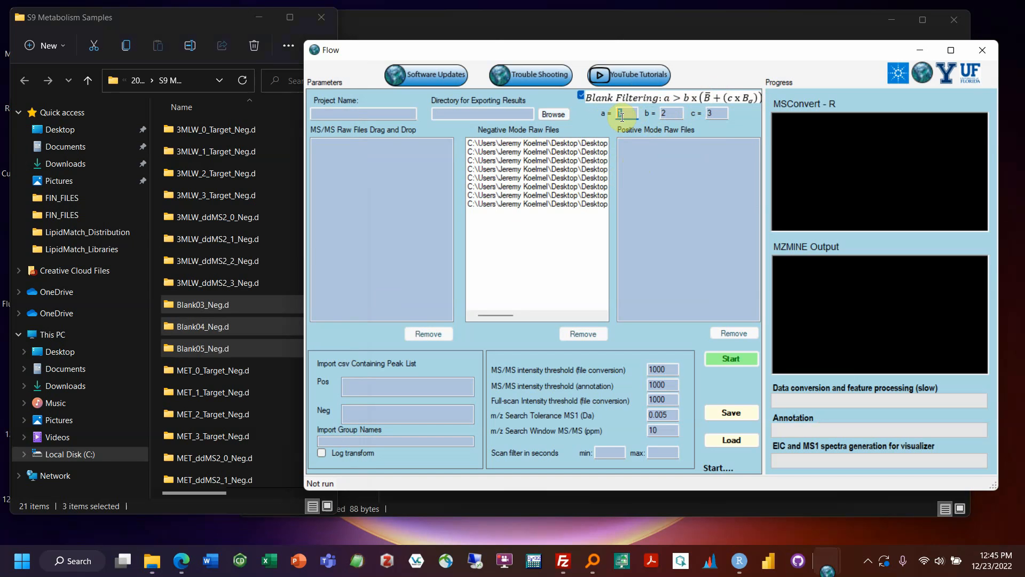
Drop the three Blank folders into the Negative Mode Raw Files list and check the entries.
{"action": "left_click", "coordinate": [626, 113]}
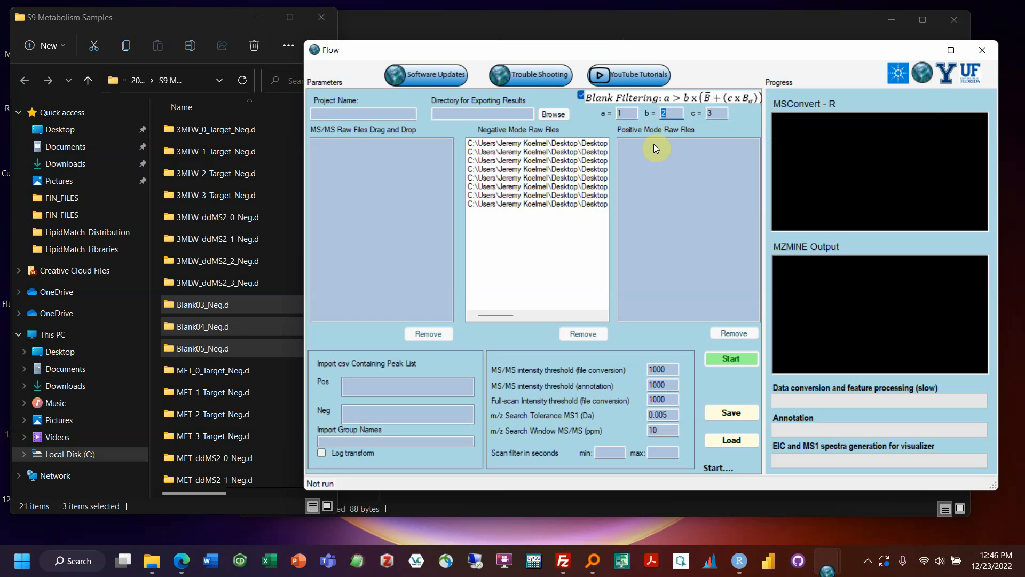
{"action": "mouse_move", "coordinate": [729, 125]}
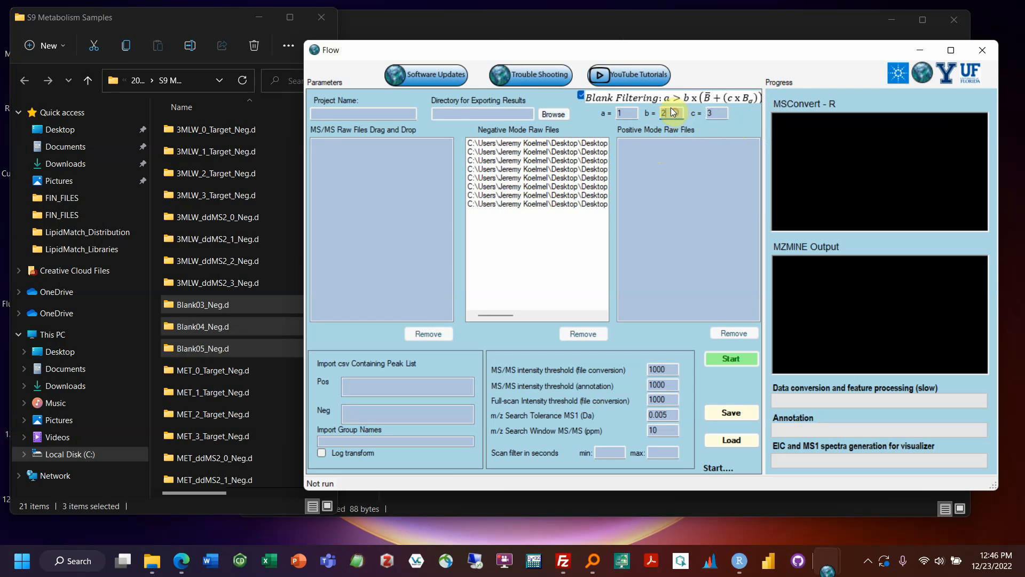
{"action": "mouse_move", "coordinate": [731, 117]}
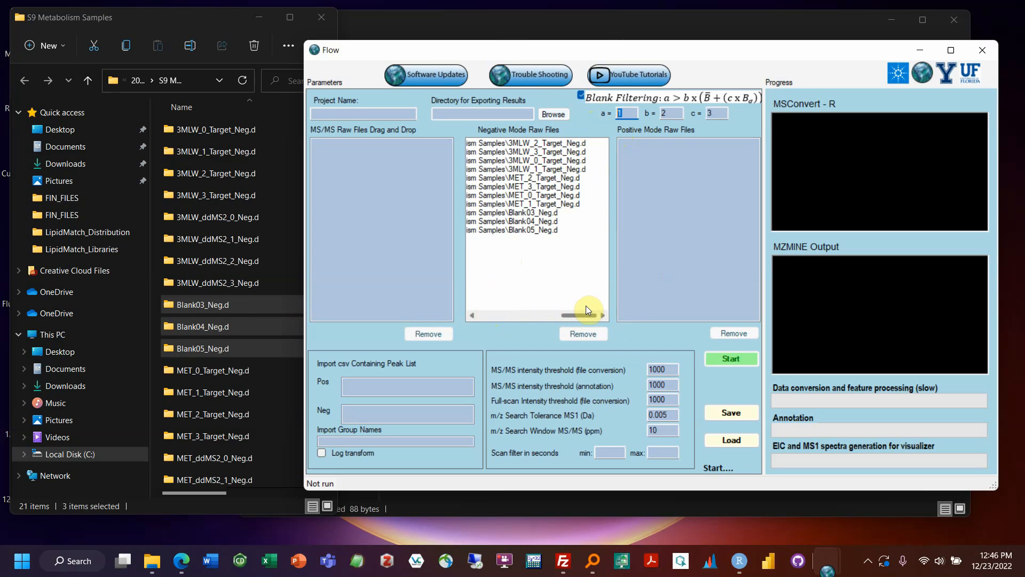
{"action": "scroll", "scroll_direction": "left", "scroll_amount": 3}
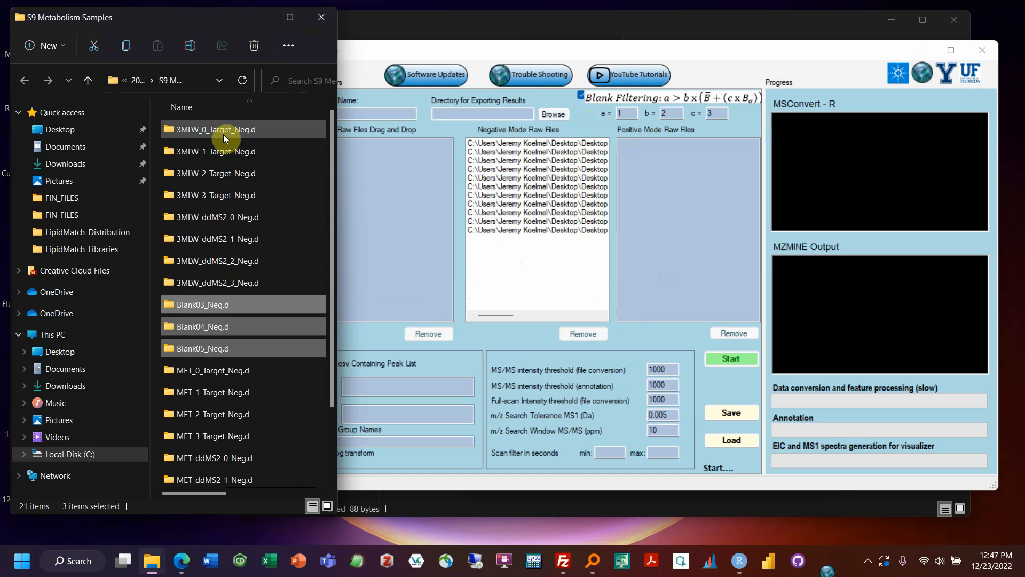
{"action": "mouse_move", "coordinate": [219, 151]}
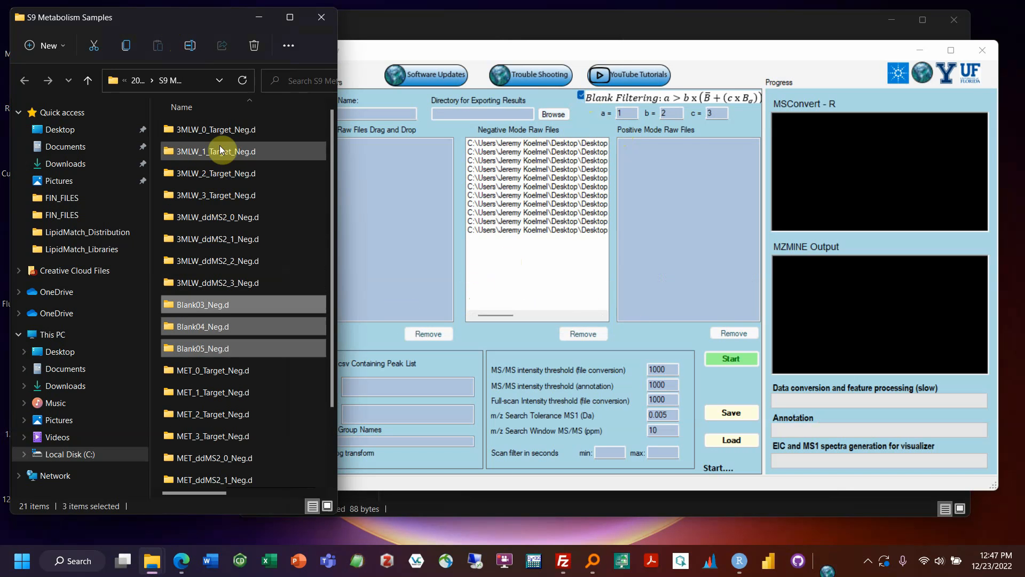
{"action": "mouse_move", "coordinate": [221, 144]}
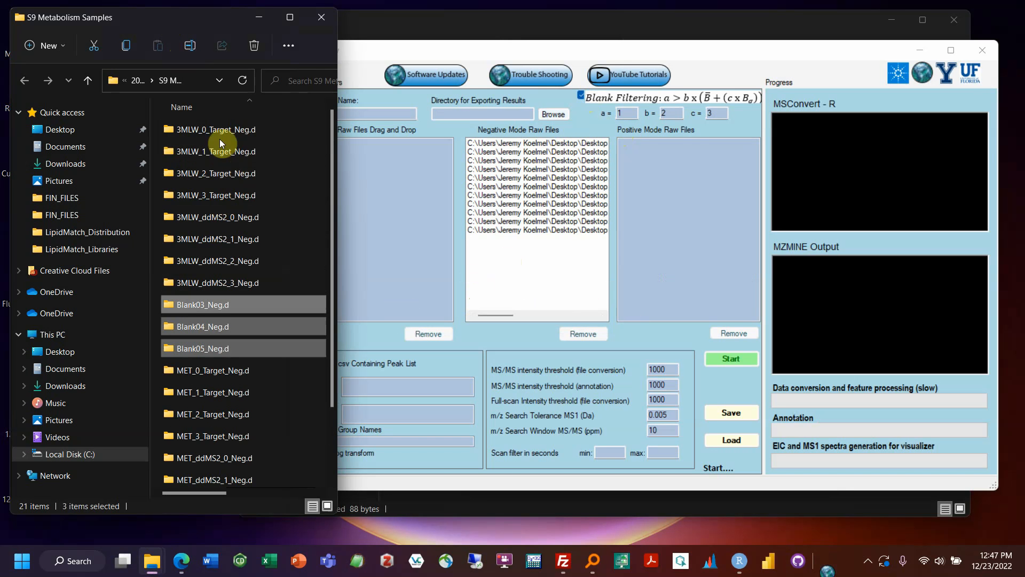
{"action": "mouse_move", "coordinate": [227, 261]}
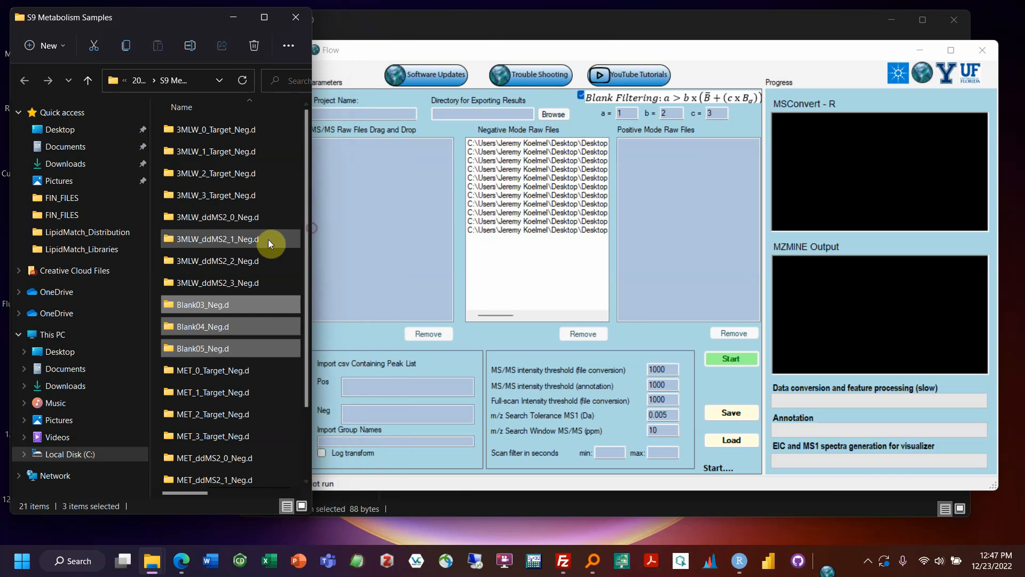
Drag the eight 3MLW and MET ddMS2 folders into the MS/MS Raw Files list.
{"action": "left_click", "coordinate": [217, 282]}
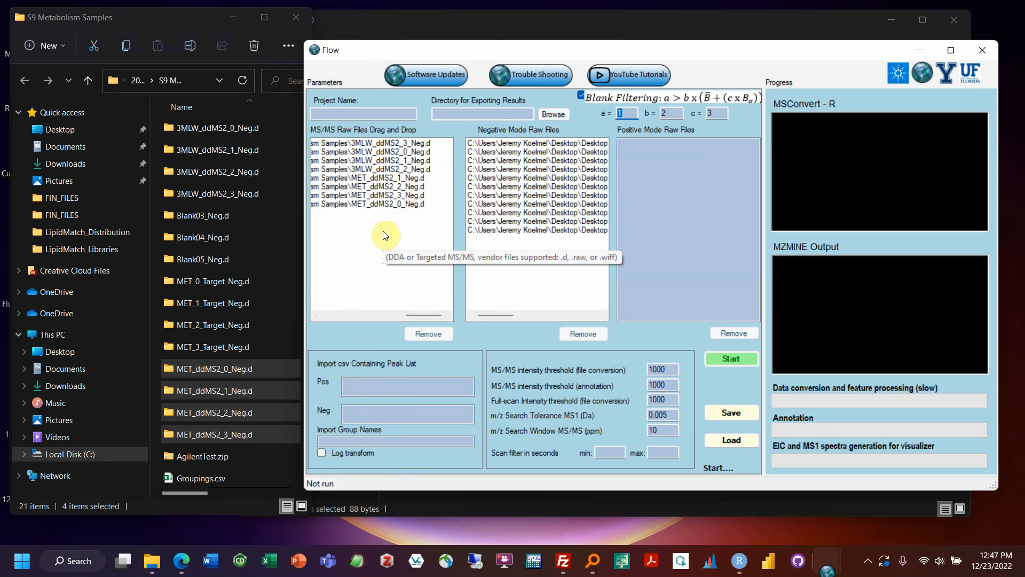
{"action": "mouse_move", "coordinate": [521, 271]}
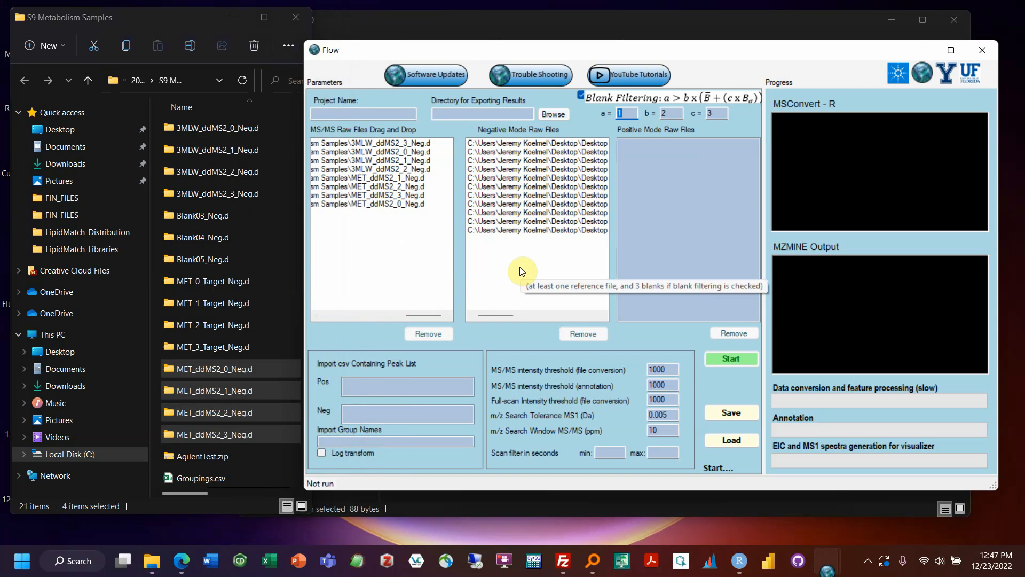
{"action": "mouse_move", "coordinate": [489, 114]}
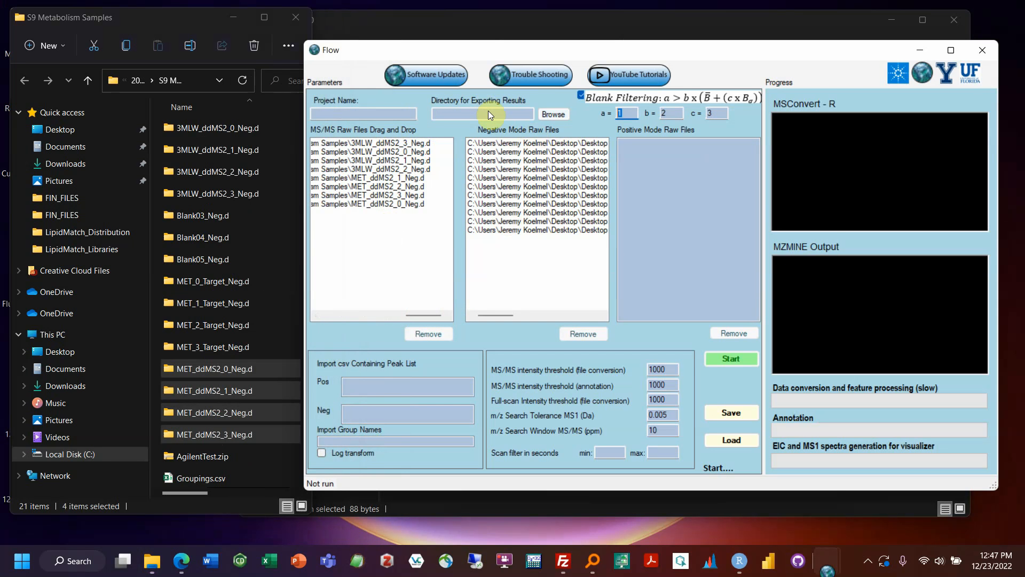
Browse to 12_09_OldTest and create a New folder inside it for results.
{"action": "left_click", "coordinate": [553, 114]}
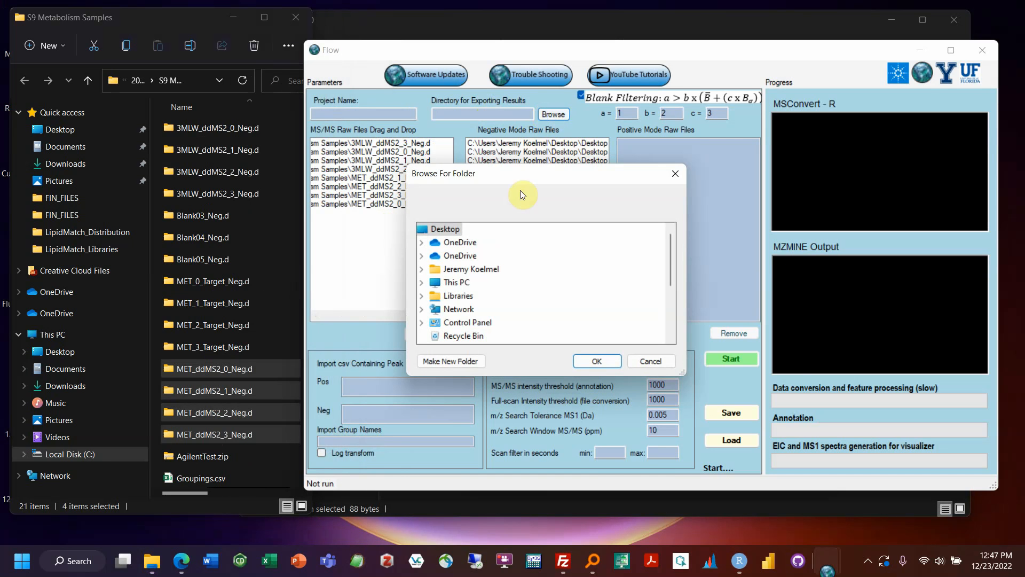
{"action": "scroll", "scroll_direction": "down", "scroll_amount": 3}
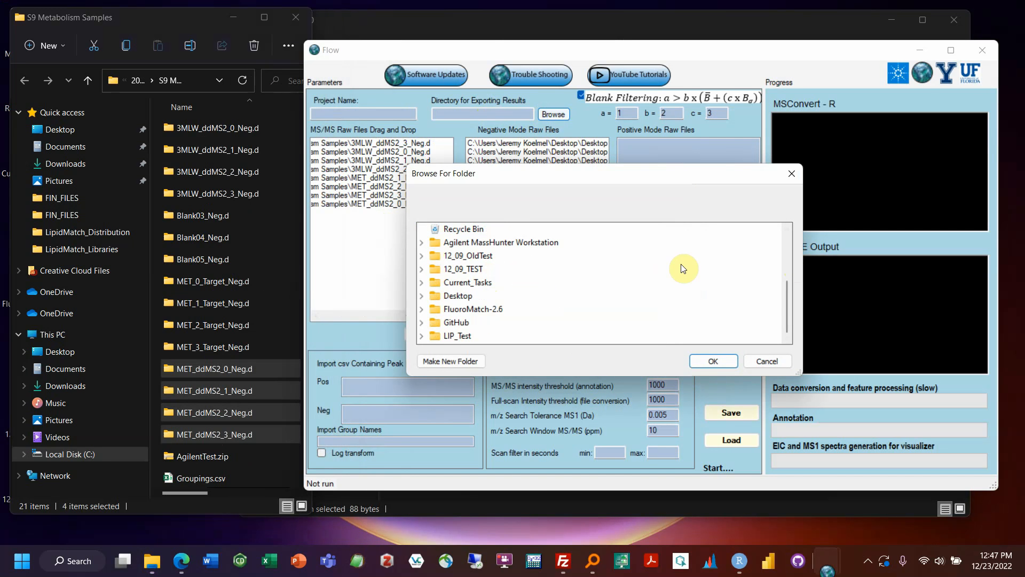
{"action": "left_click", "coordinate": [422, 256]}
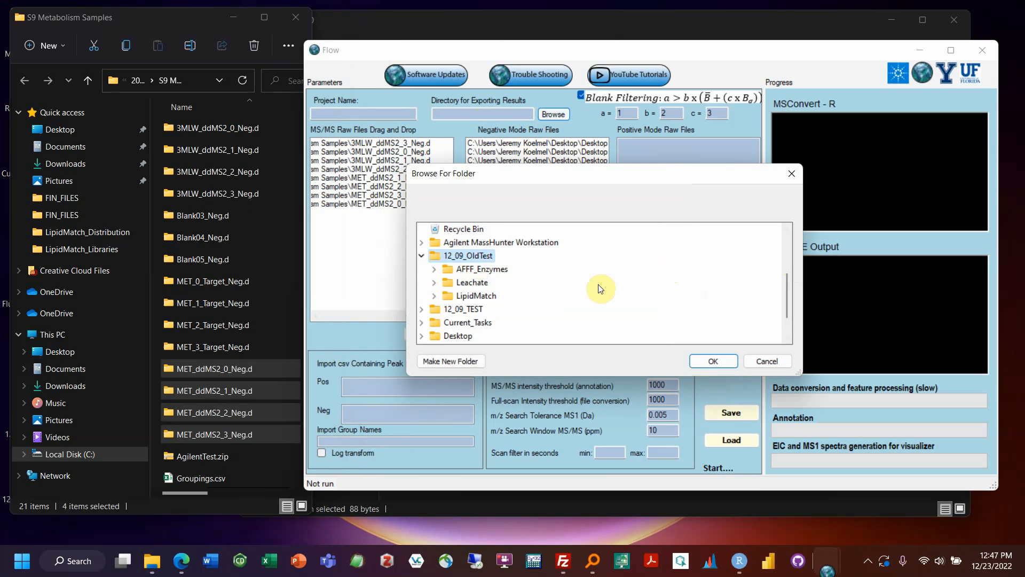
{"action": "right_click", "coordinate": [472, 282]}
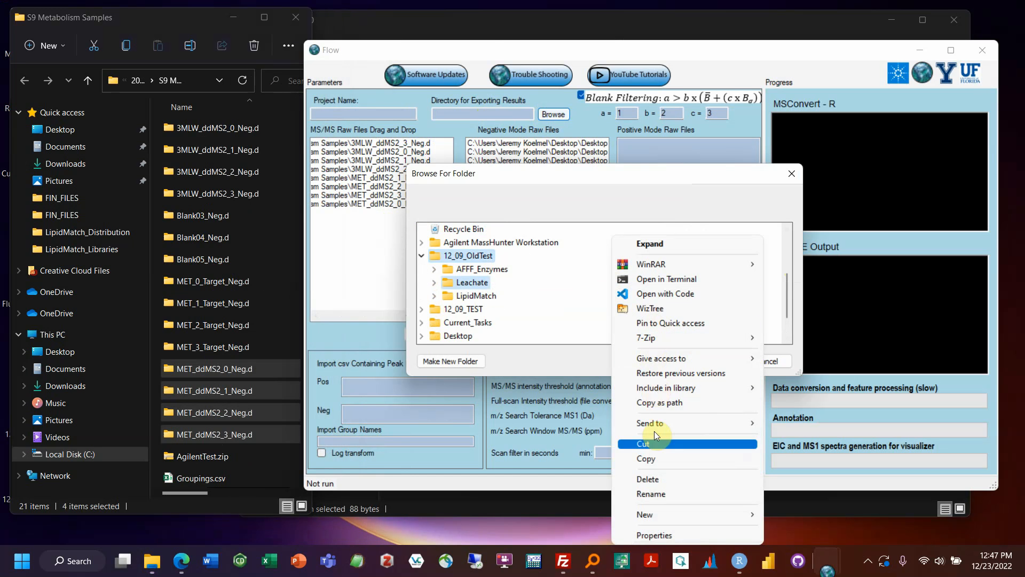
{"action": "mouse_move", "coordinate": [680, 308]}
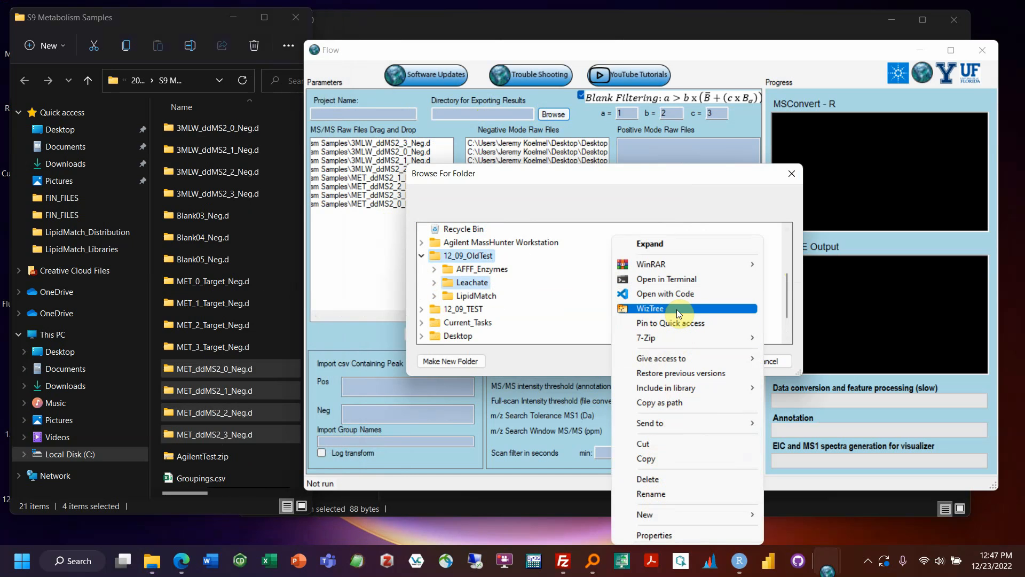
{"action": "mouse_move", "coordinate": [663, 517]}
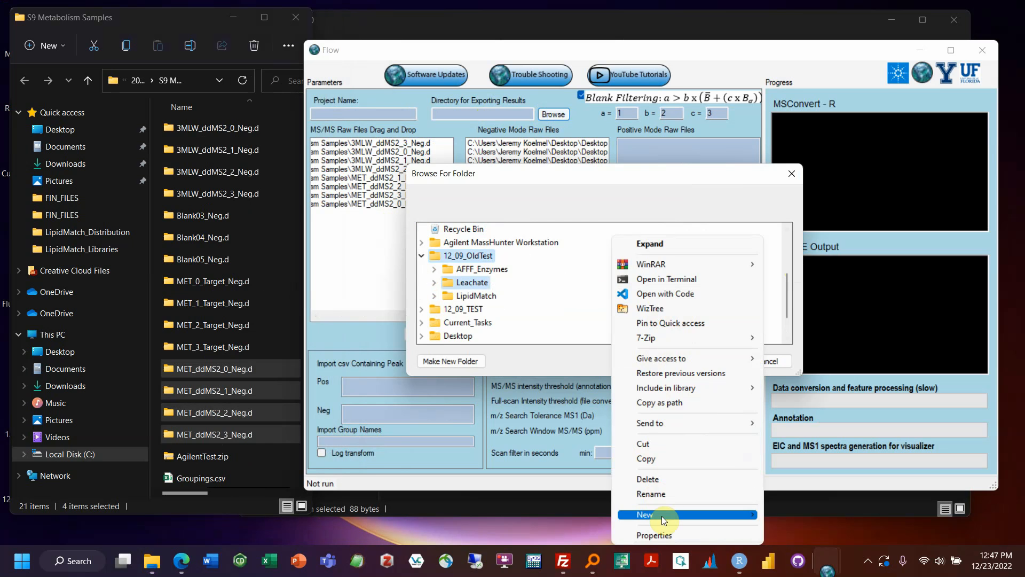
{"action": "left_click", "coordinate": [645, 515]}
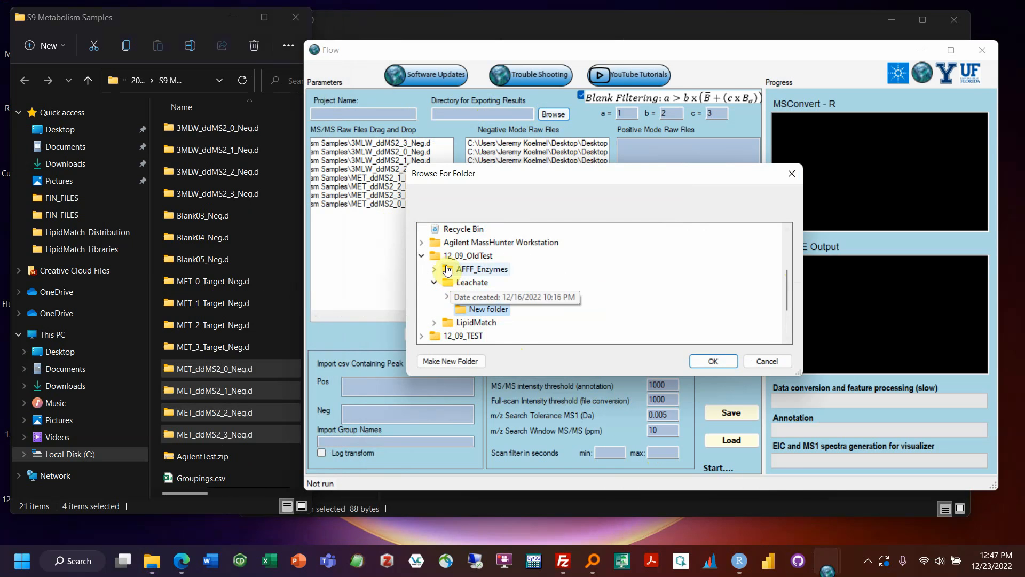
Choose the new folder as the export directory and confirm with OK.
{"action": "left_click", "coordinate": [433, 282]}
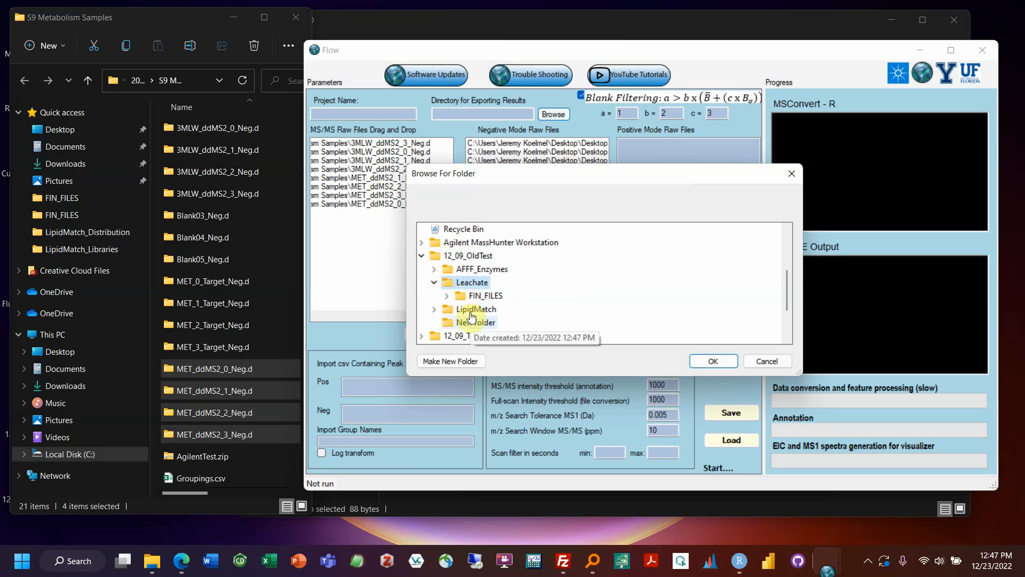
{"action": "left_click", "coordinate": [432, 281]}
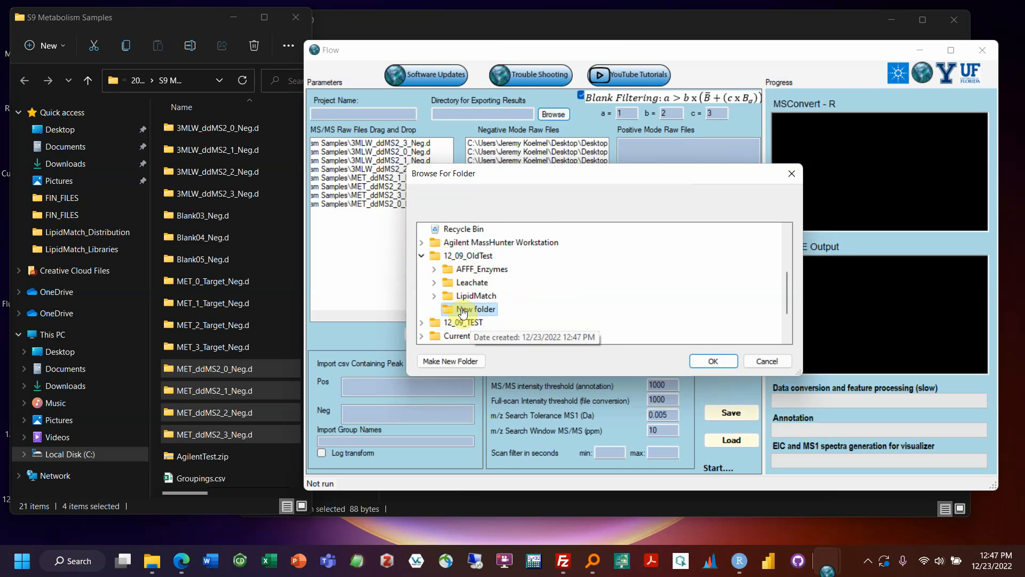
{"action": "left_click", "coordinate": [712, 360]}
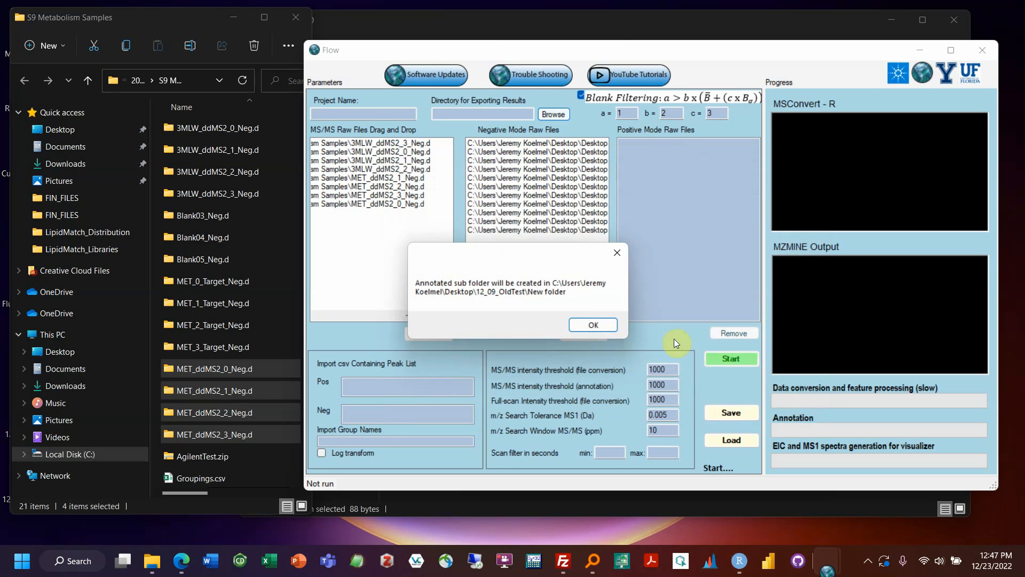
Acknowledge the annotated subfolder notice and enter the project name '3M'.
{"action": "left_click", "coordinate": [591, 324]}
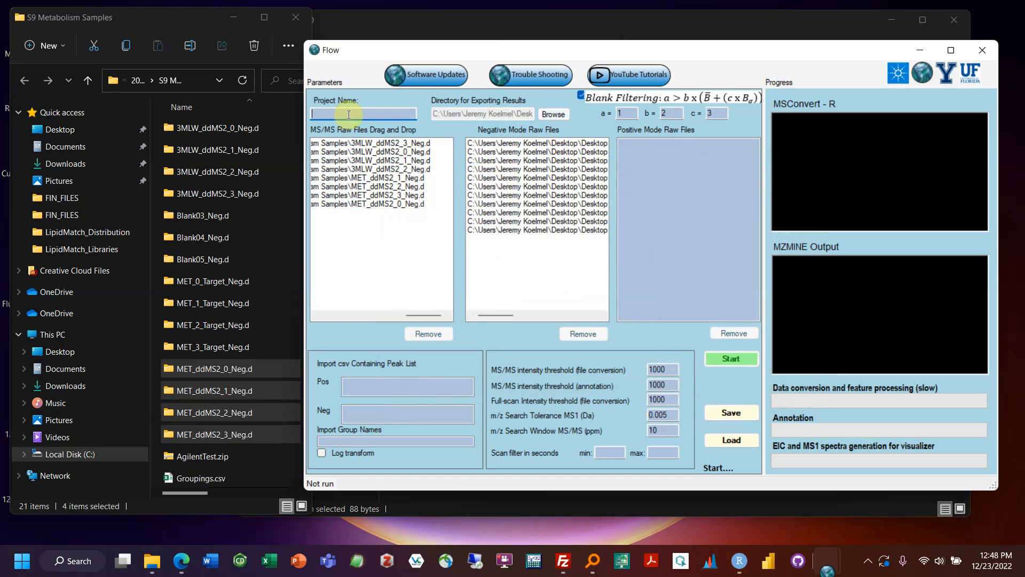
{"action": "type", "text": "3M"}
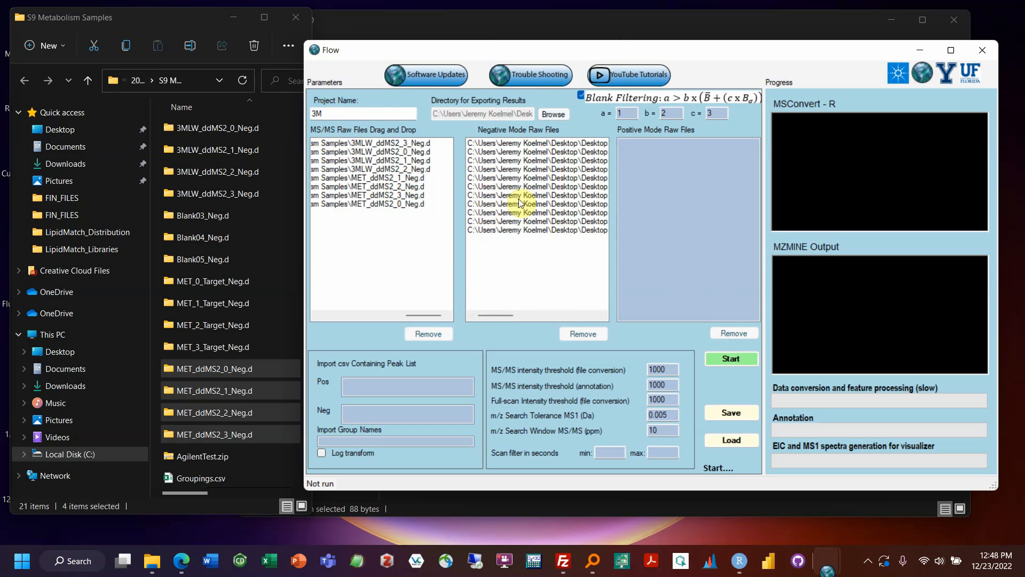
{"action": "mouse_move", "coordinate": [558, 155]}
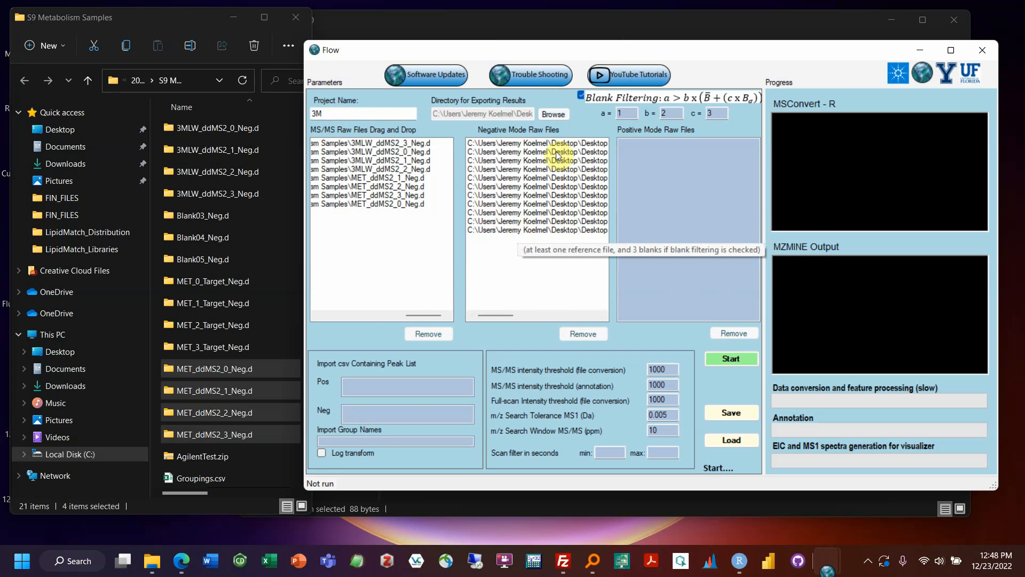
{"action": "mouse_move", "coordinate": [366, 330]}
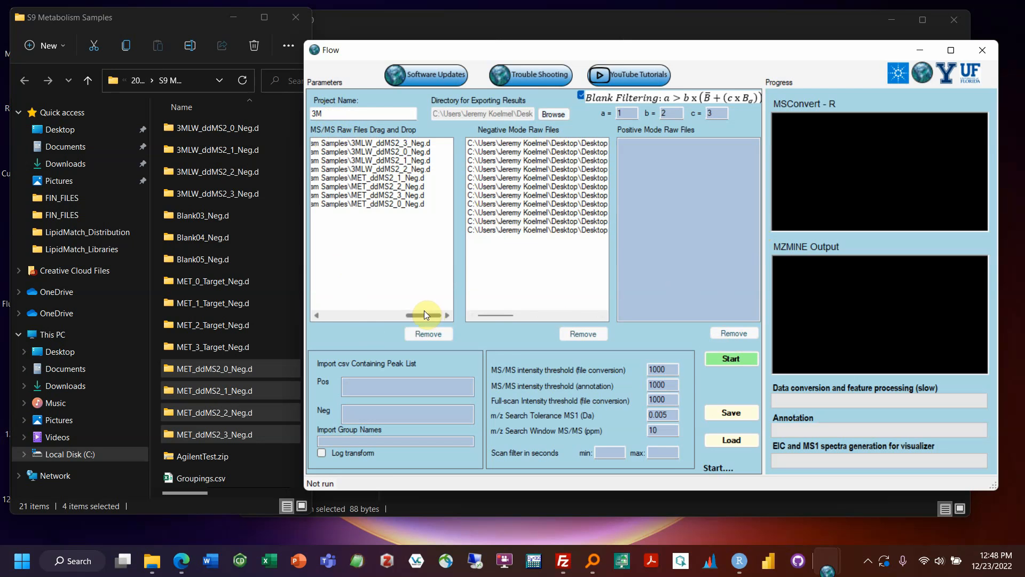
{"action": "mouse_move", "coordinate": [426, 333]}
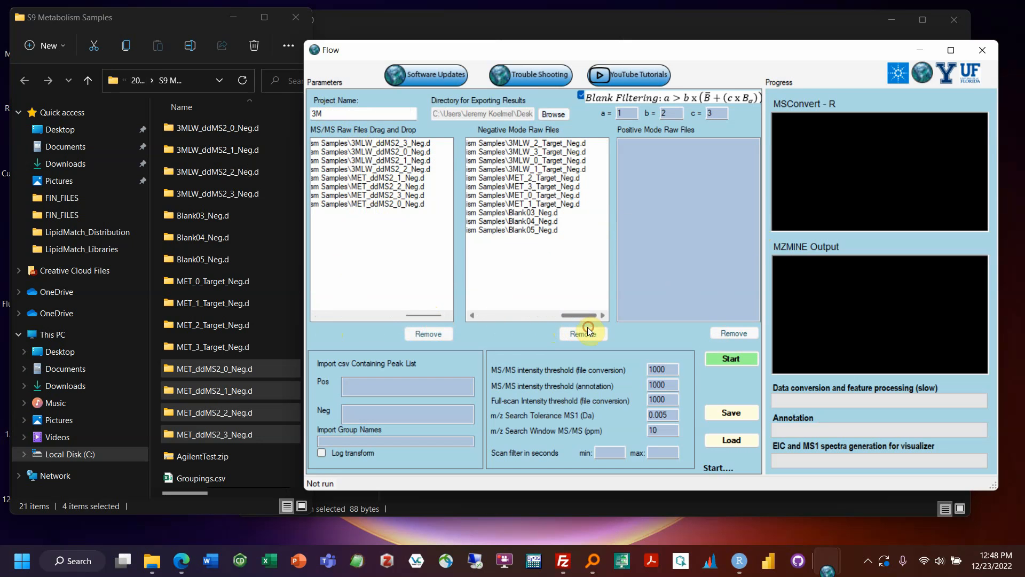
{"action": "mouse_move", "coordinate": [549, 226]}
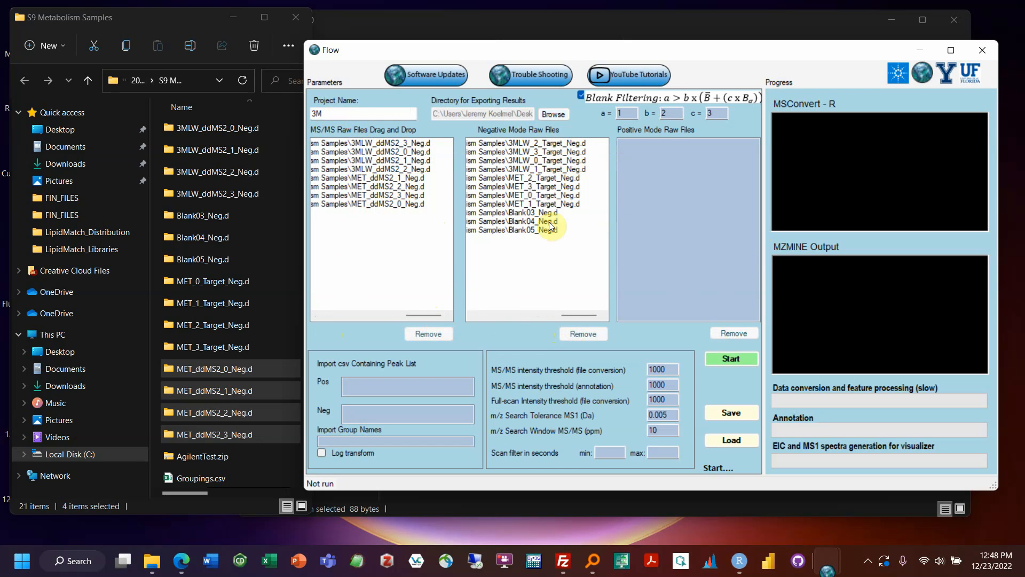
{"action": "mouse_move", "coordinate": [510, 219]}
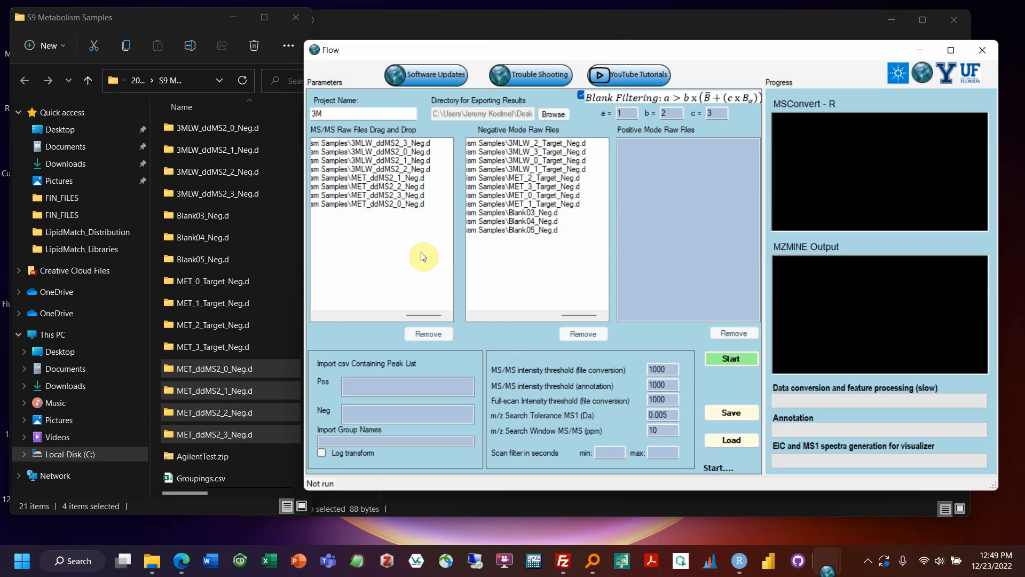
{"action": "mouse_move", "coordinate": [367, 144]}
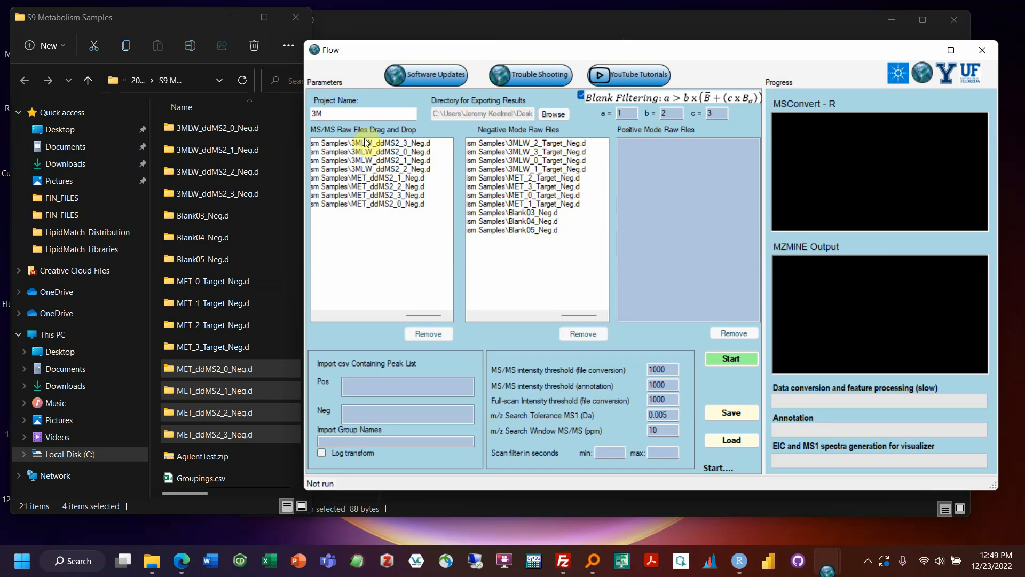
{"action": "mouse_move", "coordinate": [372, 142]}
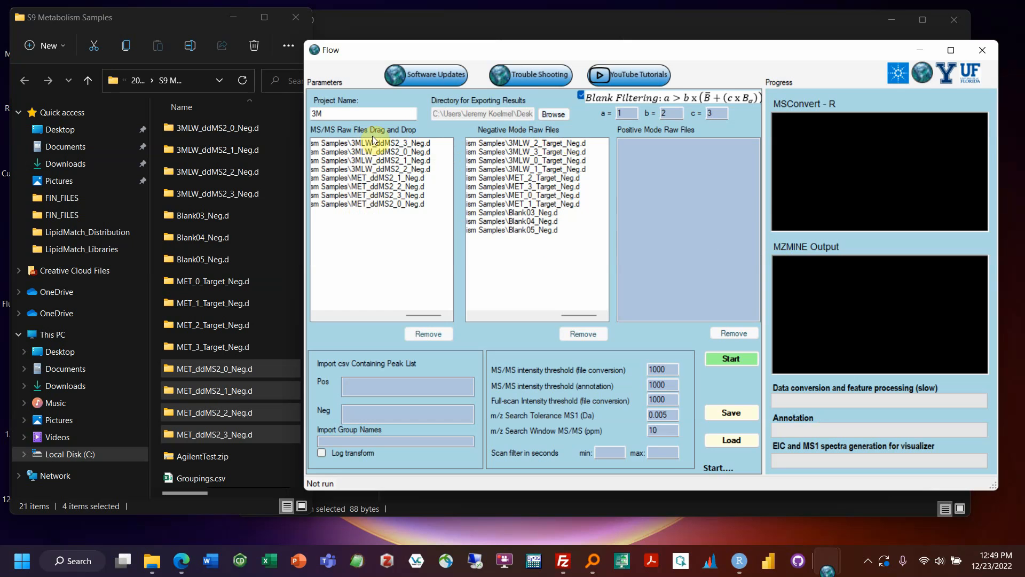
{"action": "mouse_move", "coordinate": [369, 173]}
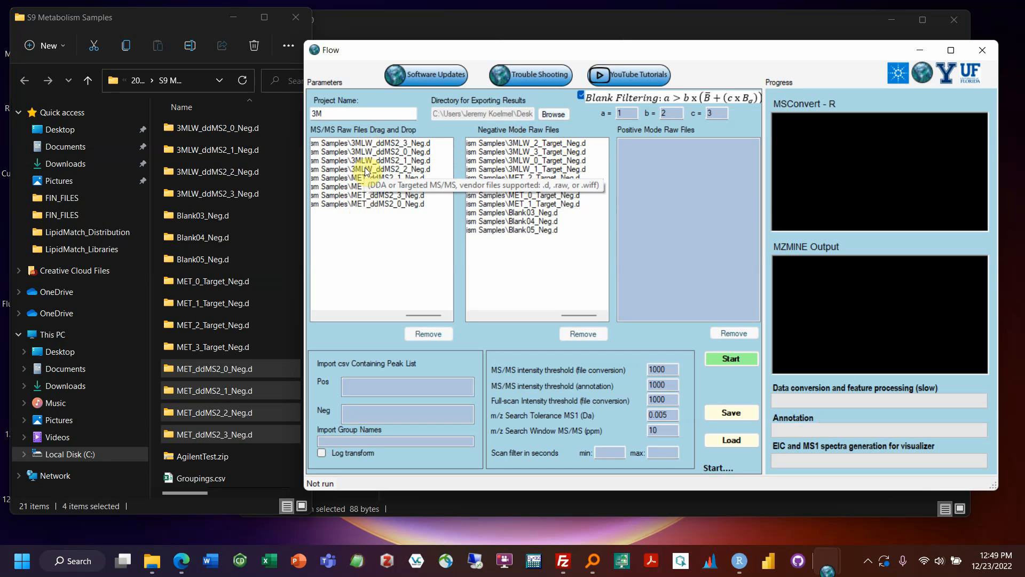
{"action": "mouse_move", "coordinate": [360, 188]}
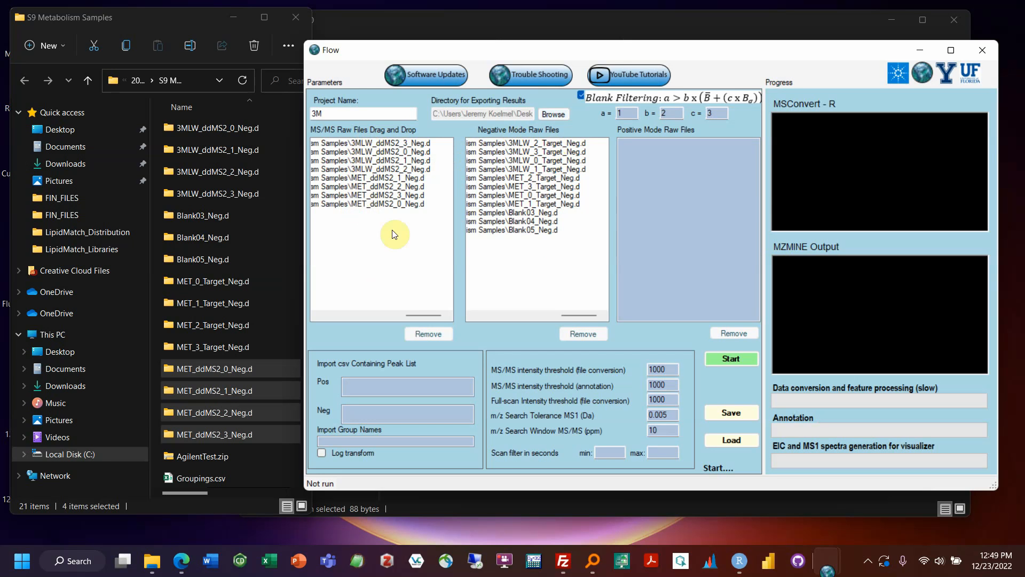
{"action": "mouse_move", "coordinate": [496, 135]}
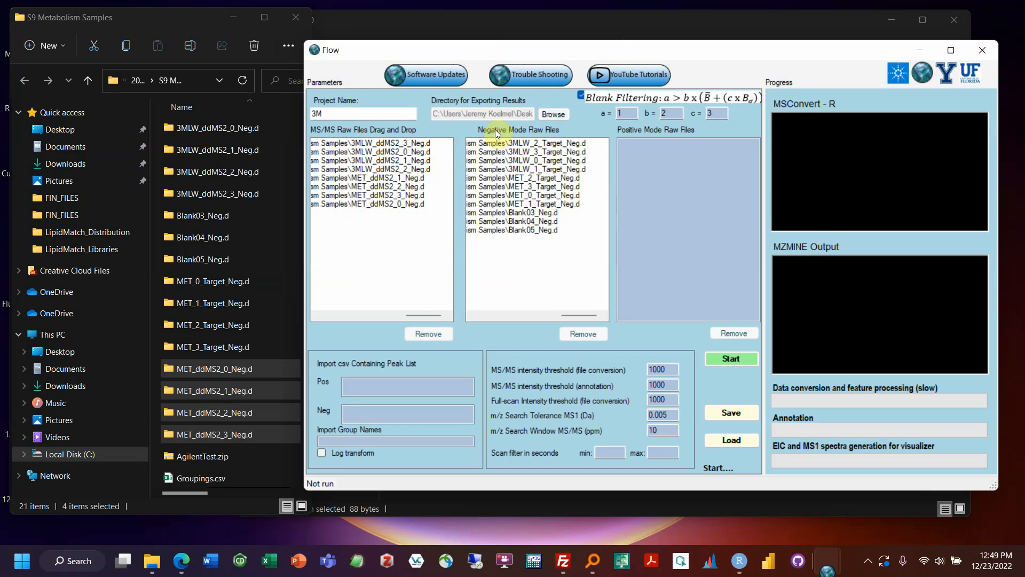
{"action": "mouse_move", "coordinate": [502, 157]}
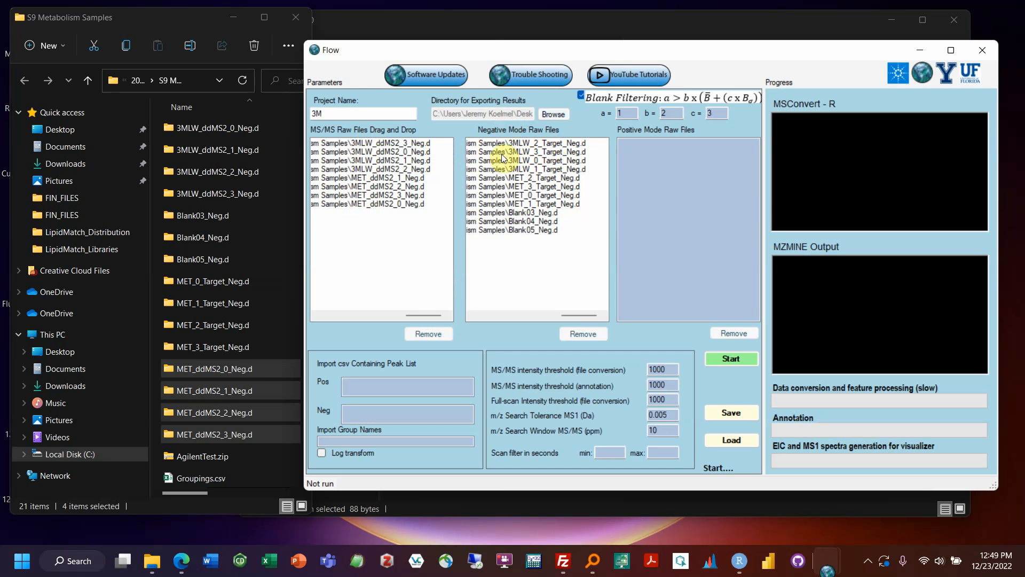
{"action": "mouse_move", "coordinate": [517, 151]}
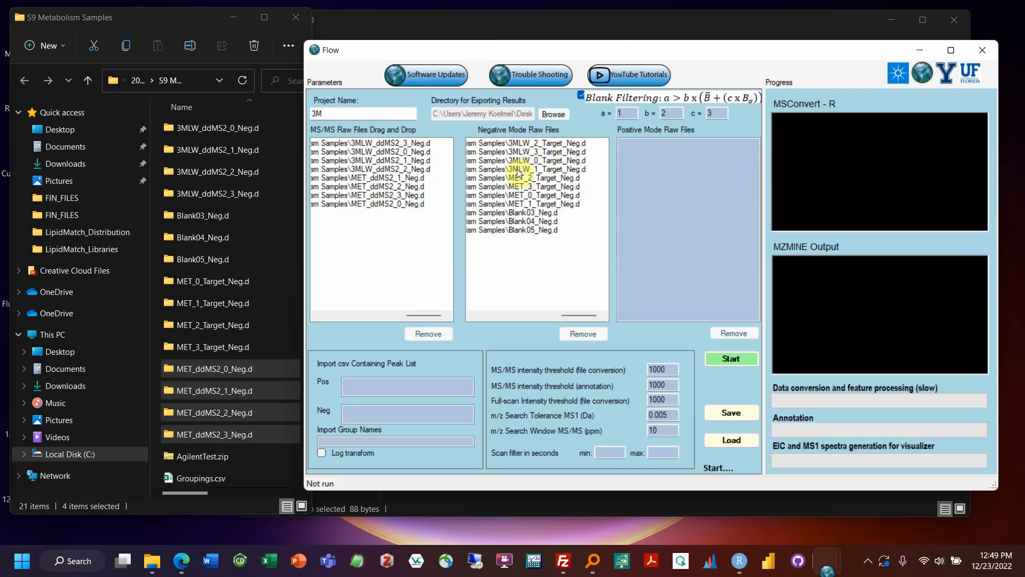
{"action": "mouse_move", "coordinate": [516, 179]}
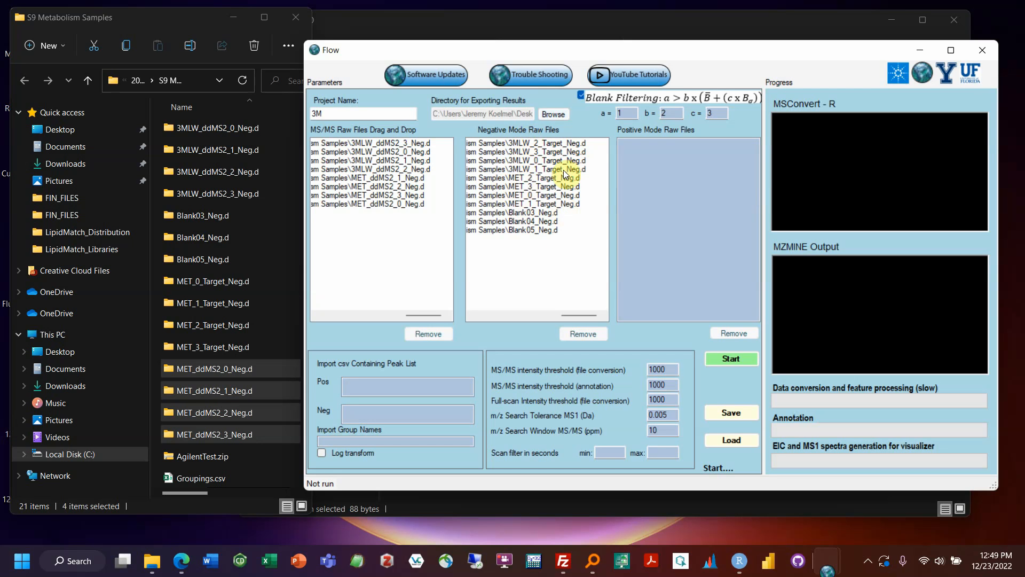
{"action": "mouse_move", "coordinate": [526, 209]}
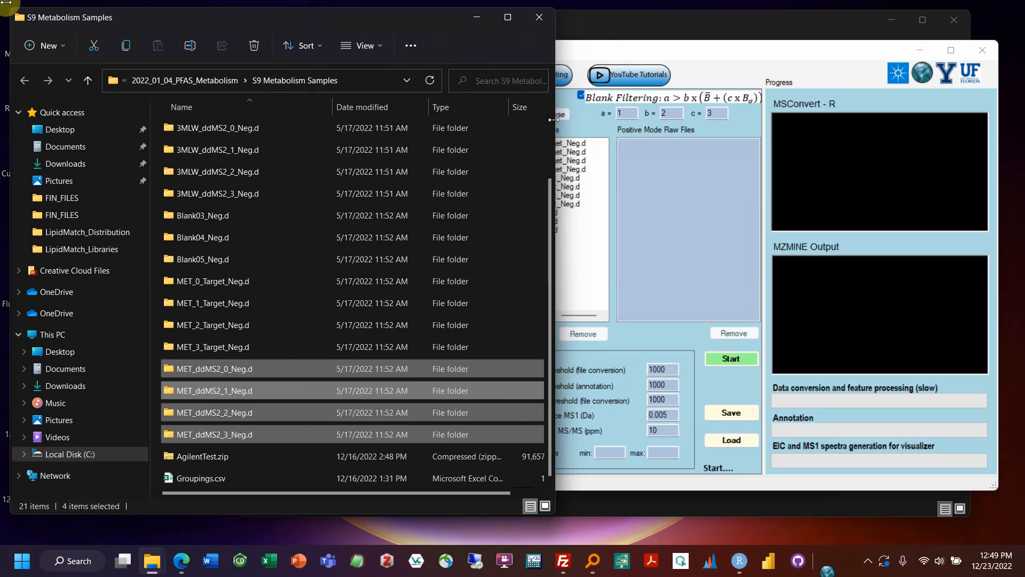
Open Groupings.csv from the FluoroMatch-3.0 ExamplesFiles folder in Excel.
{"action": "scroll", "scroll_direction": "up", "scroll_amount": 3}
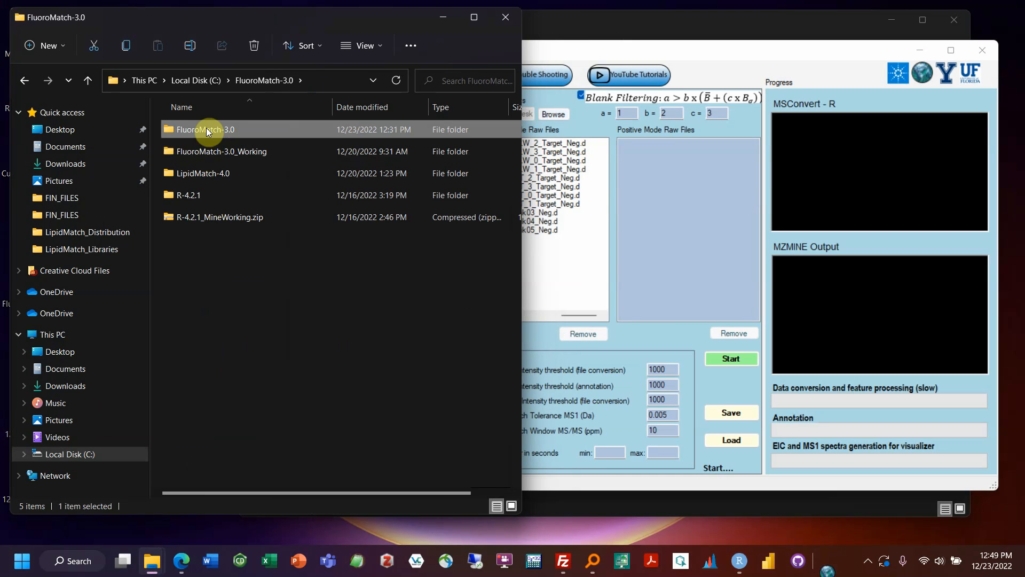
{"action": "double_click", "coordinate": [206, 129]}
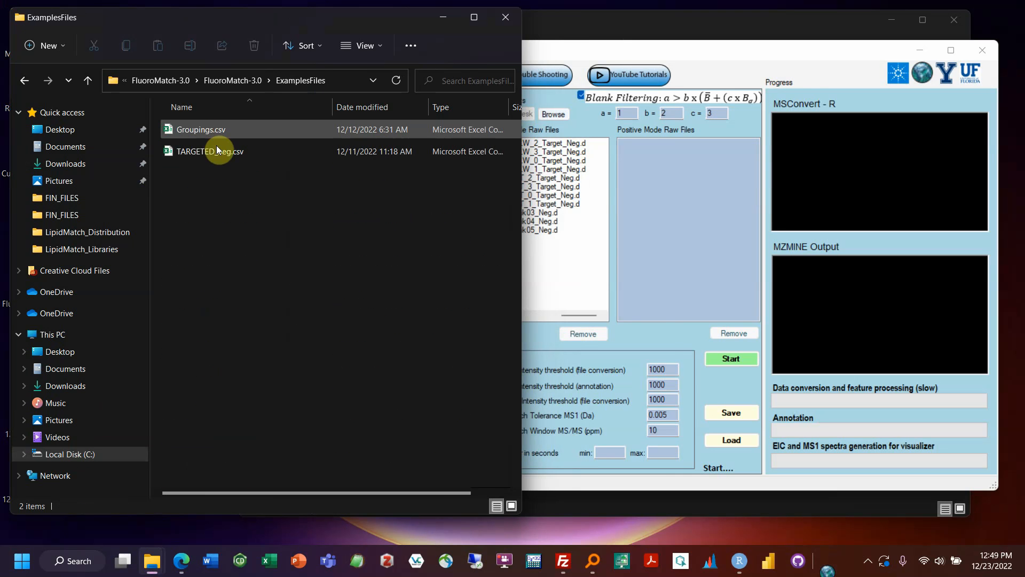
{"action": "double_click", "coordinate": [210, 150]}
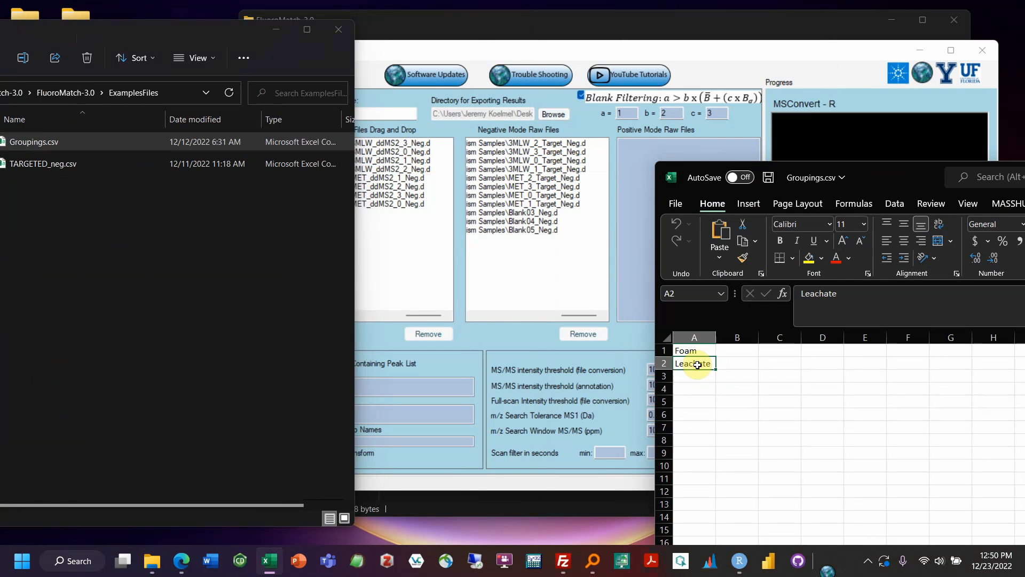
{"action": "mouse_move", "coordinate": [700, 374]}
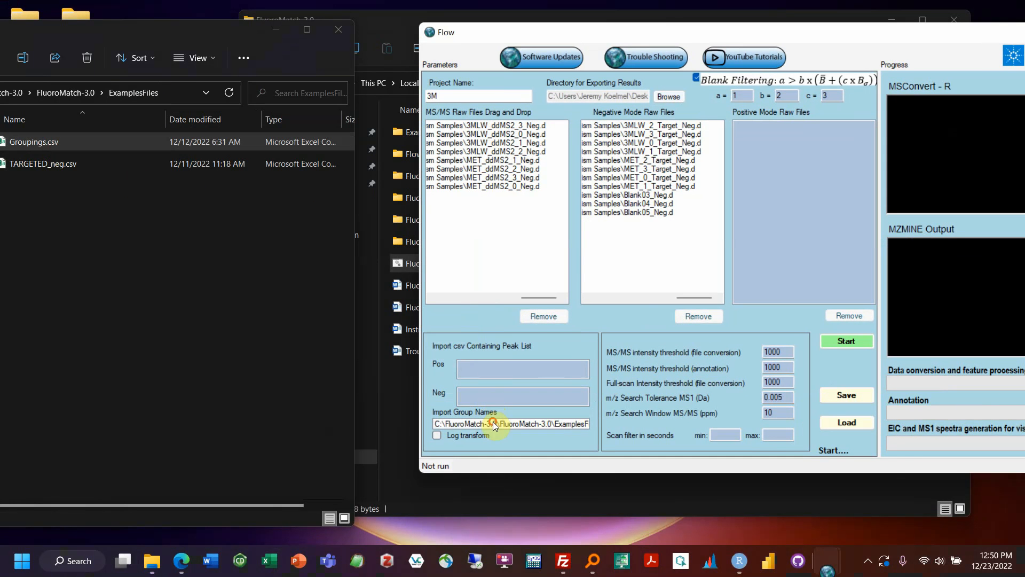
{"action": "mouse_move", "coordinate": [522, 369]}
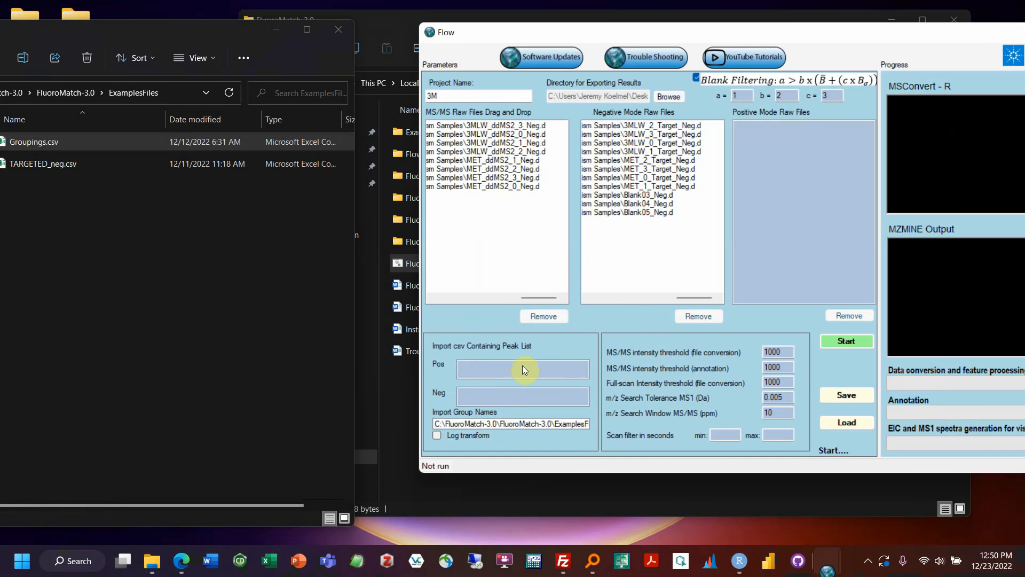
{"action": "mouse_move", "coordinate": [687, 383]}
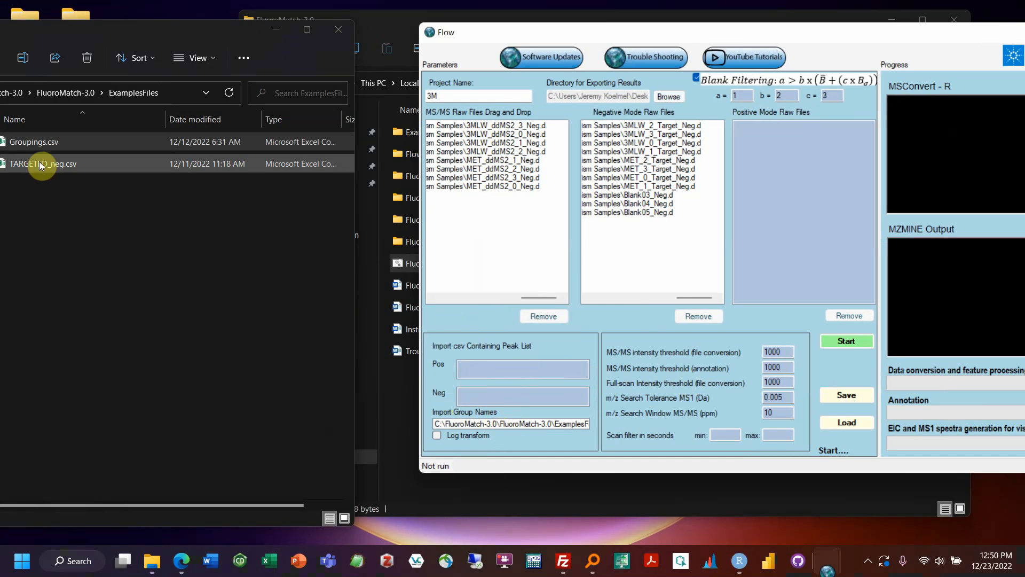
{"action": "mouse_move", "coordinate": [62, 163]}
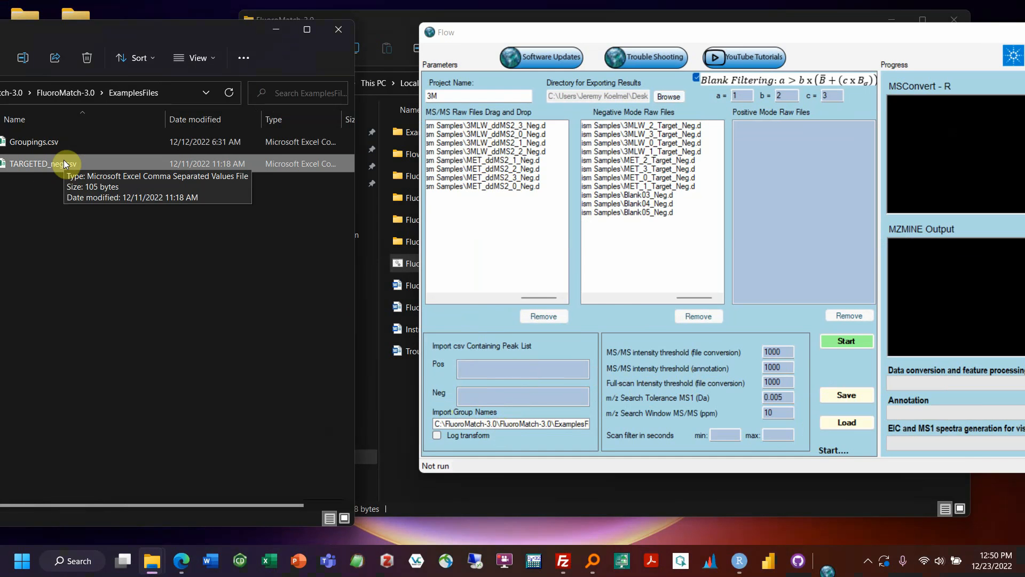
{"action": "mouse_move", "coordinate": [831, 560]}
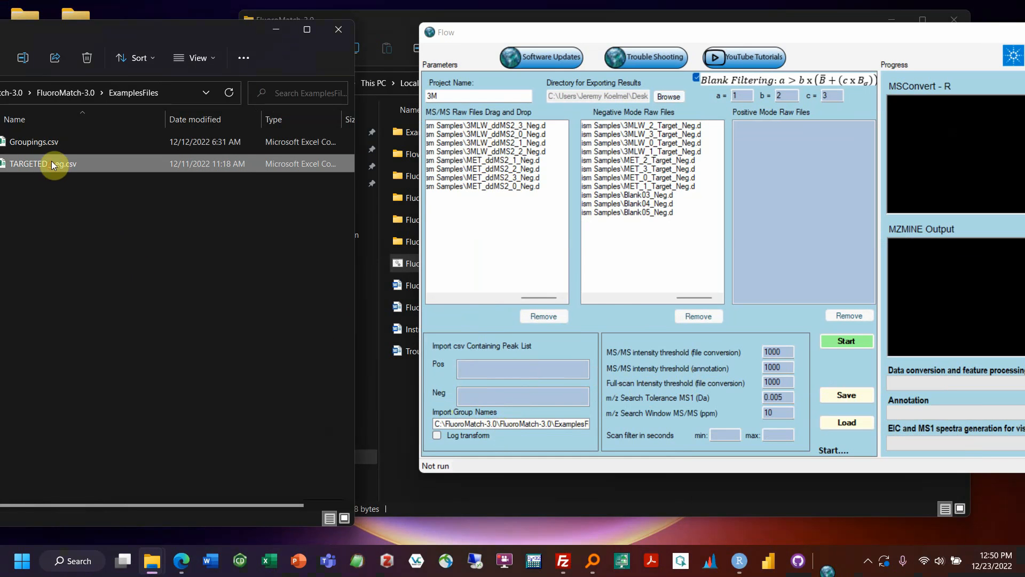
Open the example TARGETED_neg.csv peak list from the ExamplesFiles folder in Excel.
{"action": "double_click", "coordinate": [43, 163]}
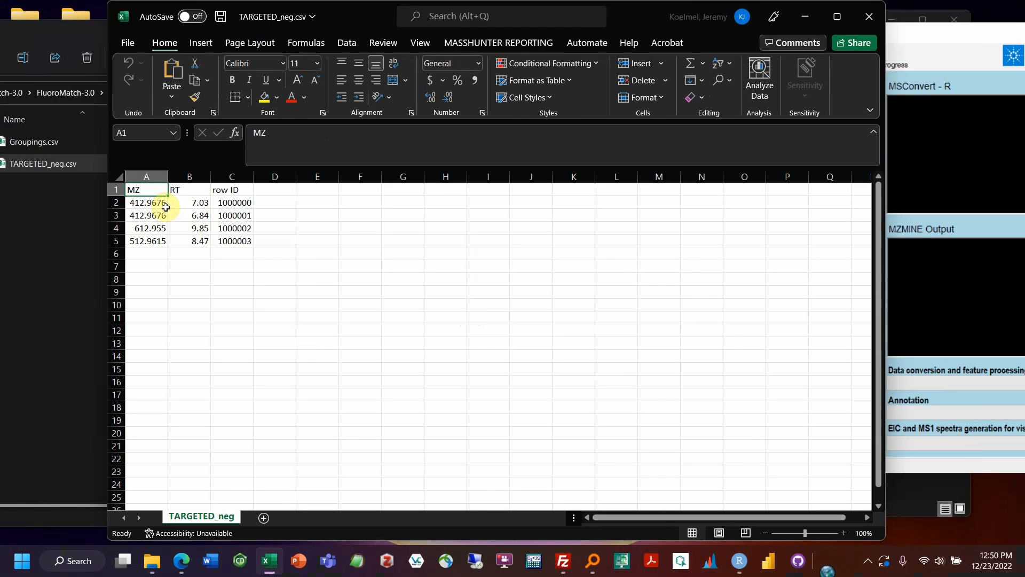
Highlight the four peak rows with their MZ, RT and row ID values.
{"action": "left_click_drag", "start_coordinate": [146, 202], "coordinate": [232, 240]}
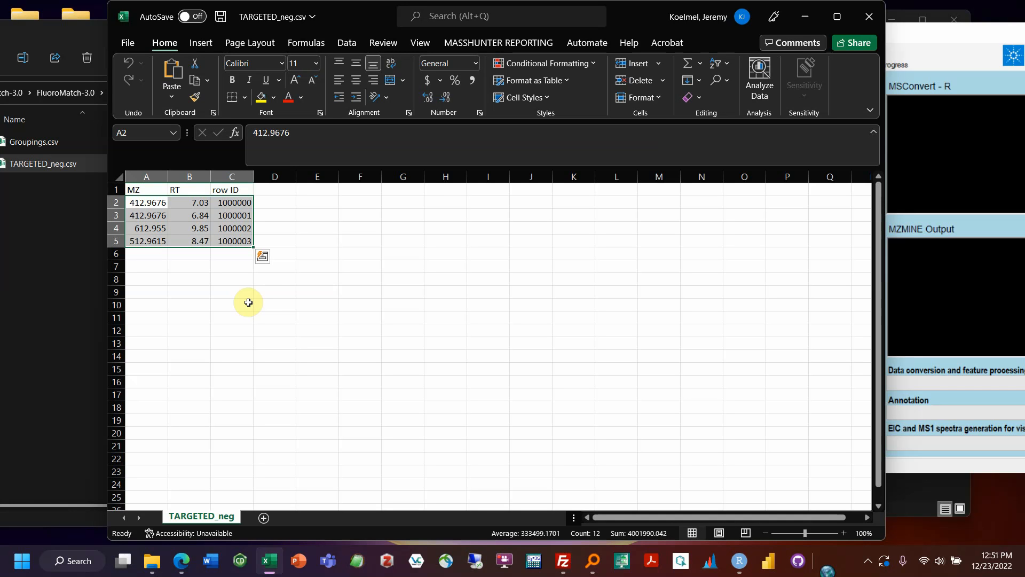
{"action": "mouse_move", "coordinate": [131, 261]}
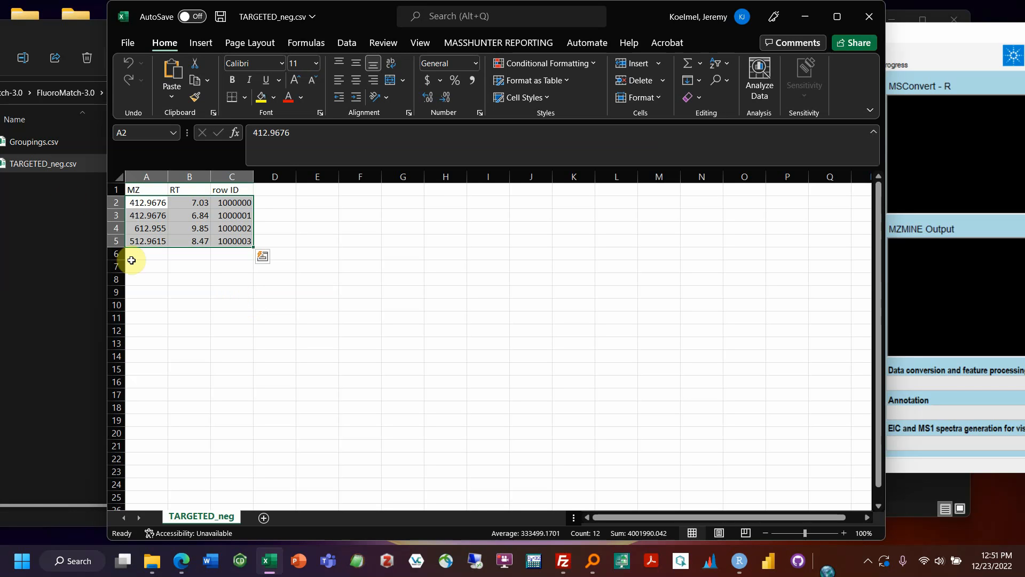
{"action": "mouse_move", "coordinate": [623, 275]}
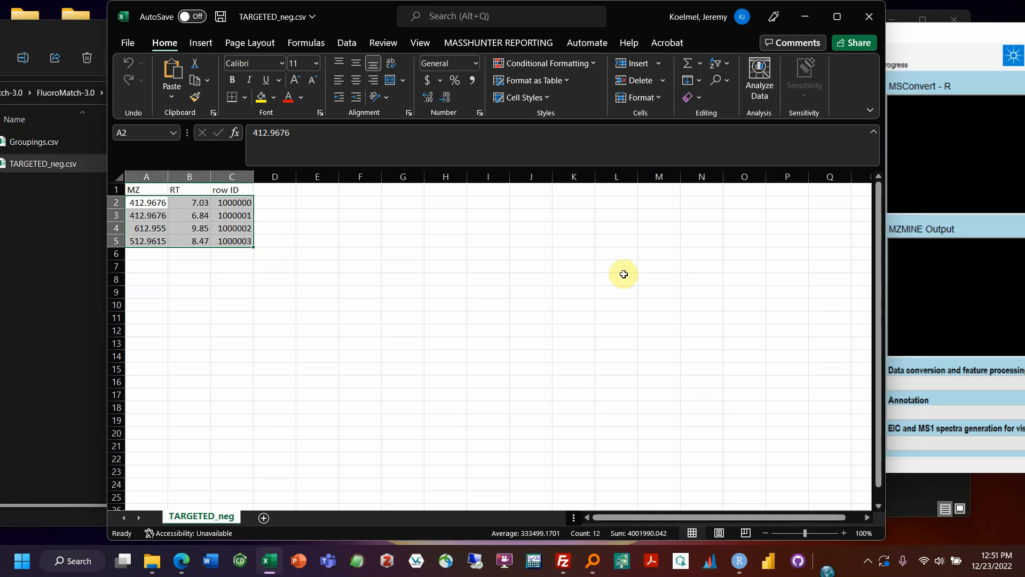
{"action": "mouse_move", "coordinate": [552, 301]}
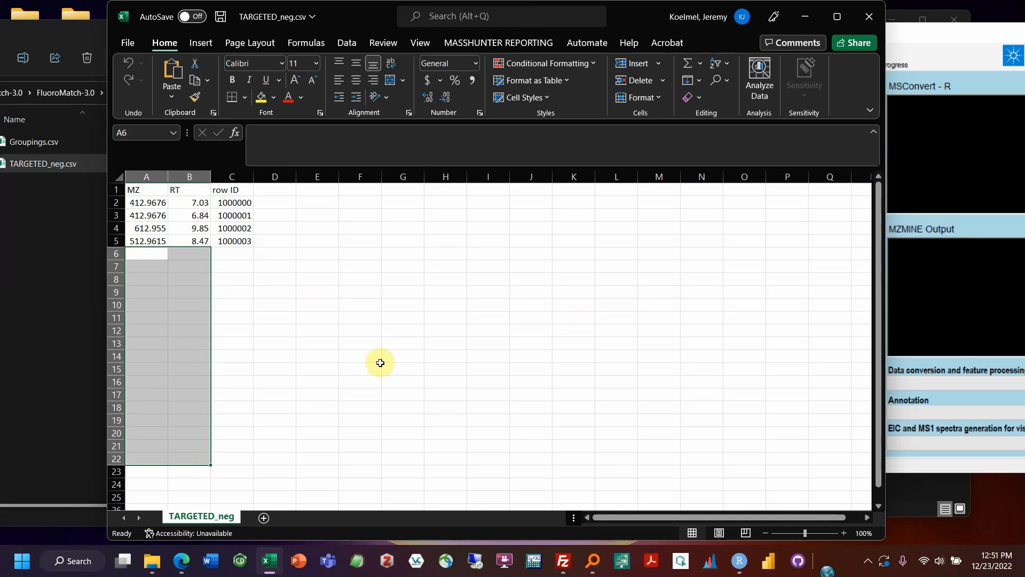
{"action": "mouse_move", "coordinate": [130, 255]}
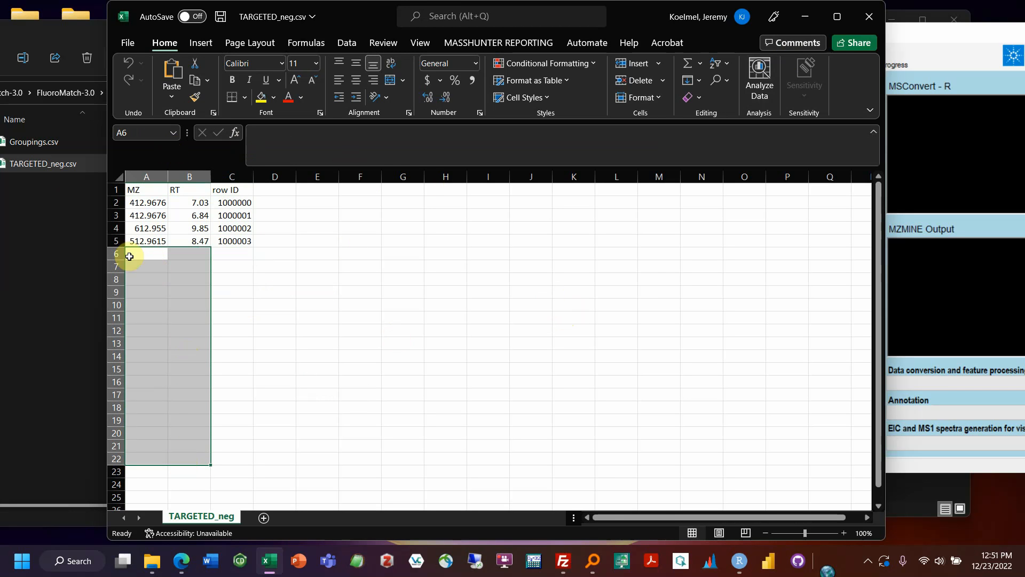
{"action": "mouse_move", "coordinate": [874, 16]}
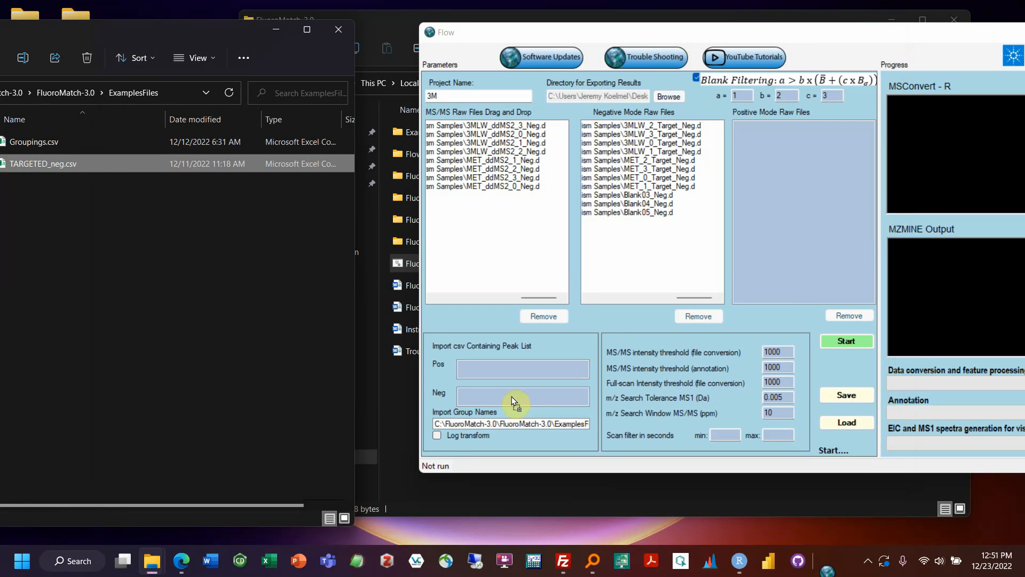
Load TARGETED_neg.csv into the Neg peak list import field.
{"action": "left_click", "coordinate": [522, 395]}
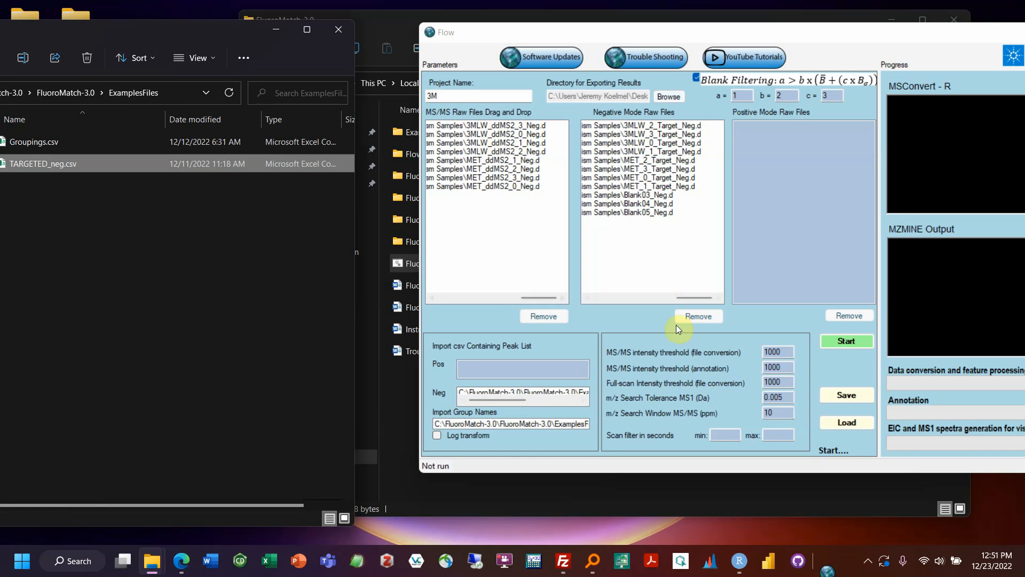
{"action": "mouse_move", "coordinate": [715, 348]}
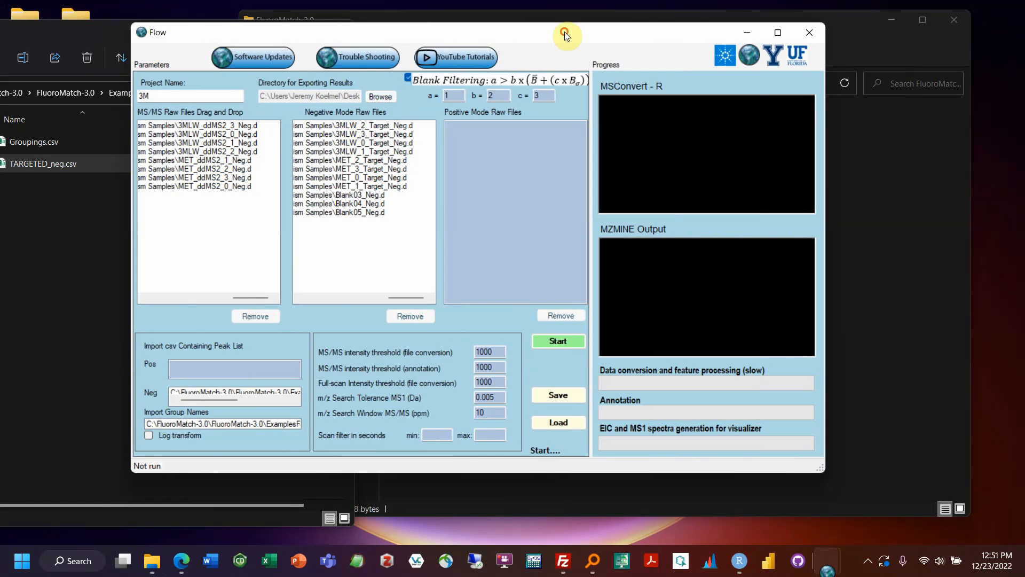
{"action": "mouse_move", "coordinate": [502, 325]}
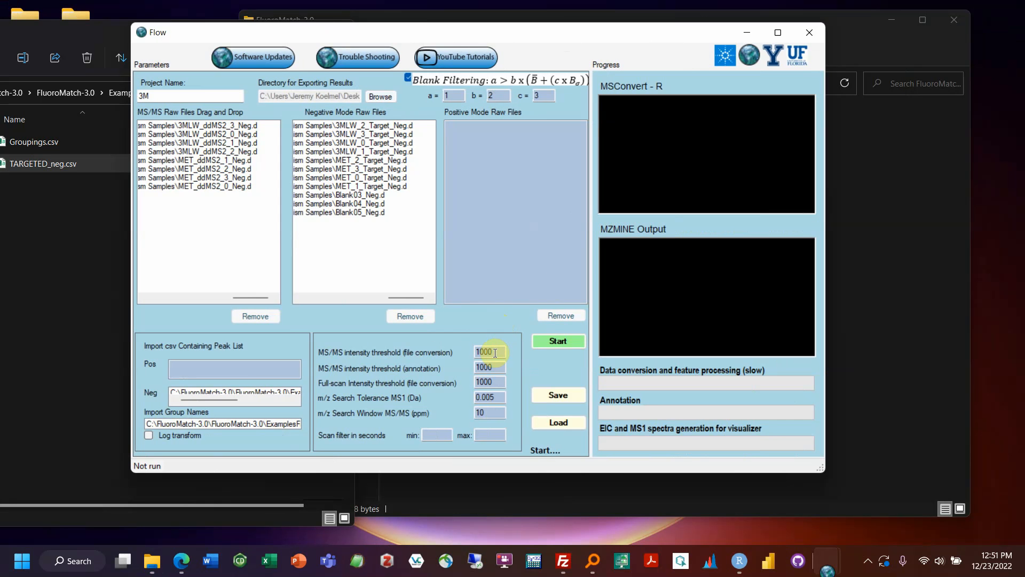
{"action": "mouse_move", "coordinate": [424, 353]}
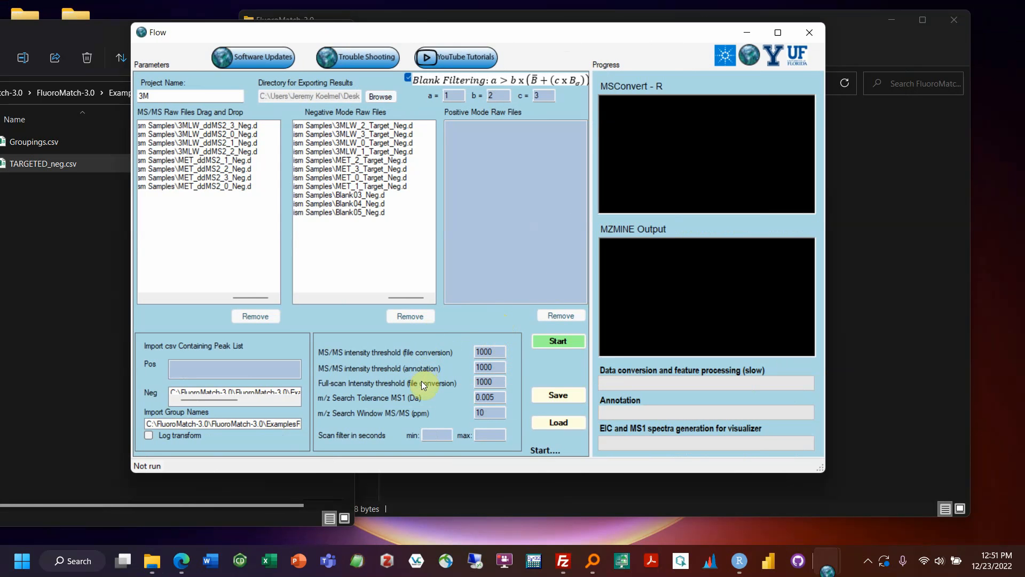
{"action": "mouse_move", "coordinate": [316, 363]}
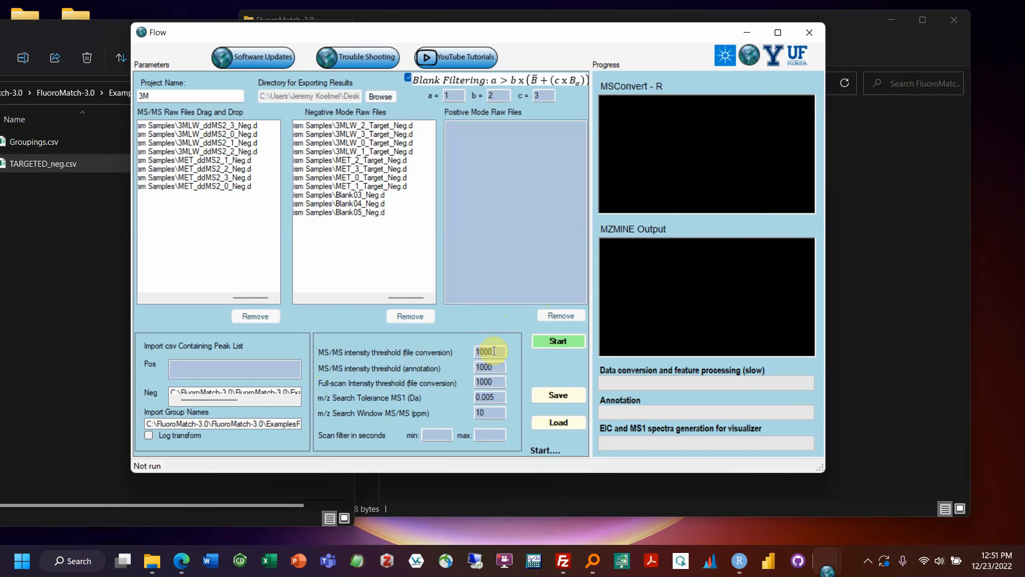
Set the file-conversion intensity threshold and a 60–600 s scan filter.
{"action": "triple_click", "coordinate": [487, 351]}
{"action": "type", "text": "100"}
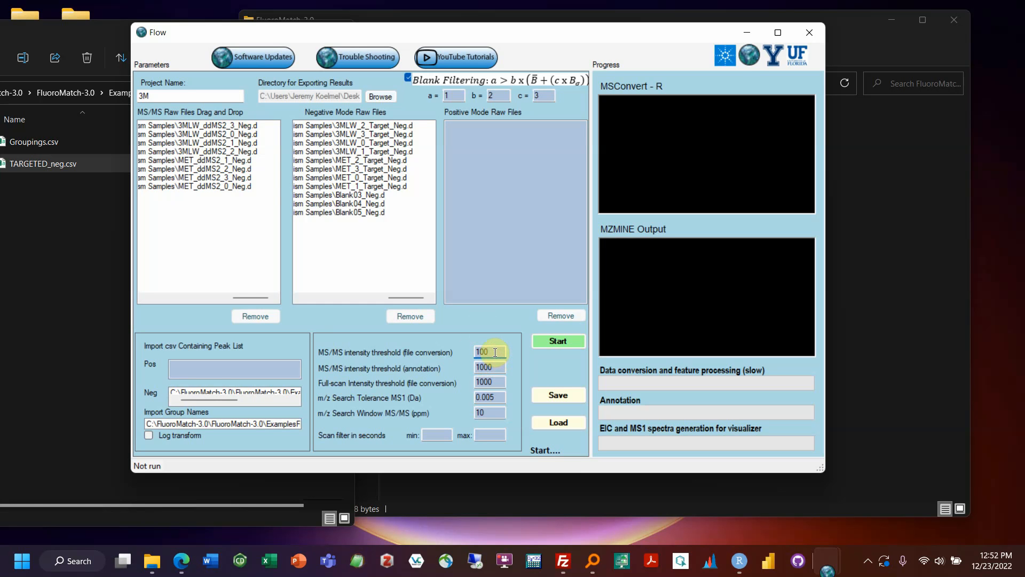
{"action": "mouse_move", "coordinate": [210, 161]}
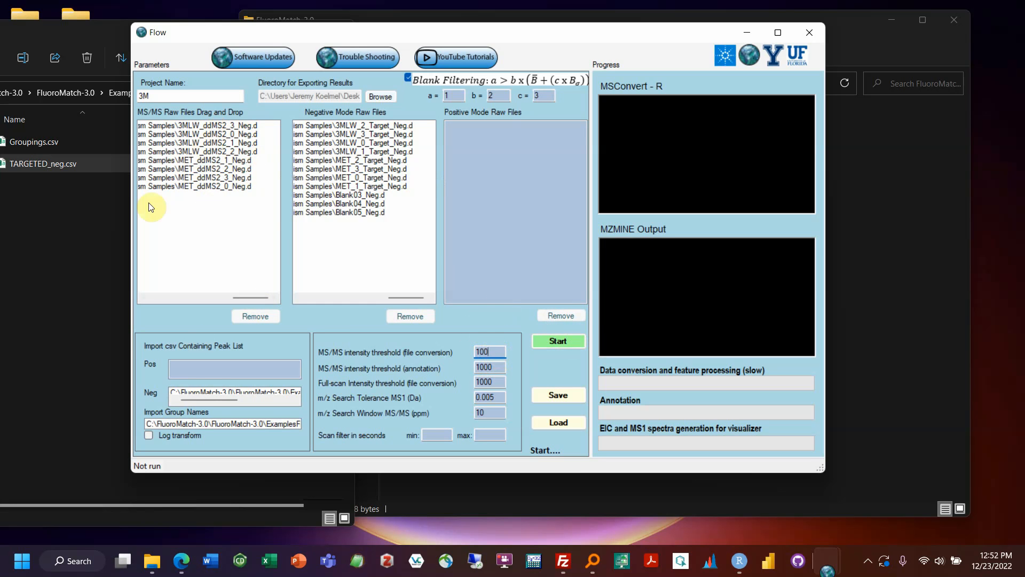
{"action": "mouse_move", "coordinate": [461, 218]}
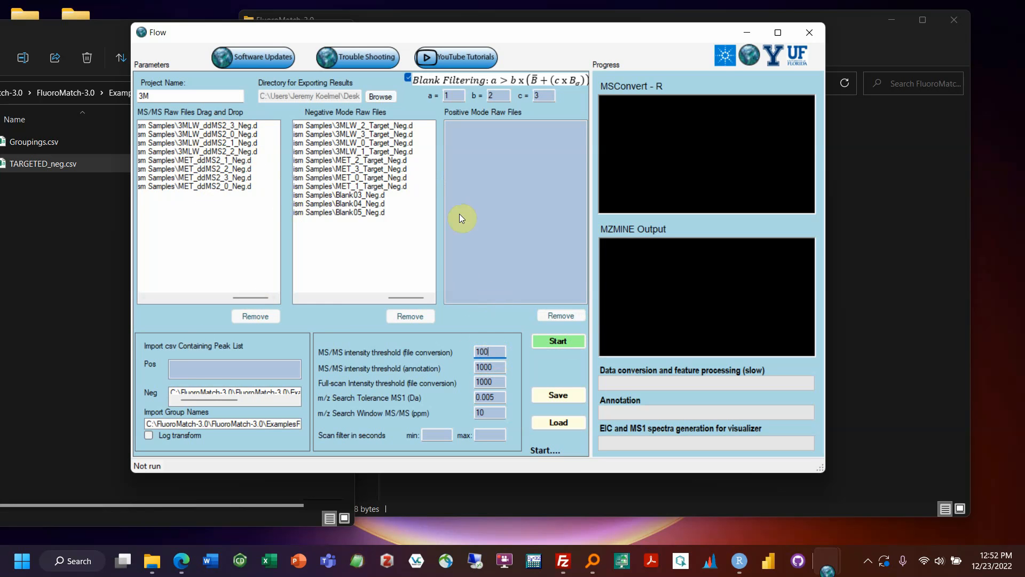
{"action": "mouse_move", "coordinate": [510, 330]}
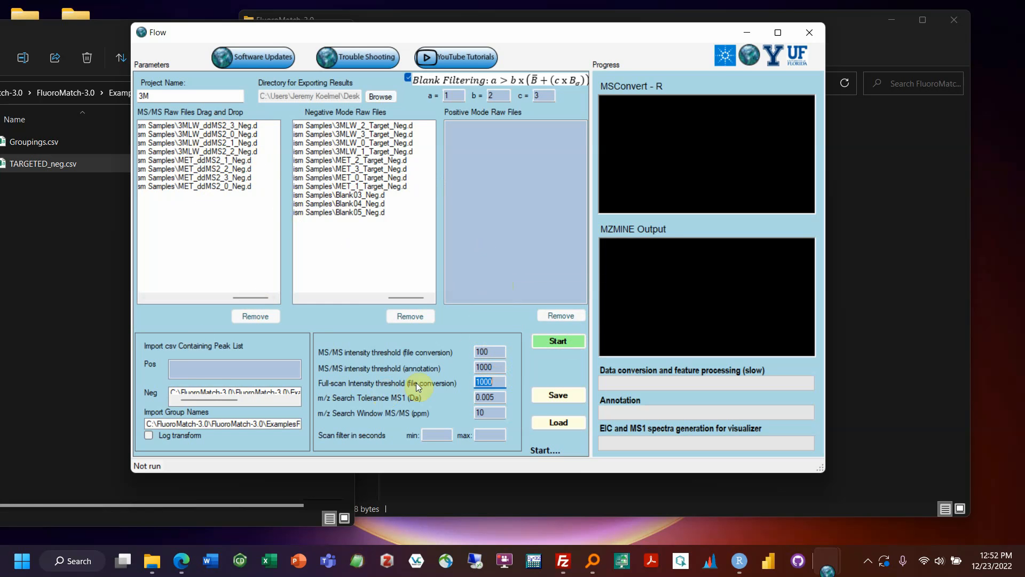
{"action": "mouse_move", "coordinate": [359, 177]}
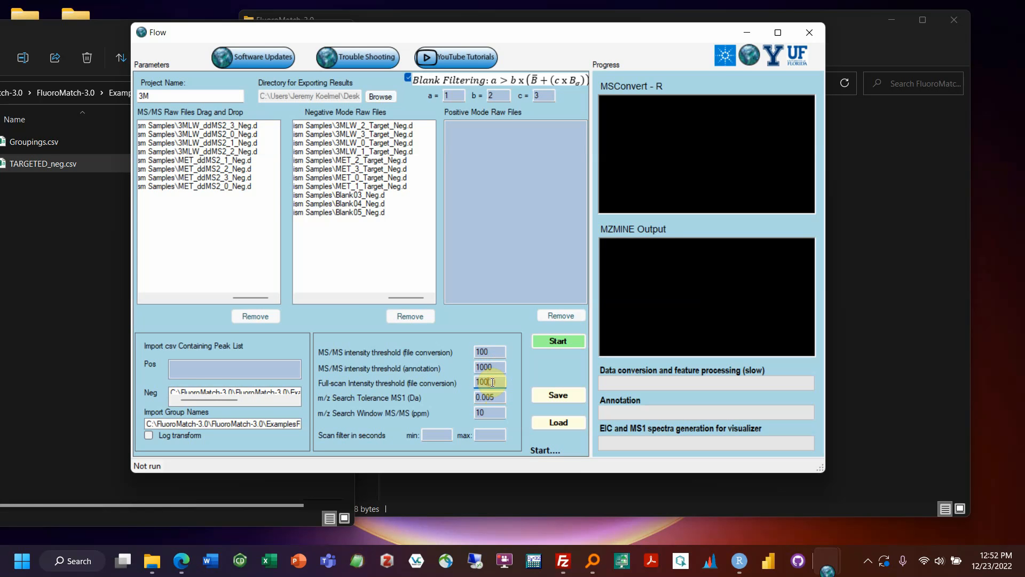
{"action": "mouse_move", "coordinate": [466, 227]}
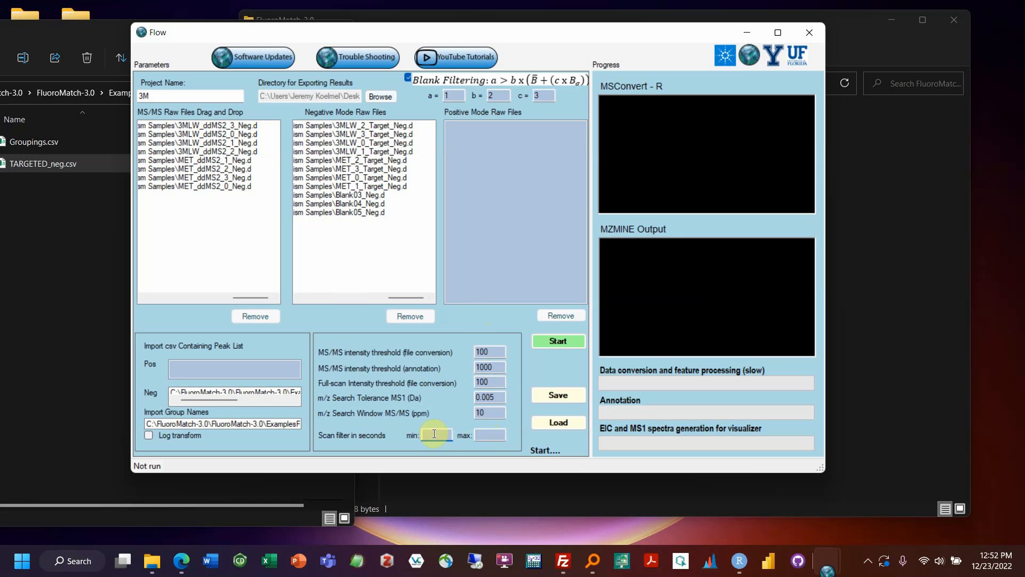
{"action": "type", "text": "60"}
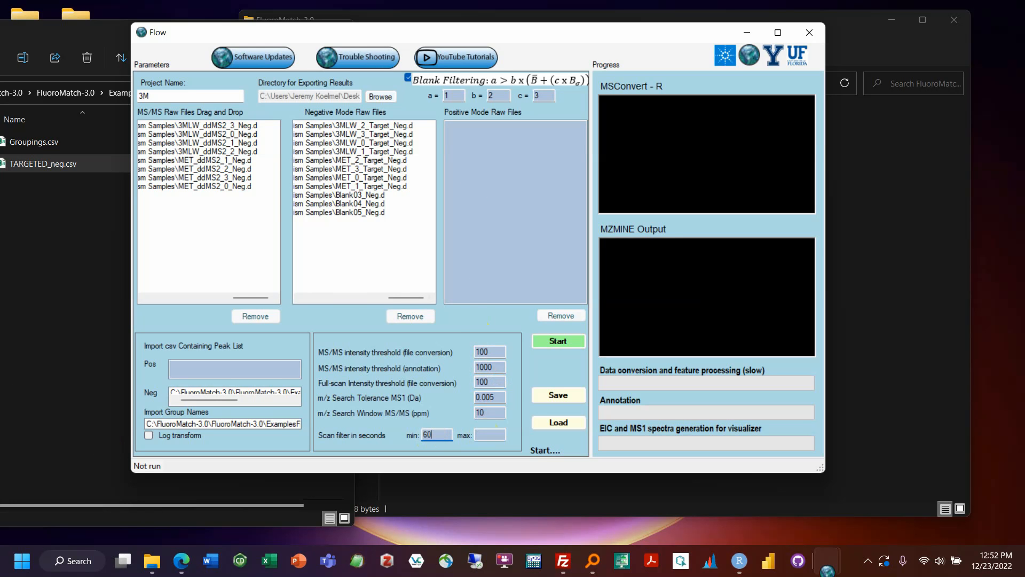
{"action": "left_click", "coordinate": [489, 435]}
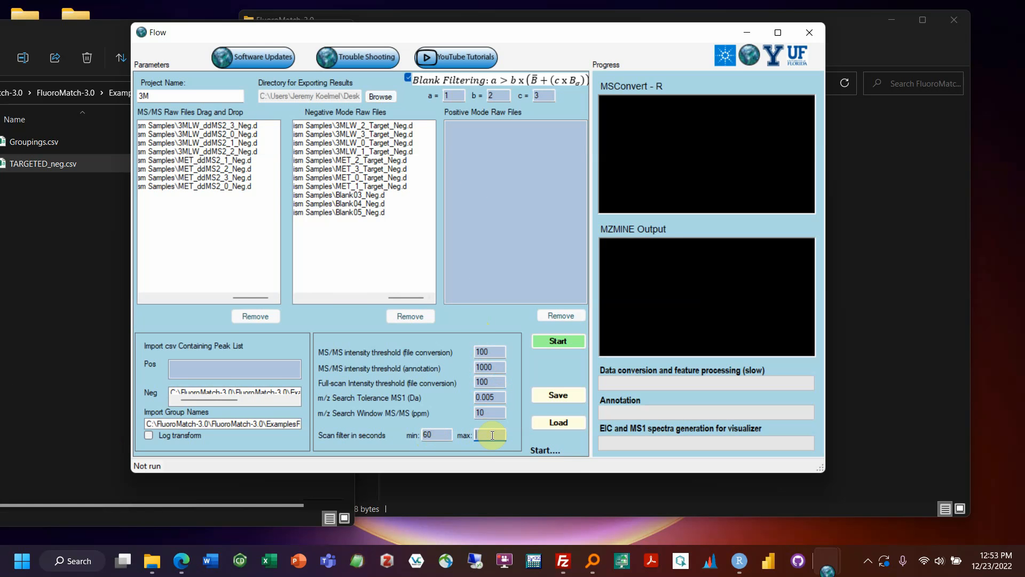
{"action": "type", "text": "600"}
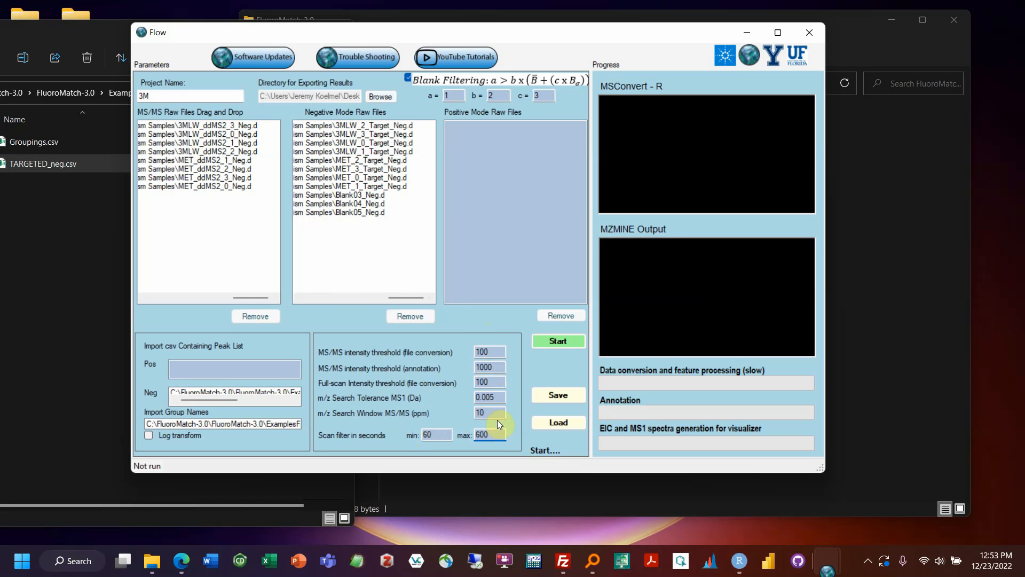
{"action": "mouse_move", "coordinate": [458, 223]}
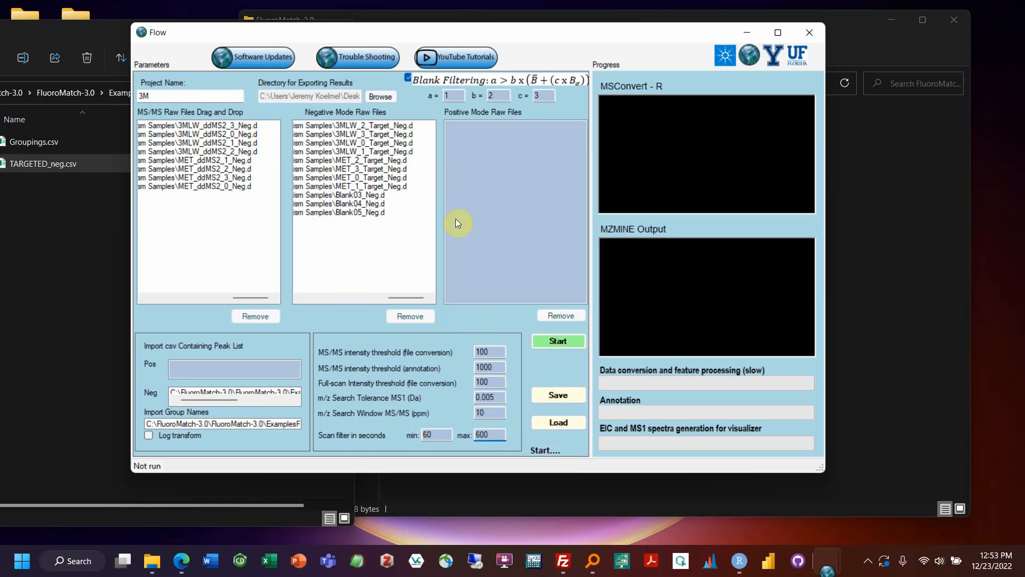
{"action": "mouse_move", "coordinate": [336, 246]}
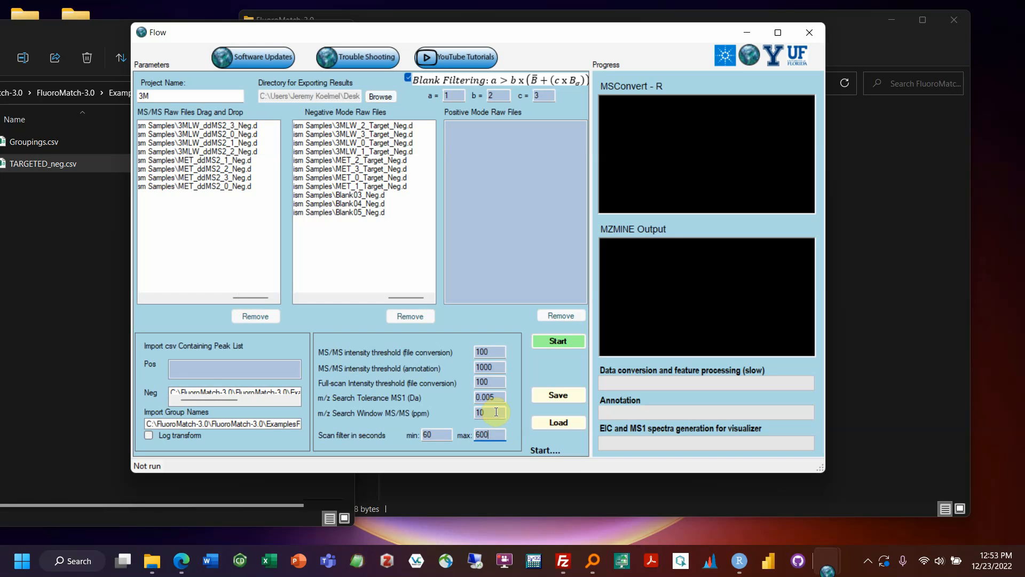
Review the MS/MS search window and the 100 file-conversion and 1000 annotation thresholds.
{"action": "left_click", "coordinate": [489, 397]}
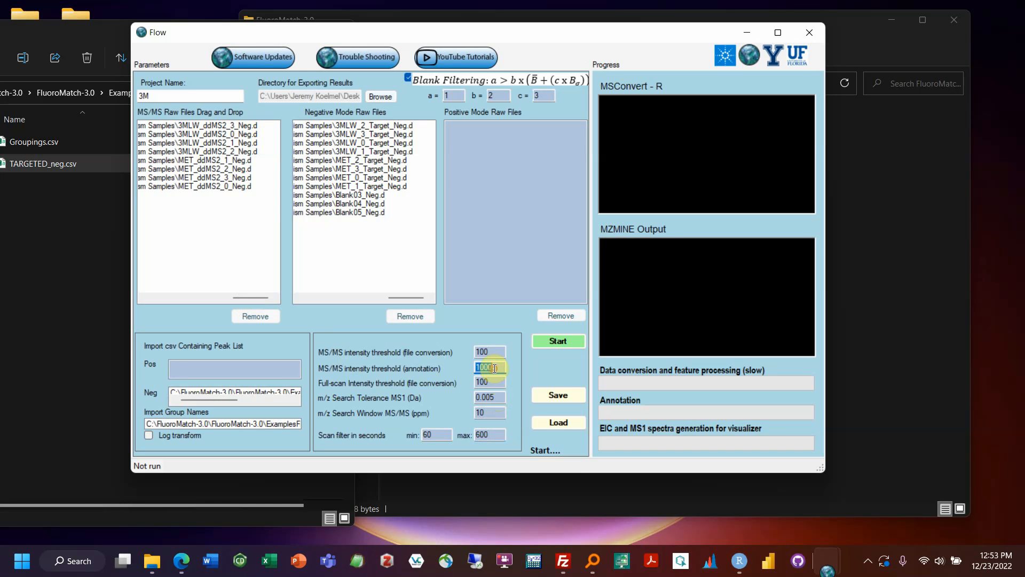
{"action": "left_click", "coordinate": [488, 352]}
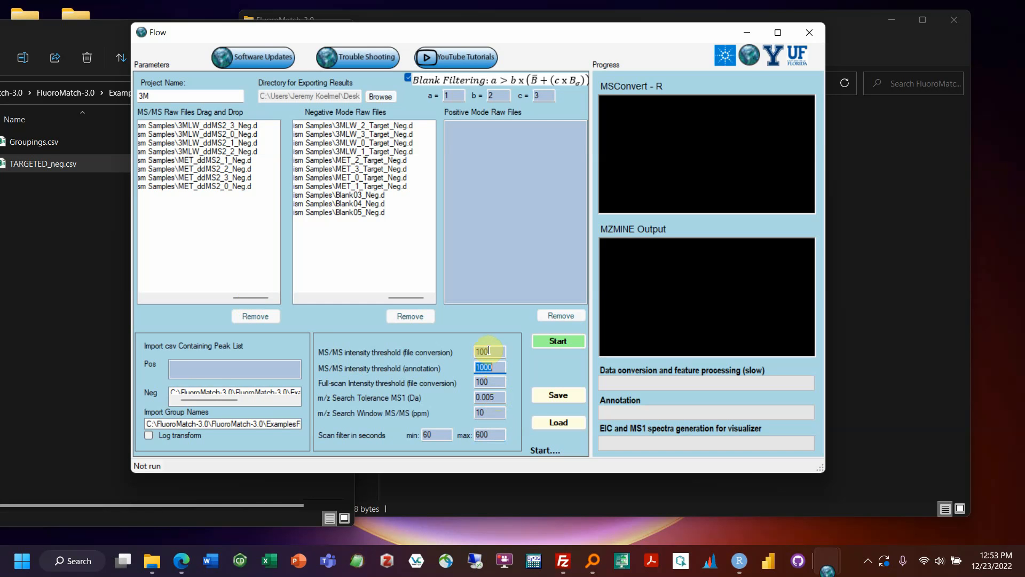
{"action": "left_click", "coordinate": [486, 352]}
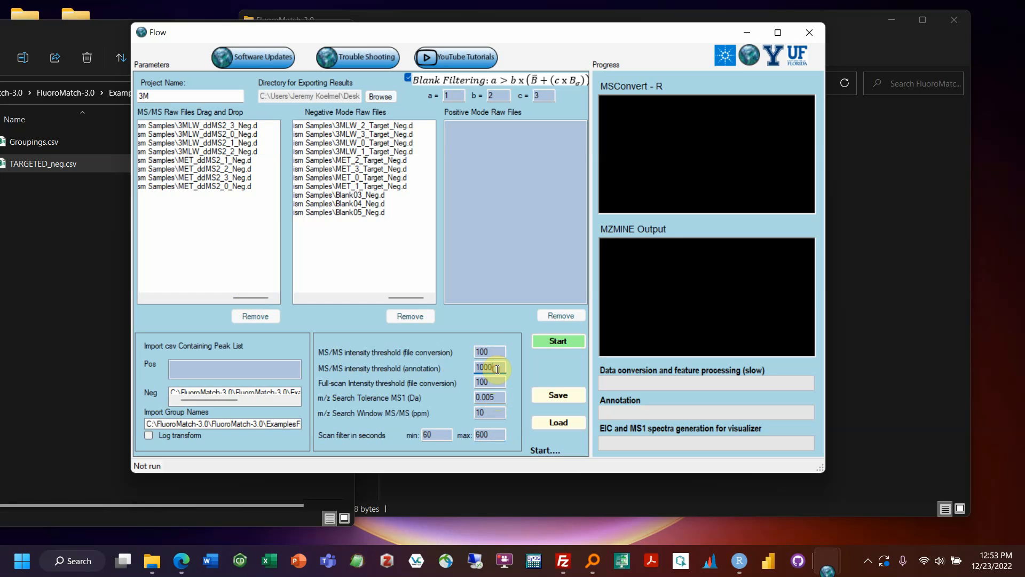
{"action": "triple_click", "coordinate": [484, 367]}
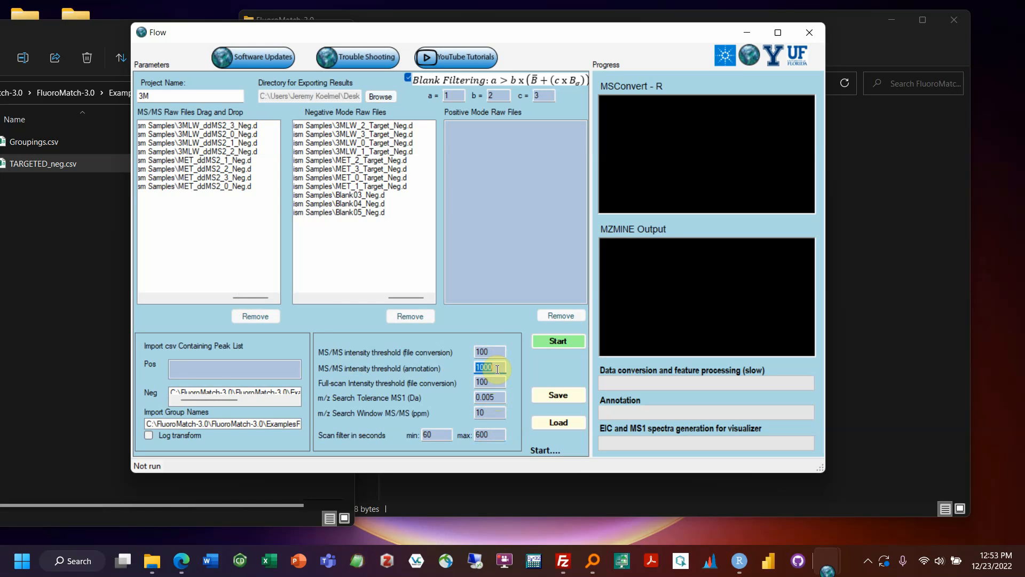
{"action": "left_click", "coordinate": [489, 351]}
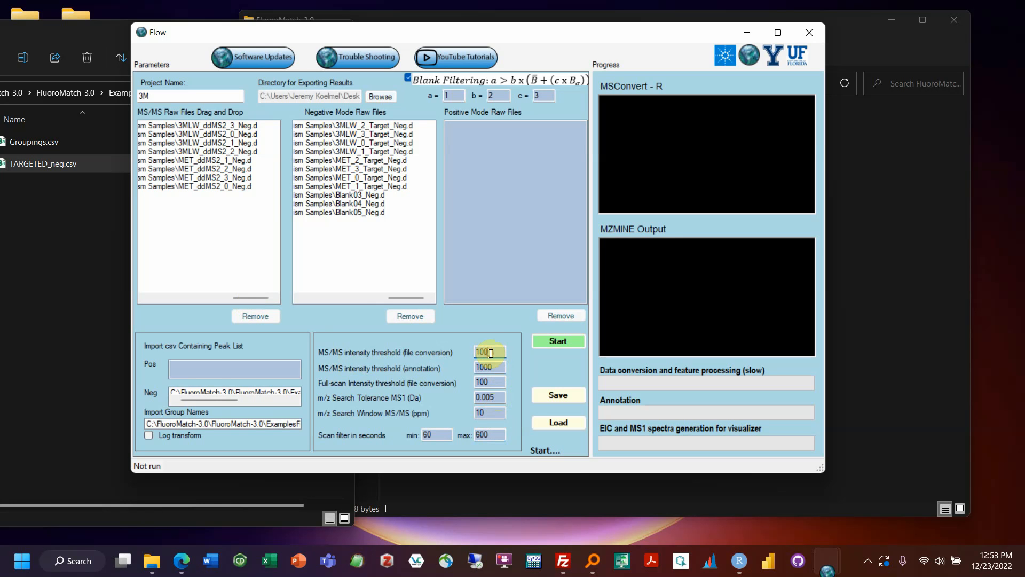
{"action": "triple_click", "coordinate": [489, 366]}
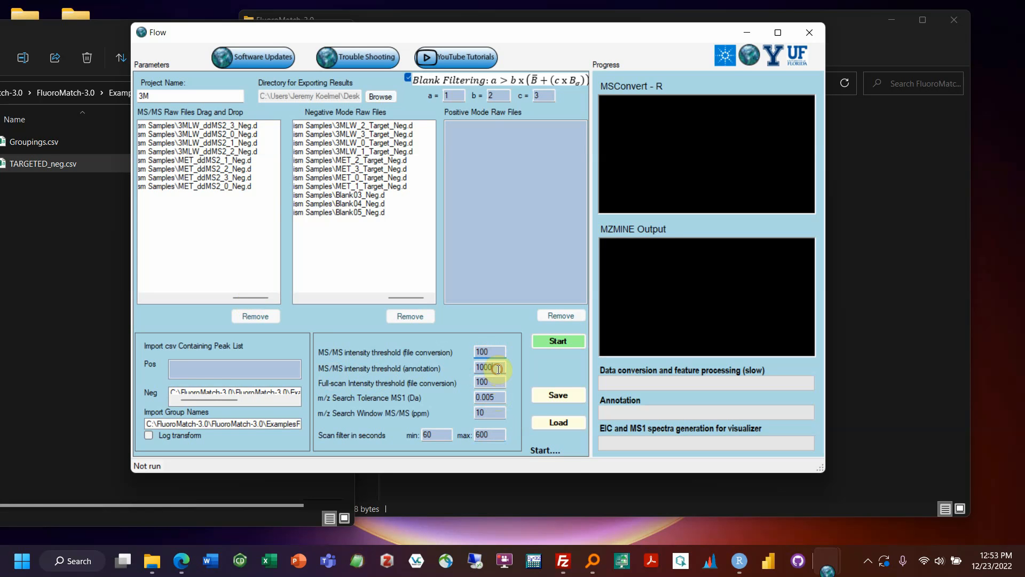
{"action": "triple_click", "coordinate": [484, 366]}
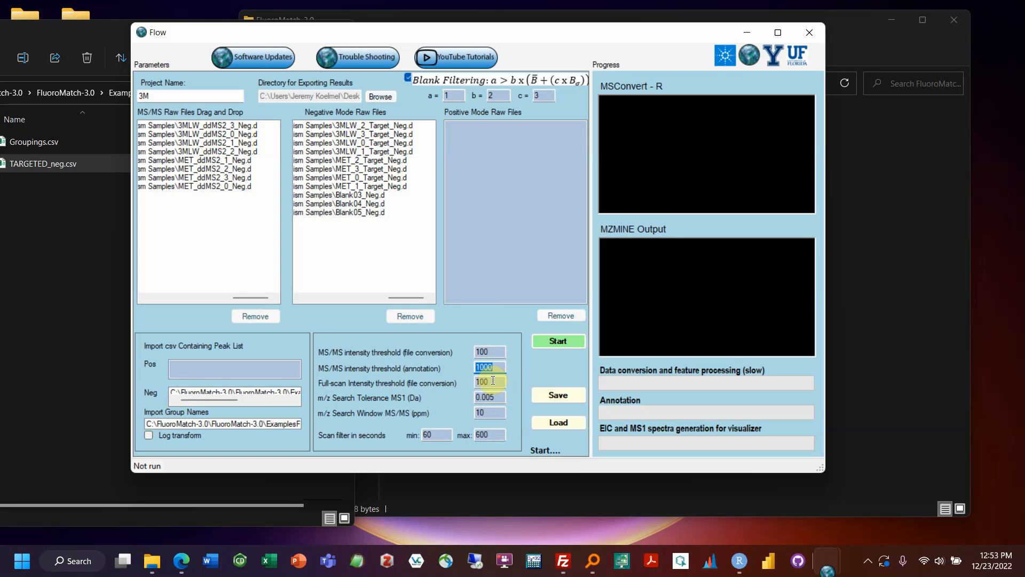
{"action": "mouse_move", "coordinate": [462, 403]}
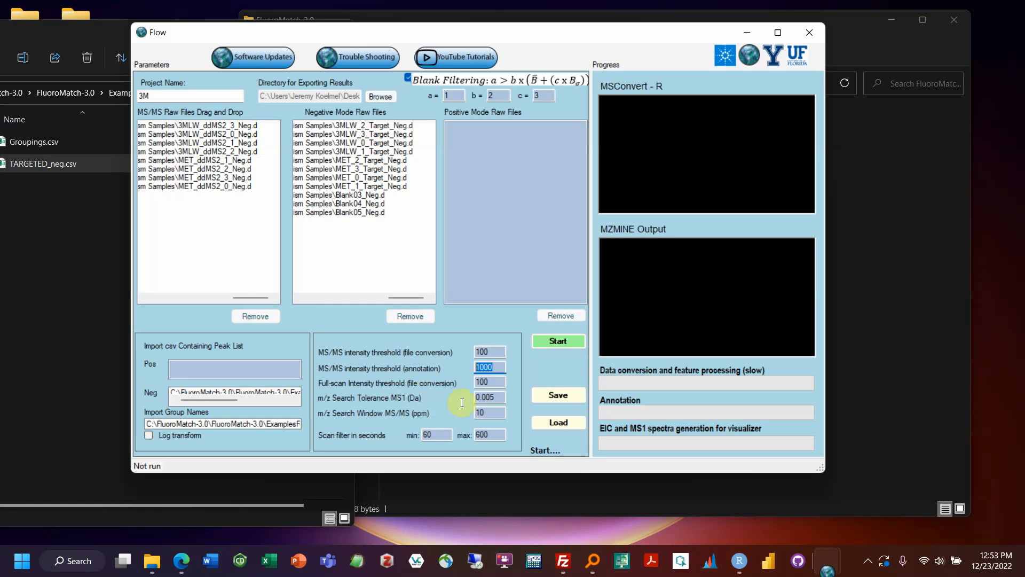
{"action": "left_click", "coordinate": [489, 412]}
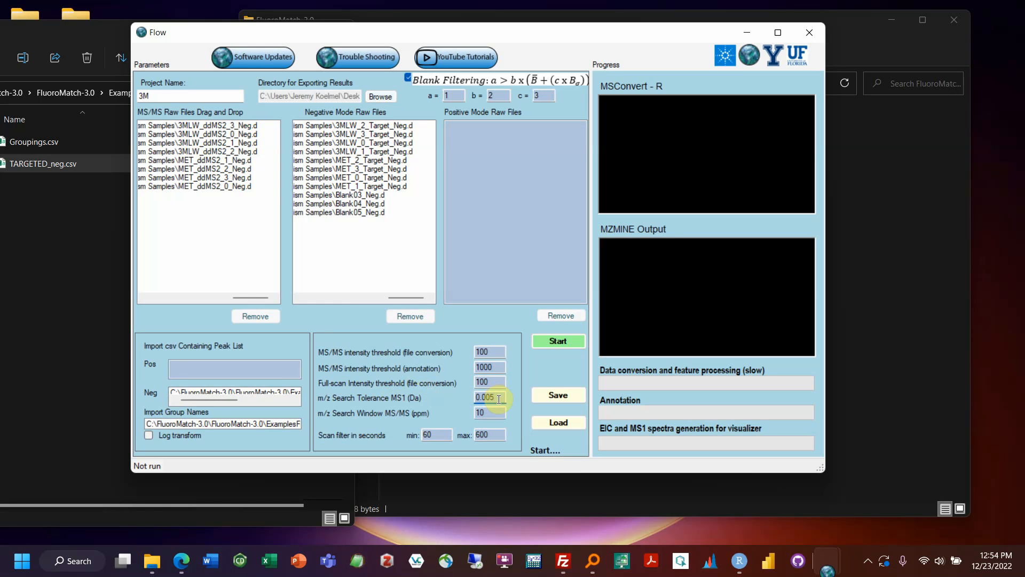
{"action": "left_click", "coordinate": [489, 412]}
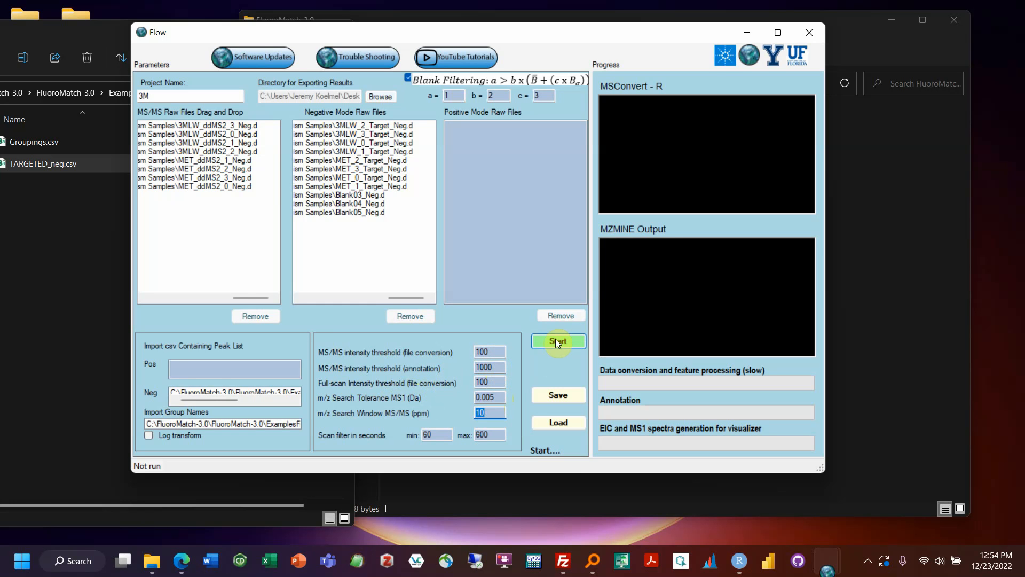
{"action": "mouse_move", "coordinate": [434, 415]}
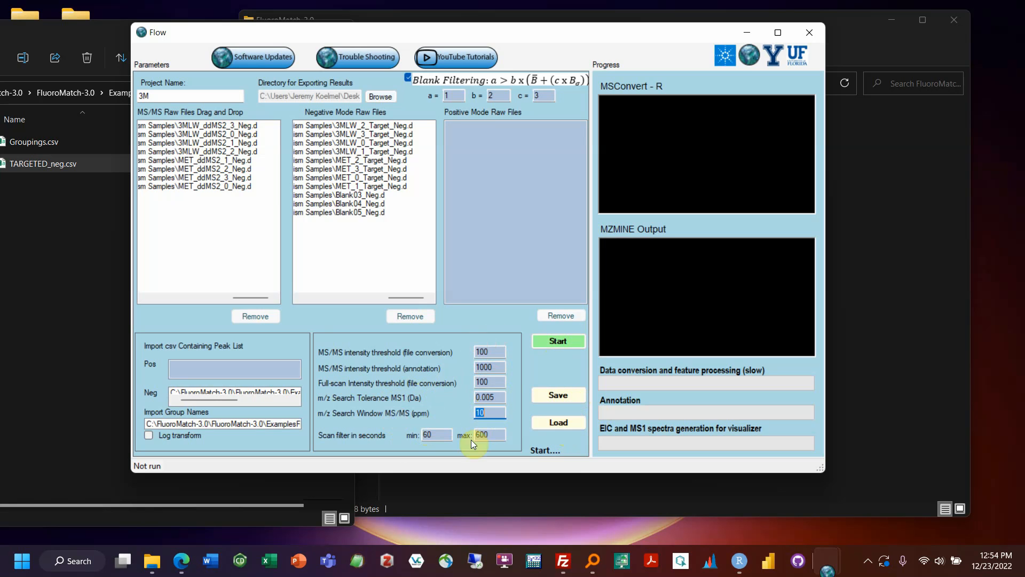
{"action": "mouse_move", "coordinate": [467, 422]}
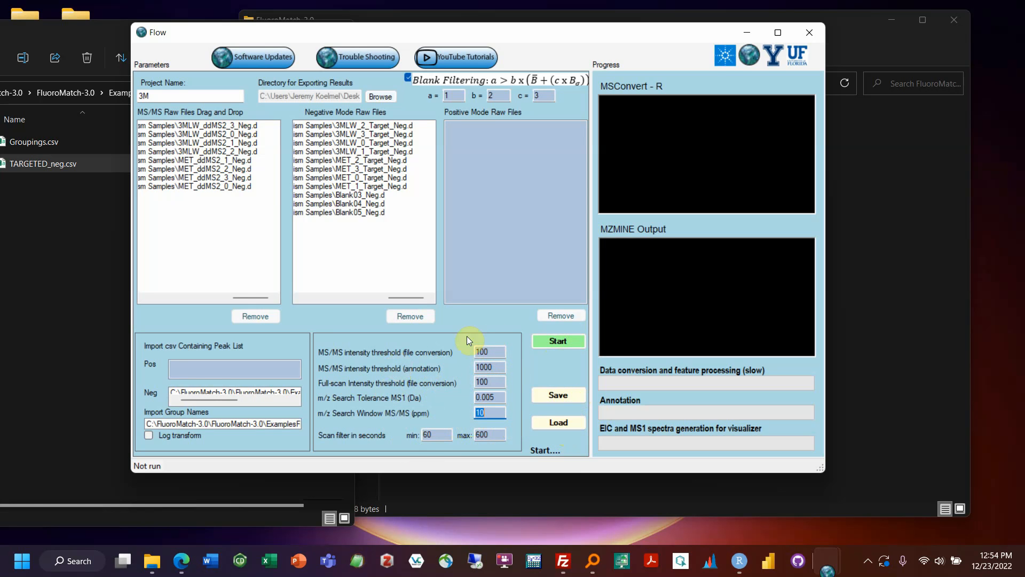
{"action": "mouse_move", "coordinate": [552, 374]}
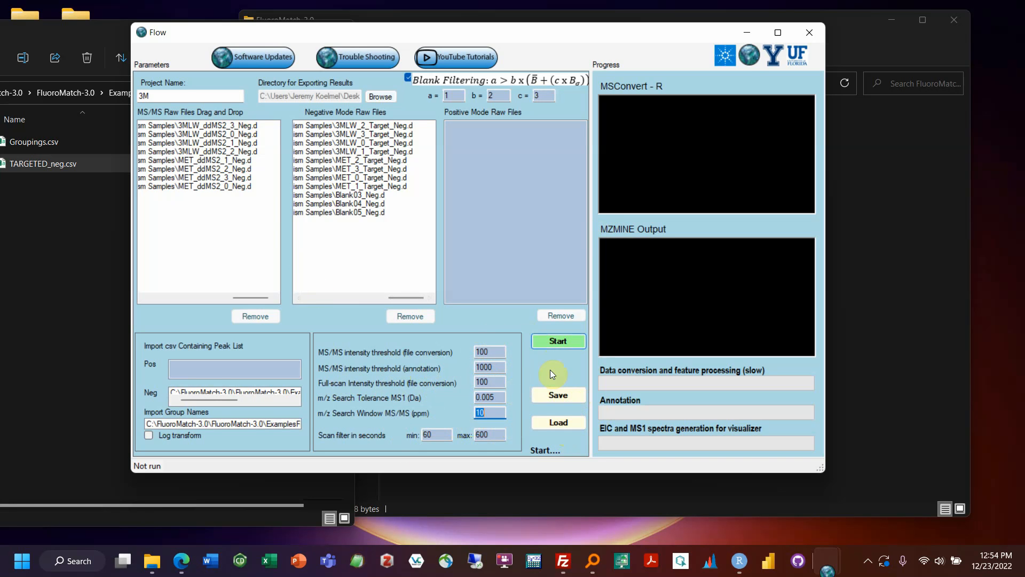
{"action": "mouse_move", "coordinate": [657, 381]}
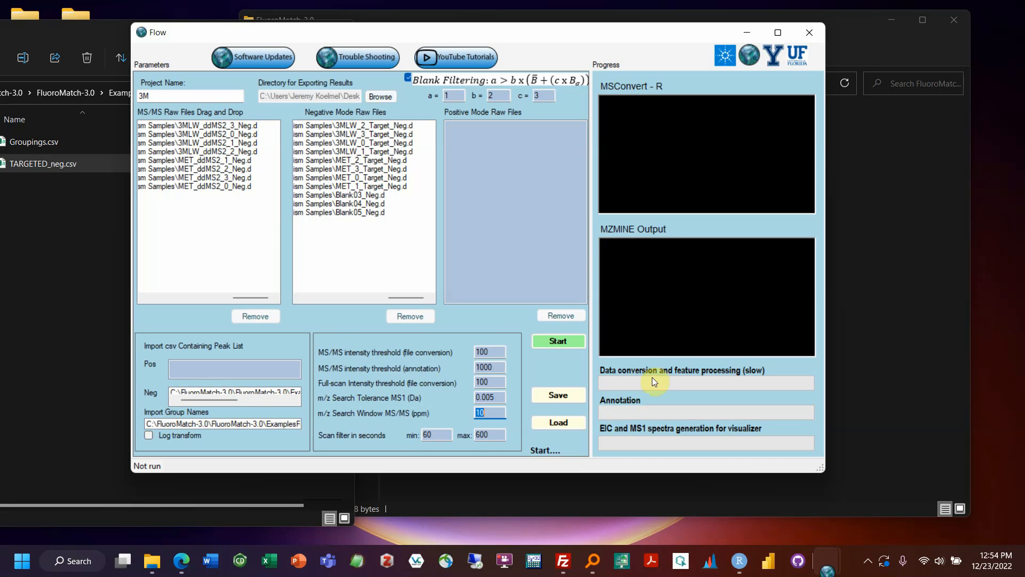
{"action": "mouse_move", "coordinate": [682, 412]}
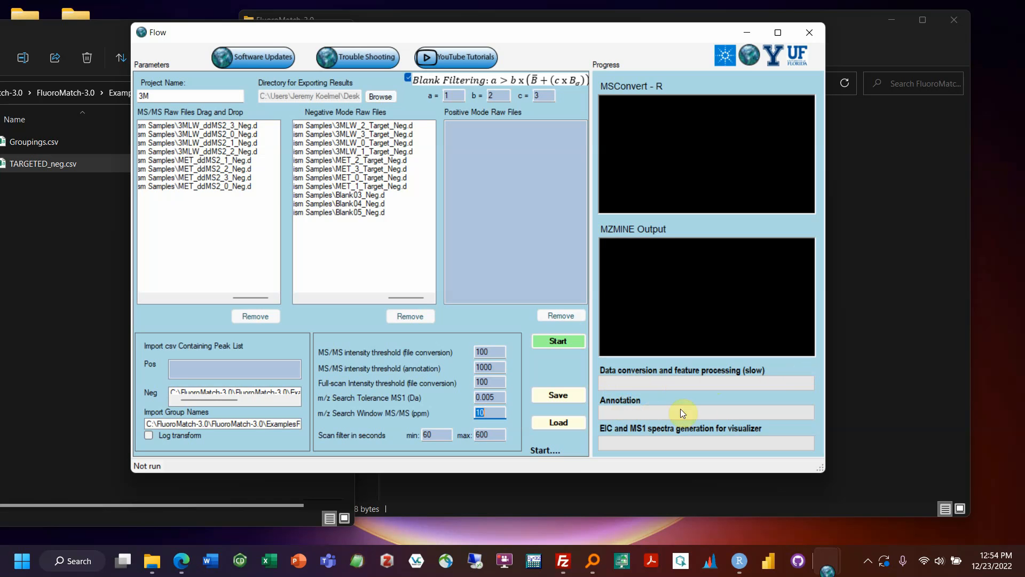
{"action": "mouse_move", "coordinate": [783, 381]}
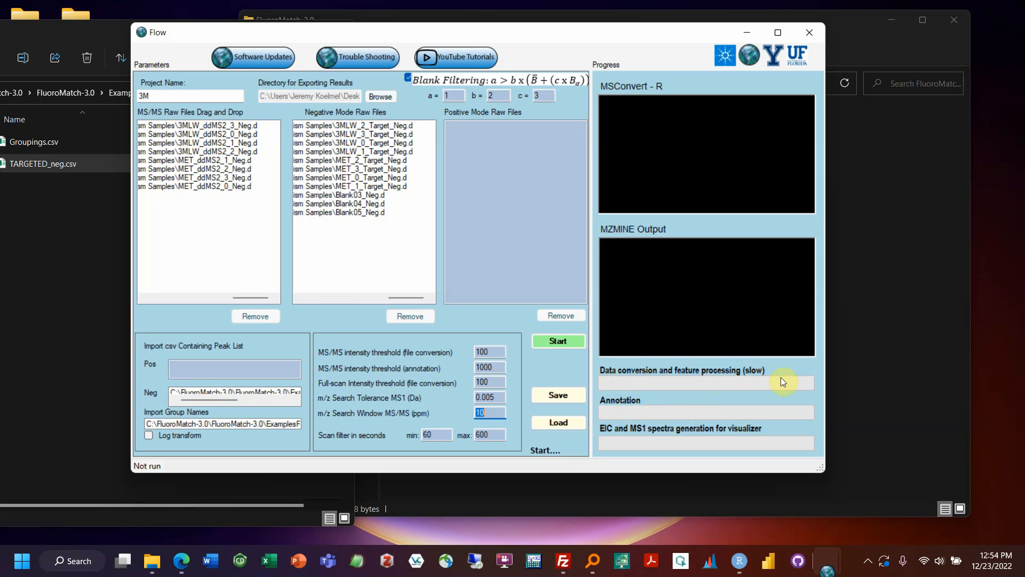
{"action": "mouse_move", "coordinate": [642, 176]}
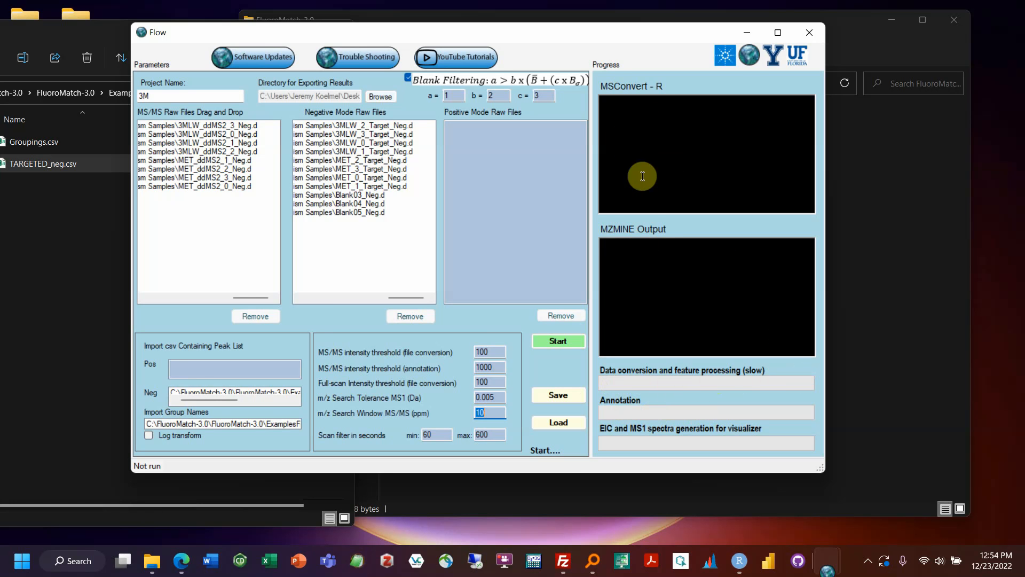
{"action": "mouse_move", "coordinate": [567, 274]}
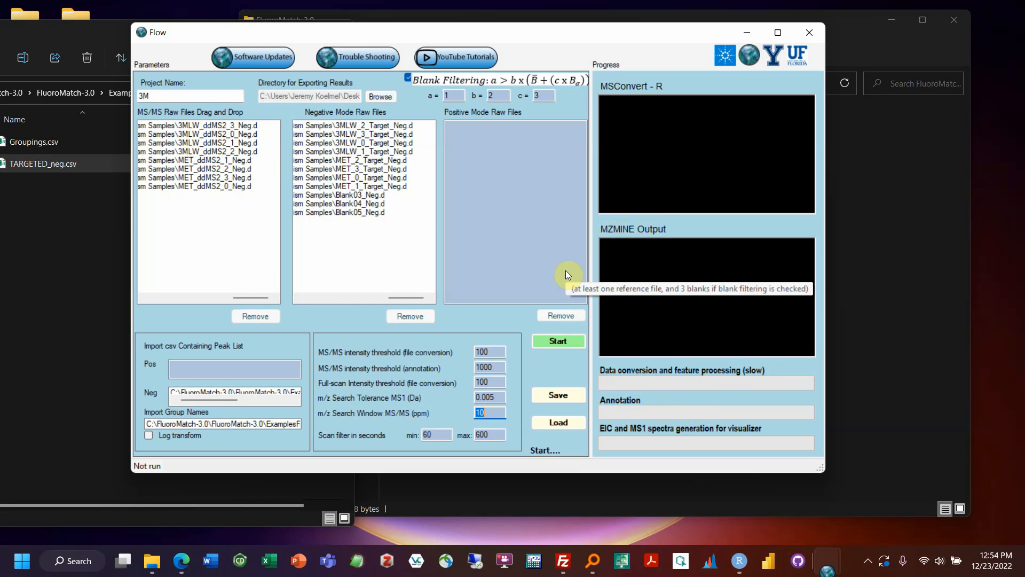
{"action": "mouse_move", "coordinate": [704, 190]}
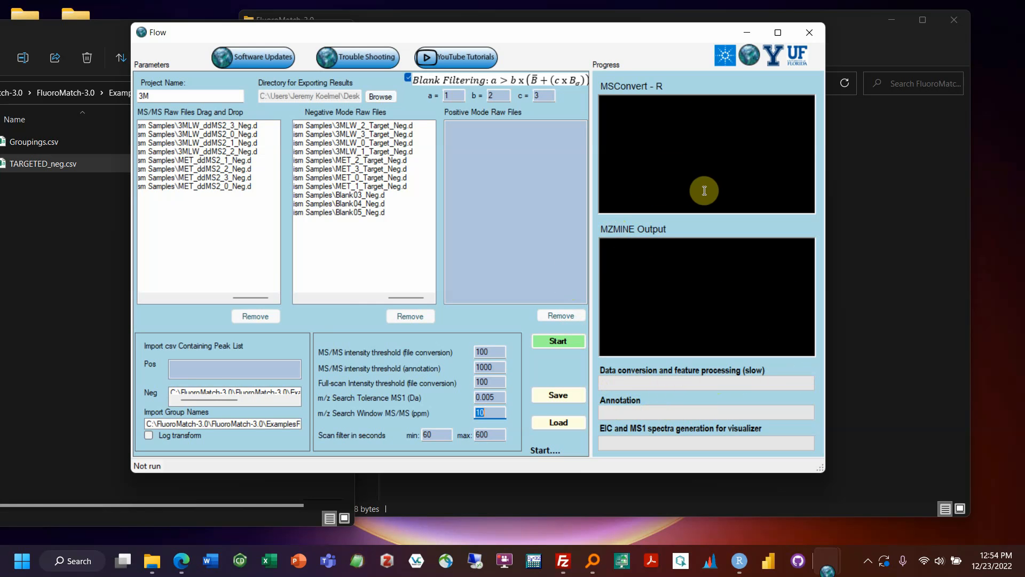
{"action": "mouse_move", "coordinate": [763, 193]}
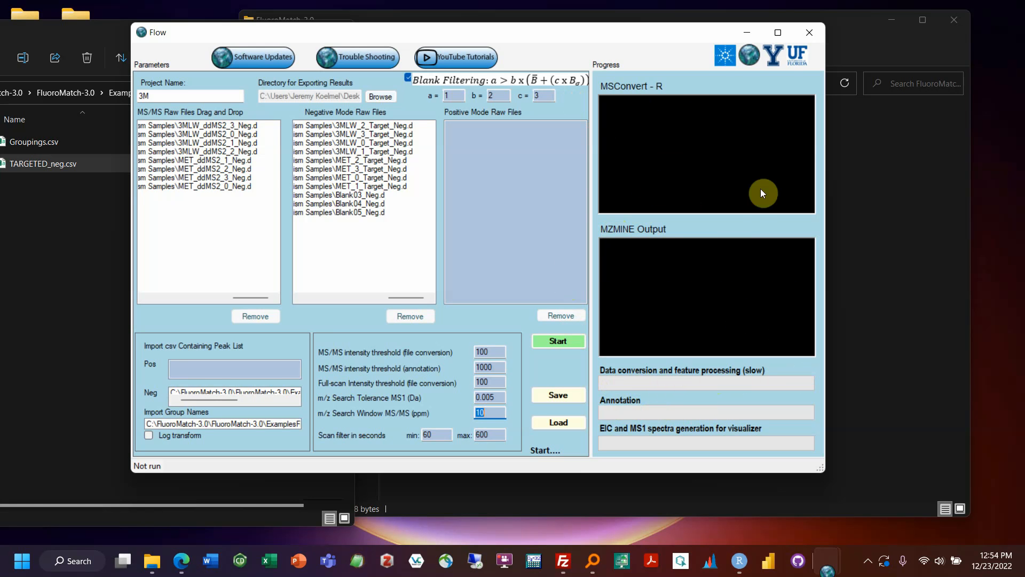
{"action": "mouse_move", "coordinate": [738, 201]}
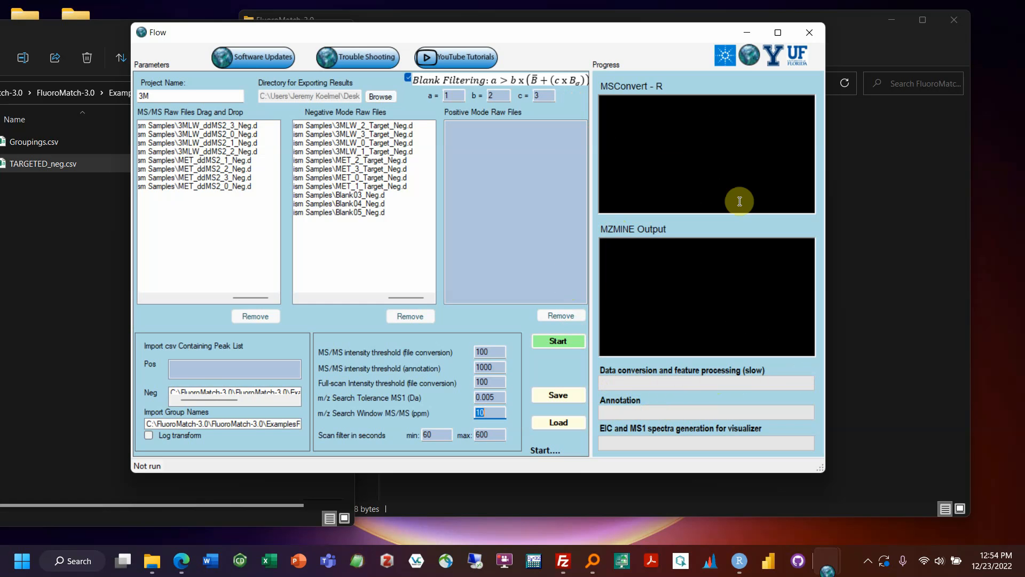
{"action": "mouse_move", "coordinate": [772, 194]}
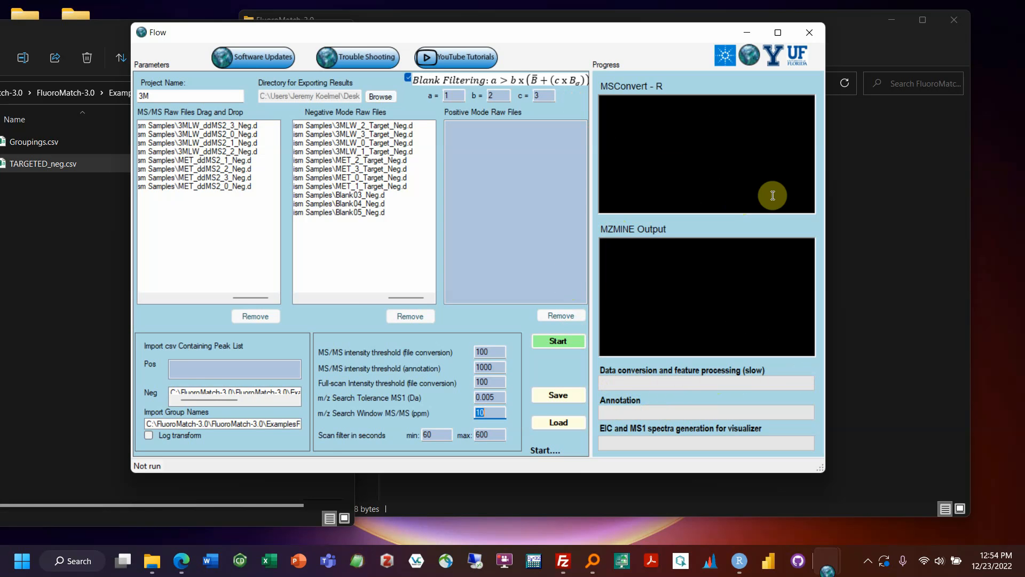
Bring the FluoroMatch-3.0 folder forward and select the common issues troubleshooting document.
{"action": "left_click", "coordinate": [151, 560]}
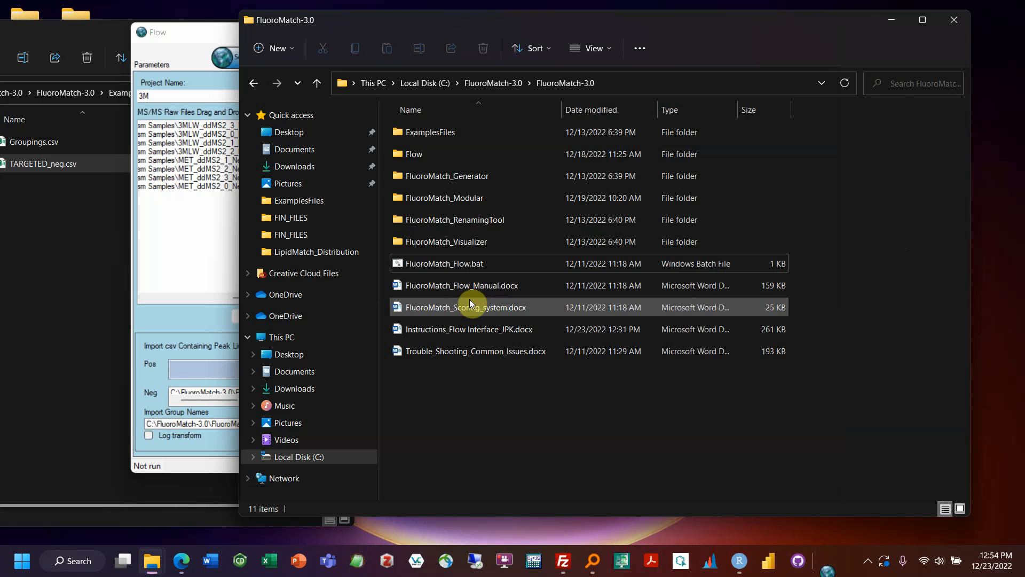
{"action": "left_click", "coordinate": [476, 351]}
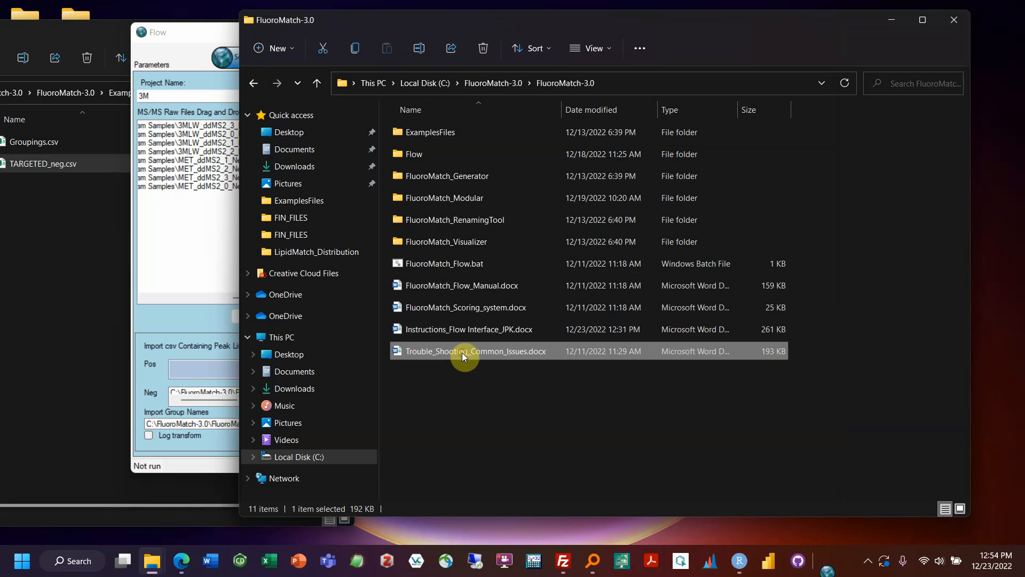
{"action": "mouse_move", "coordinate": [464, 328]}
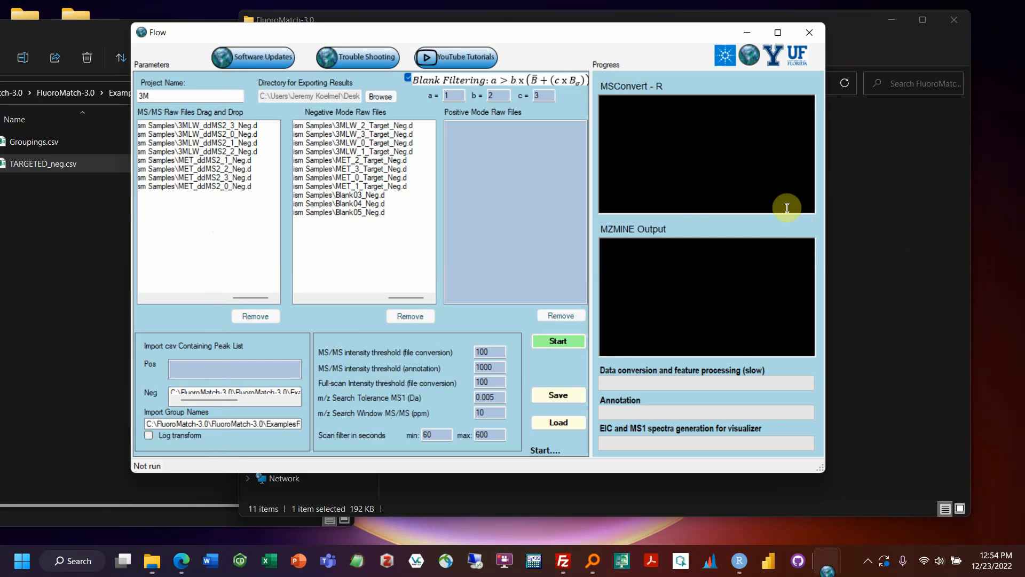
{"action": "mouse_move", "coordinate": [687, 158]}
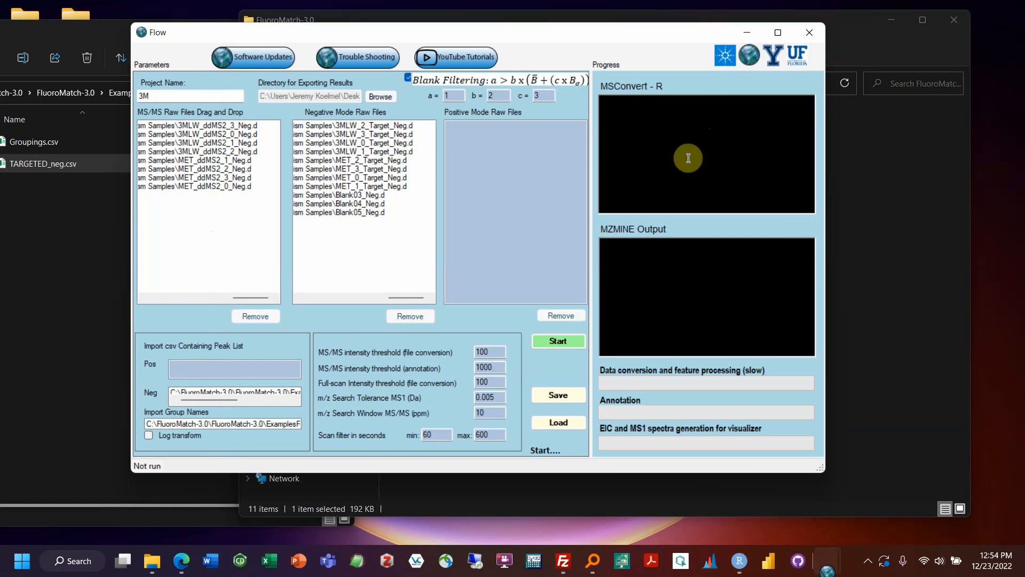
{"action": "mouse_move", "coordinate": [620, 385]}
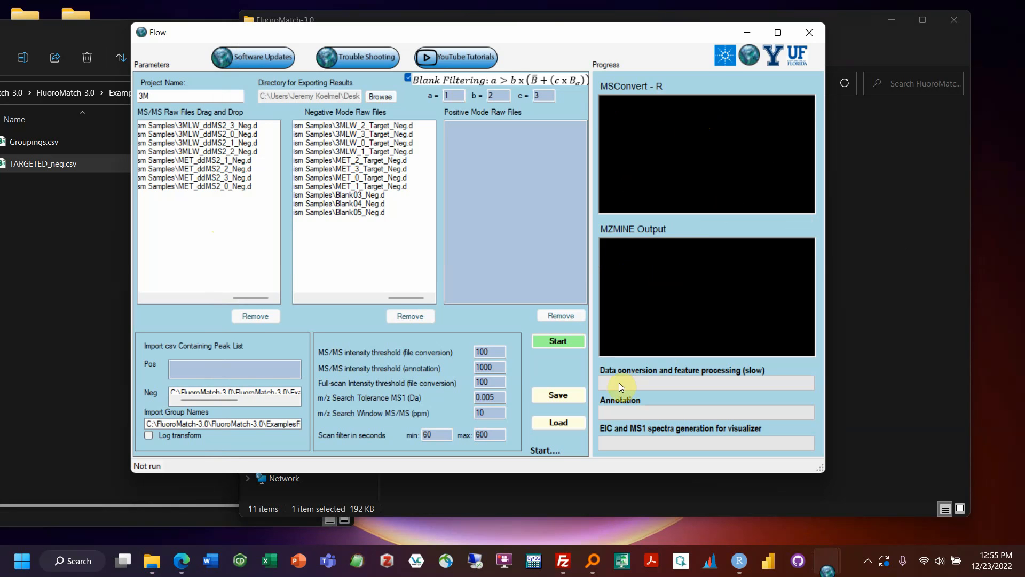
{"action": "mouse_move", "coordinate": [747, 387]}
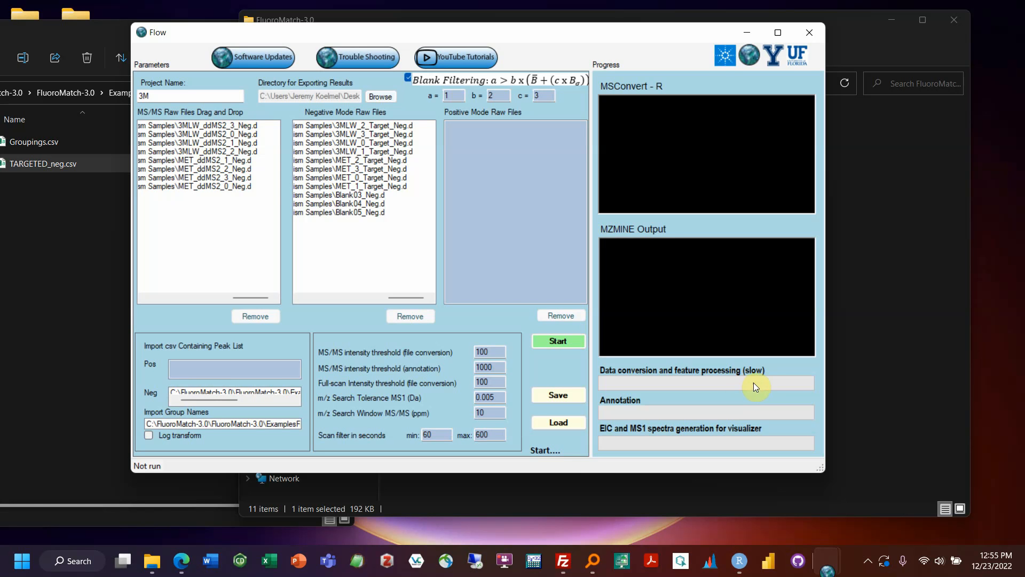
{"action": "mouse_move", "coordinate": [810, 385]}
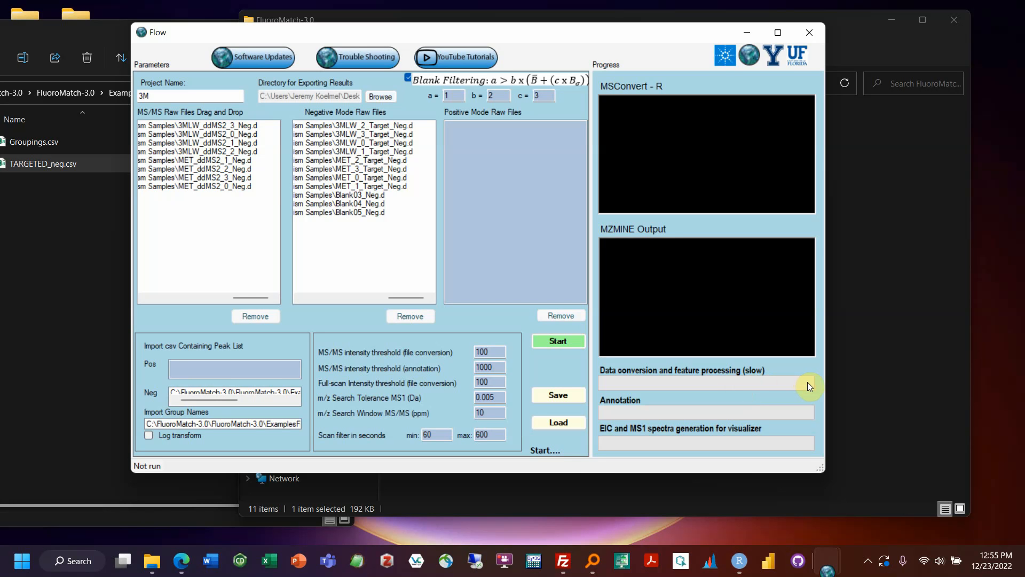
{"action": "mouse_move", "coordinate": [769, 383]}
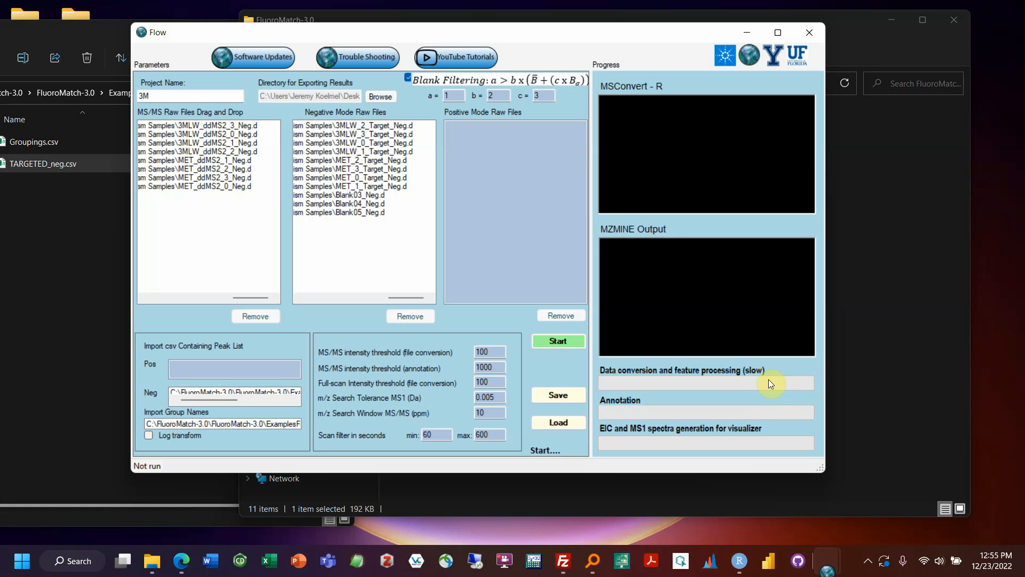
{"action": "mouse_move", "coordinate": [808, 393]}
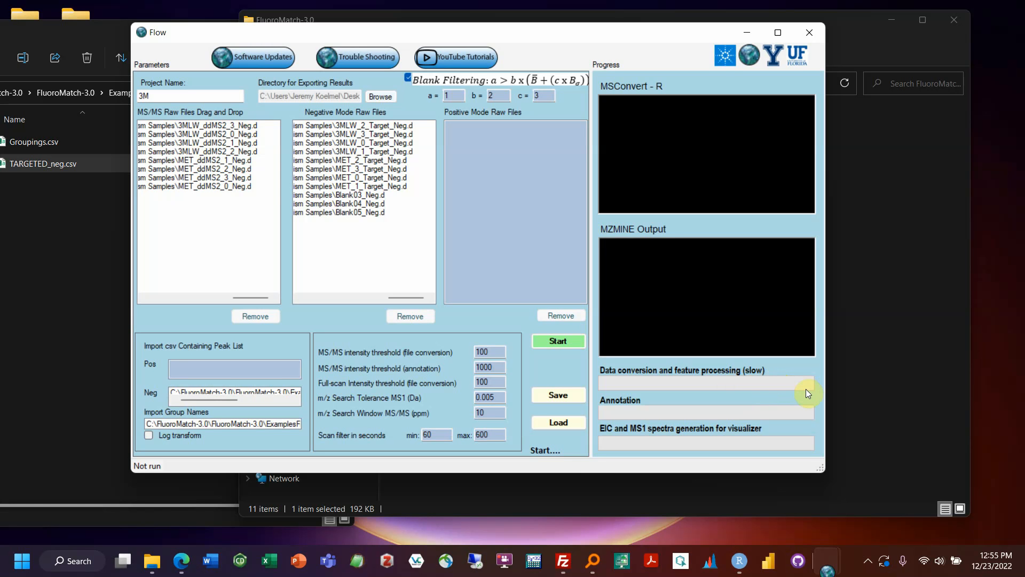
{"action": "mouse_move", "coordinate": [775, 426]}
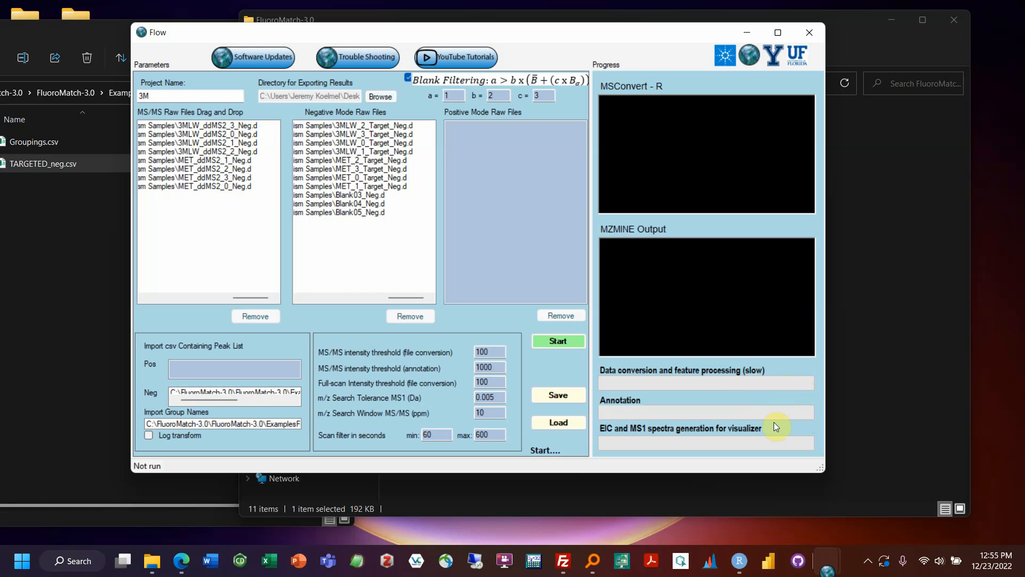
{"action": "mouse_move", "coordinate": [755, 382]}
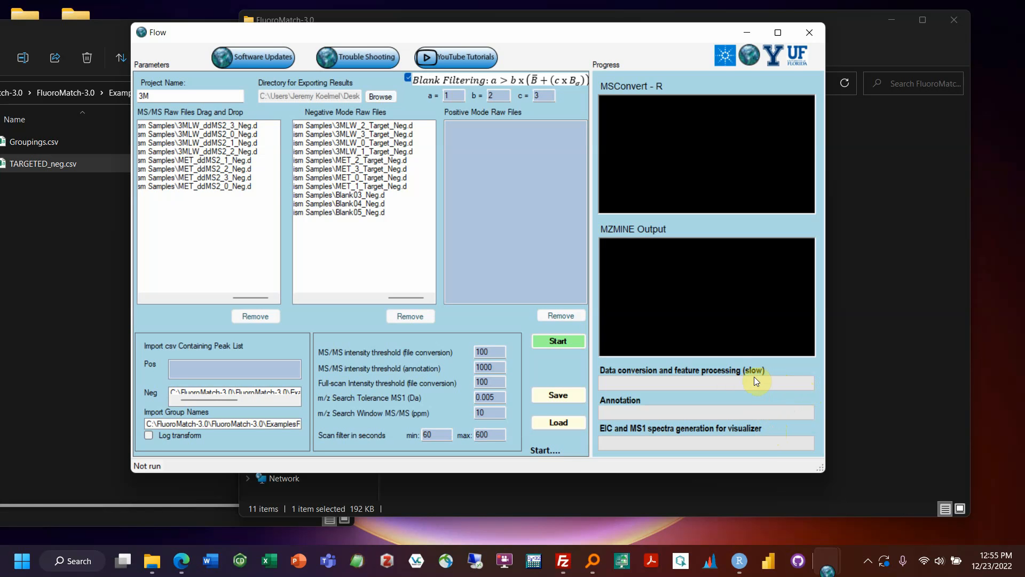
{"action": "mouse_move", "coordinate": [789, 384]}
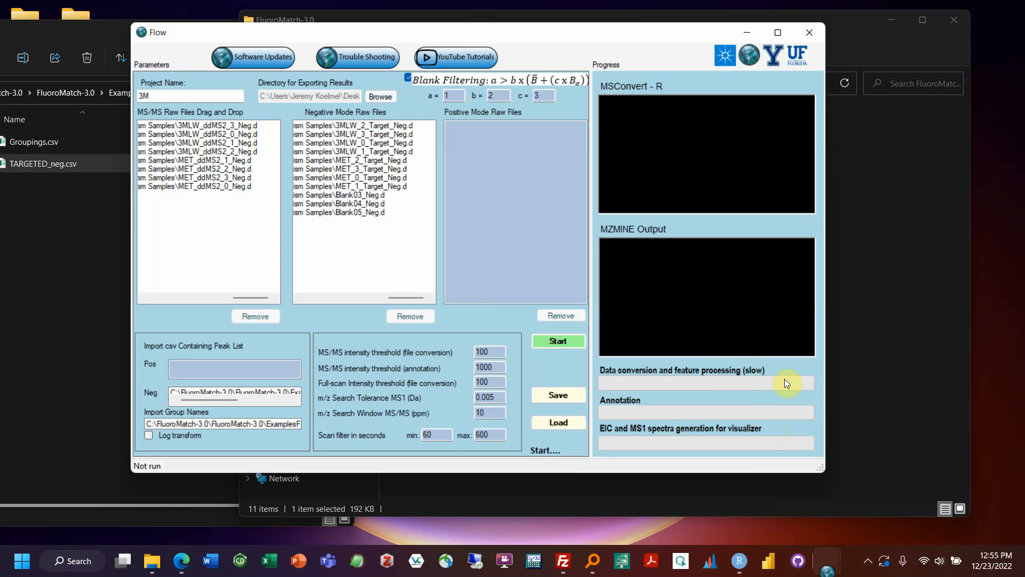
{"action": "mouse_move", "coordinate": [699, 412]}
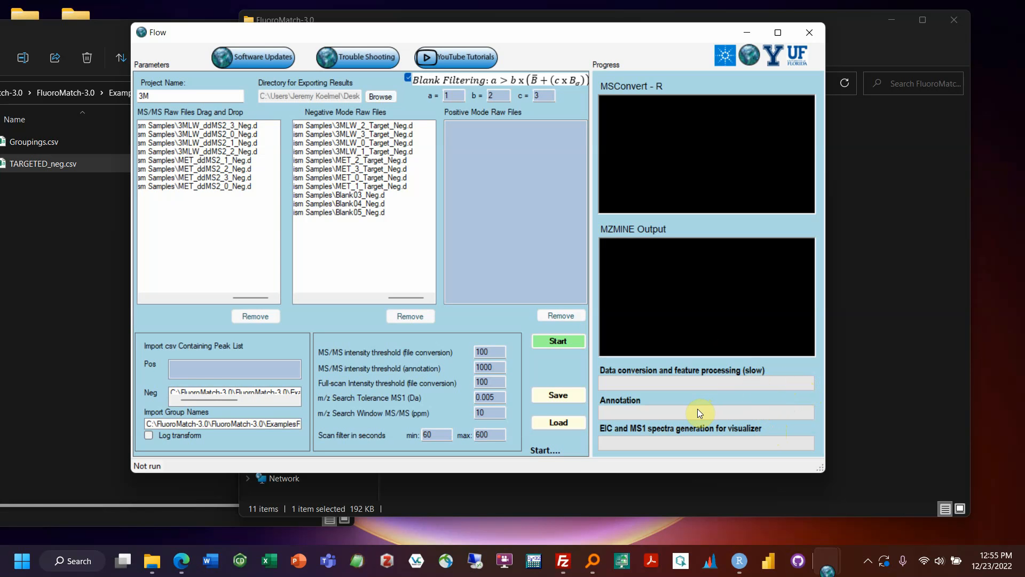
{"action": "mouse_move", "coordinate": [698, 390]}
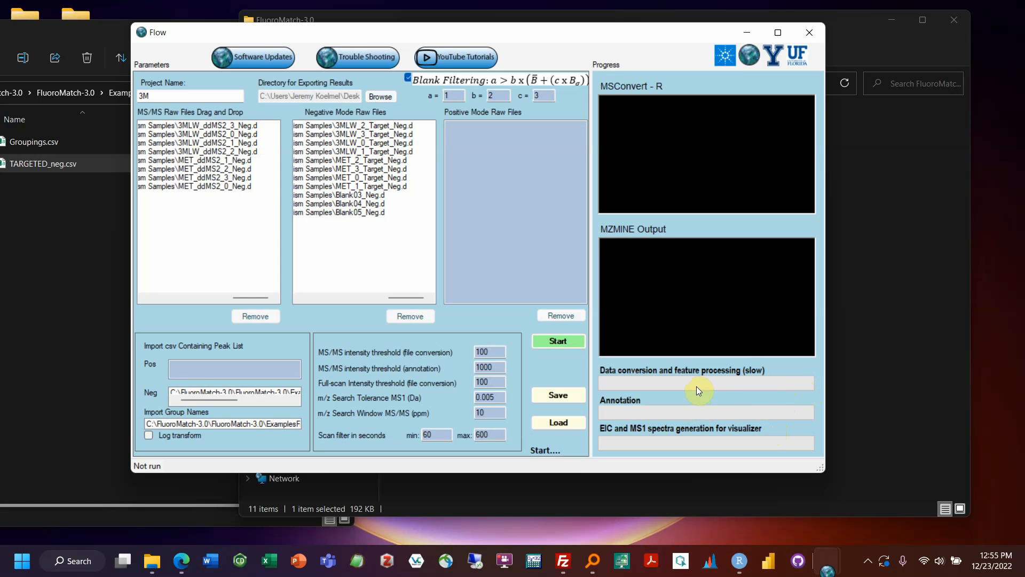
{"action": "mouse_move", "coordinate": [343, 449]}
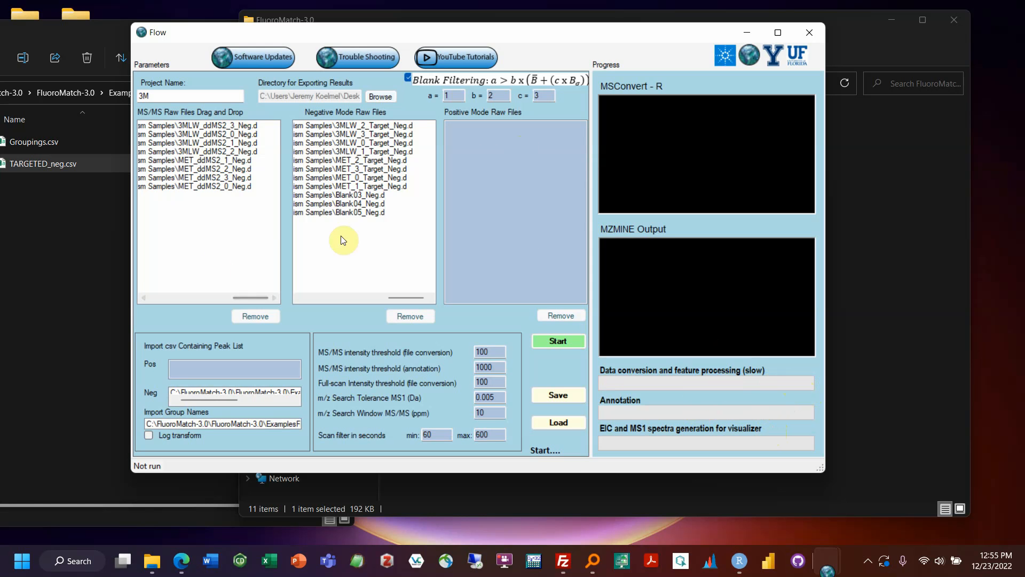
{"action": "mouse_move", "coordinate": [667, 407]}
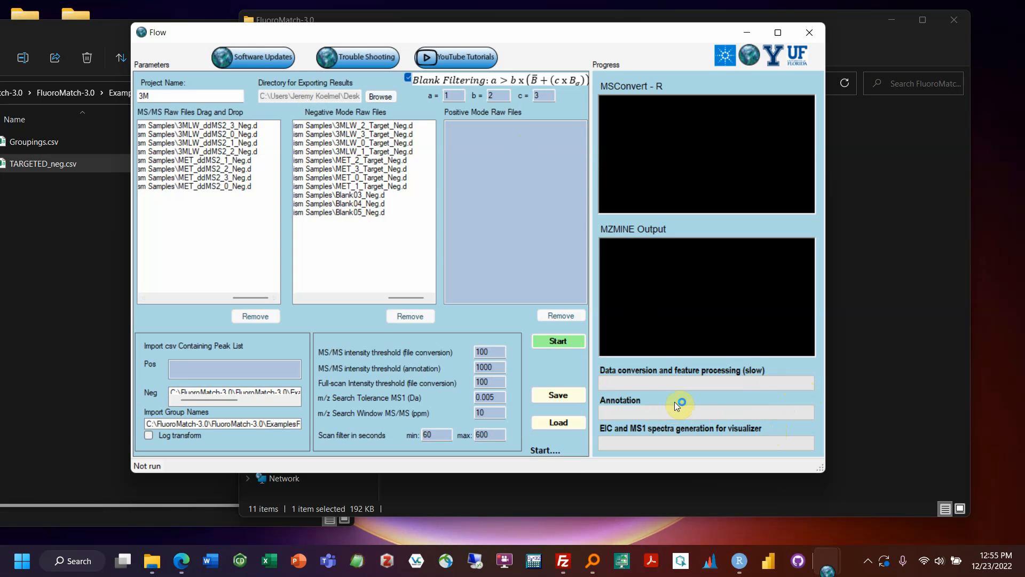
{"action": "mouse_move", "coordinate": [323, 257]}
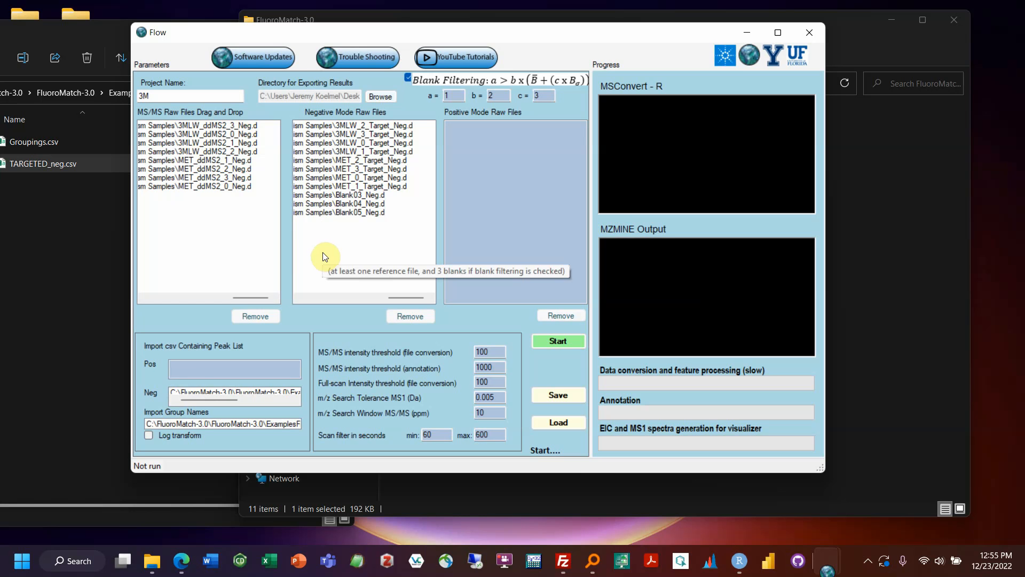
{"action": "mouse_move", "coordinate": [386, 213]}
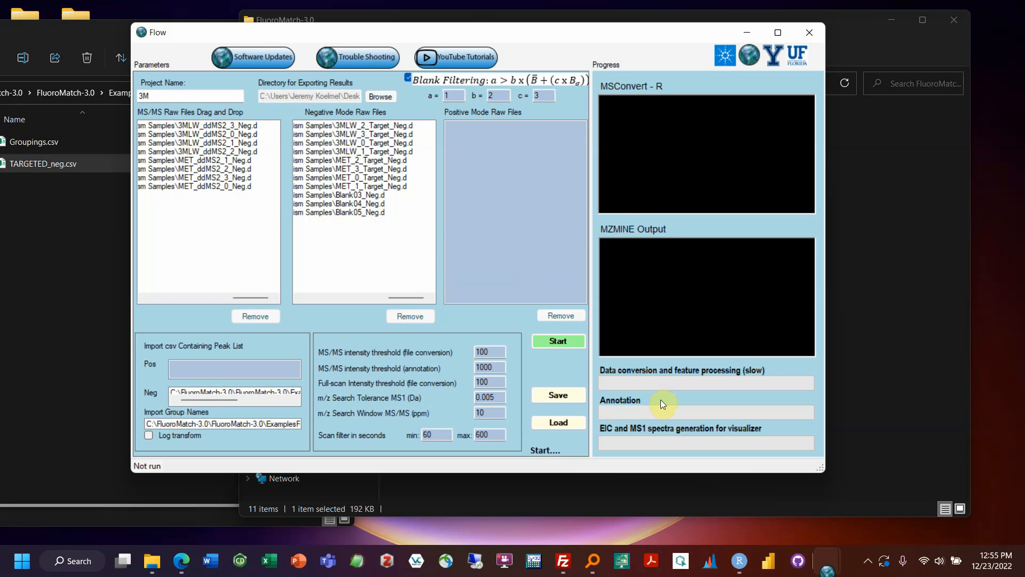
{"action": "mouse_move", "coordinate": [608, 417]}
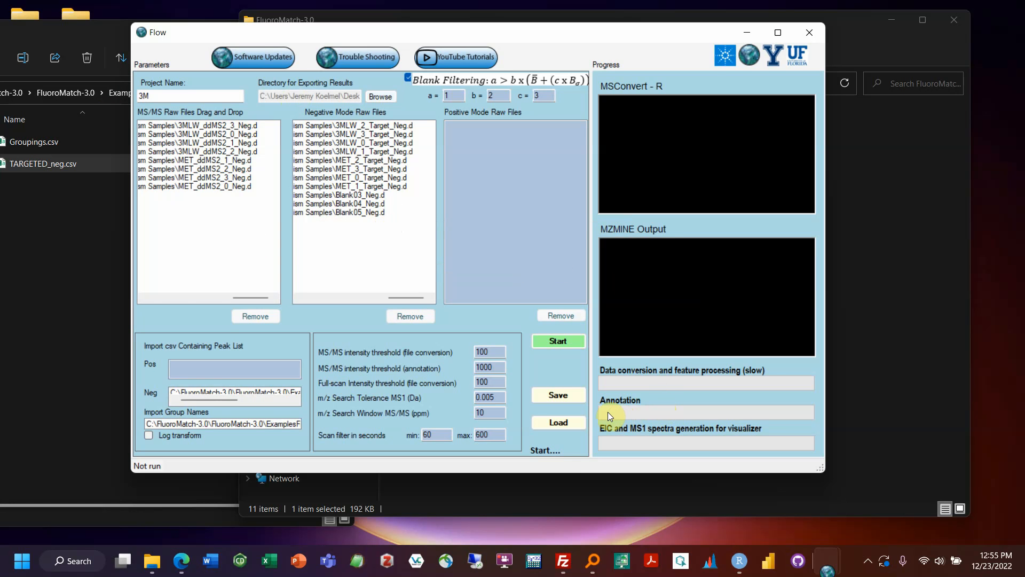
{"action": "mouse_move", "coordinate": [602, 414]}
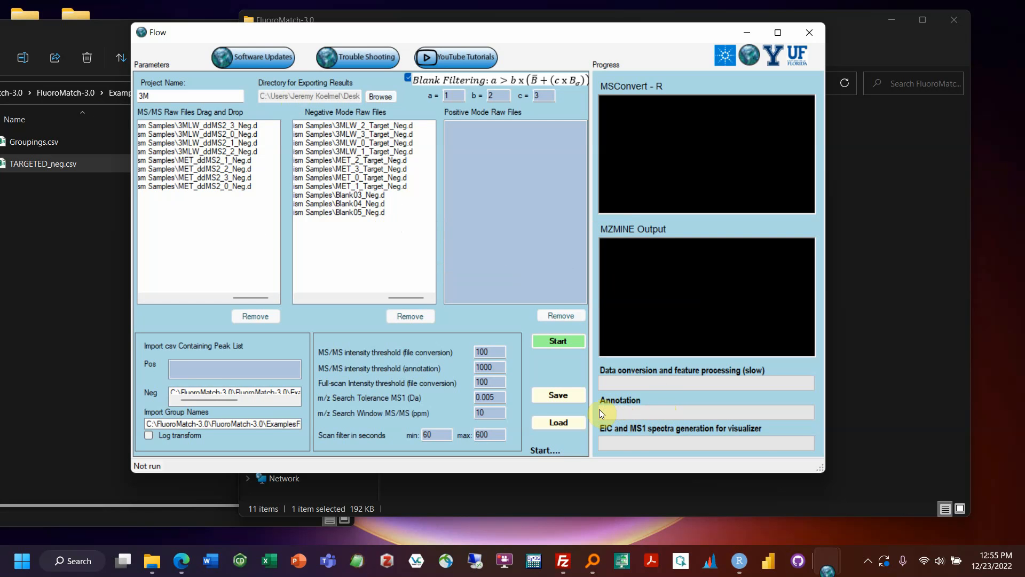
{"action": "mouse_move", "coordinate": [737, 447]}
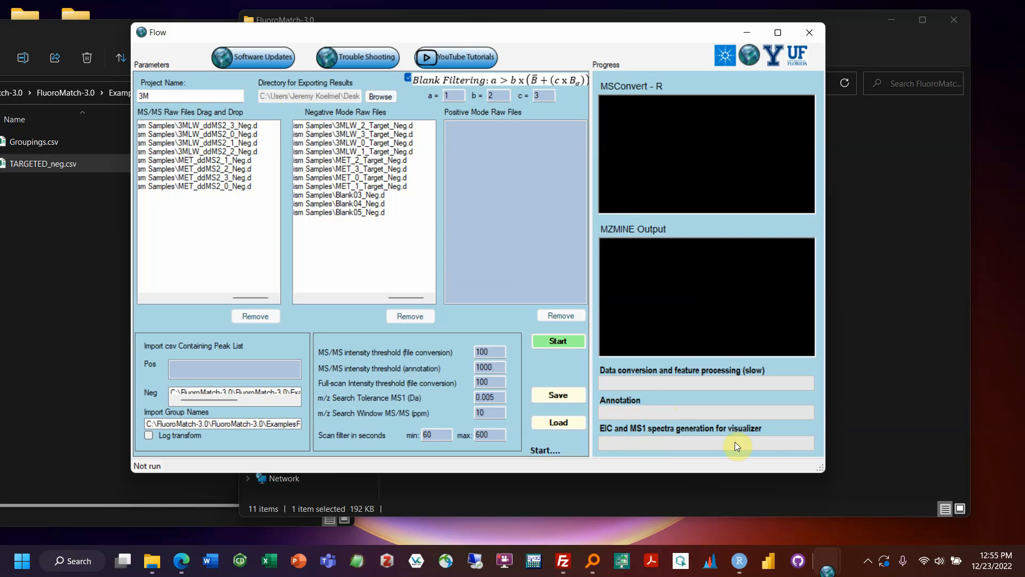
{"action": "mouse_move", "coordinate": [713, 169]}
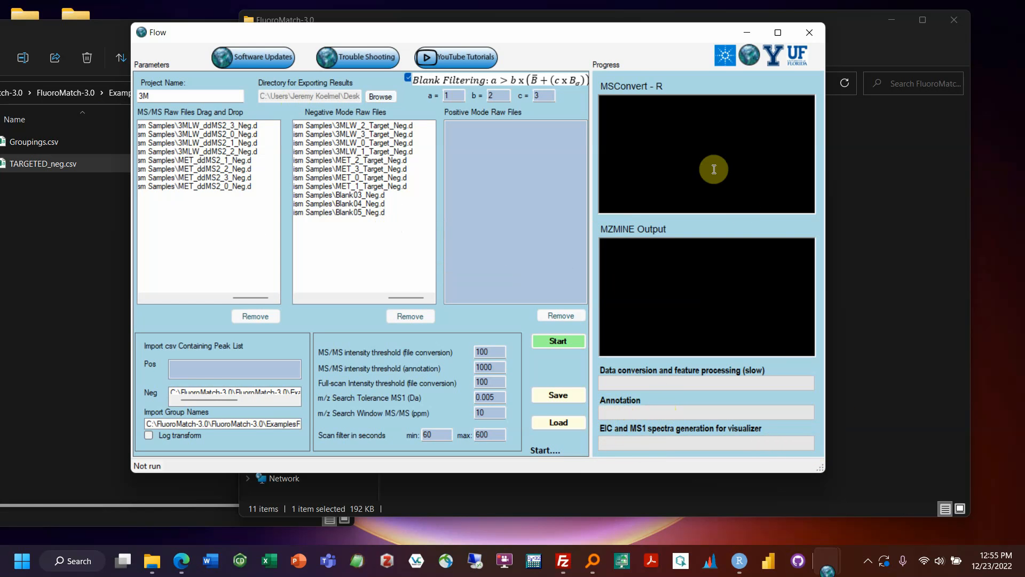
{"action": "mouse_move", "coordinate": [495, 212]}
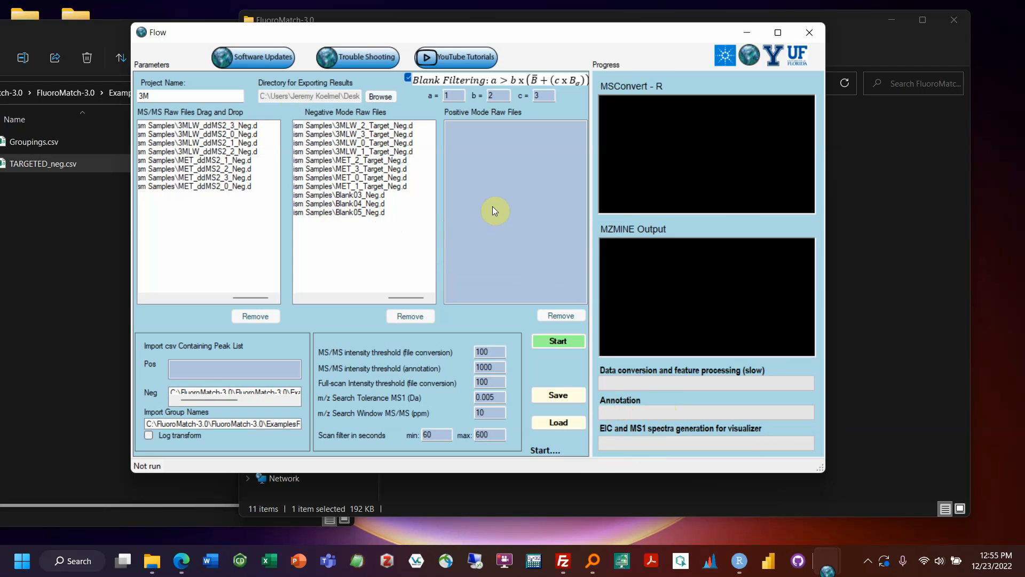